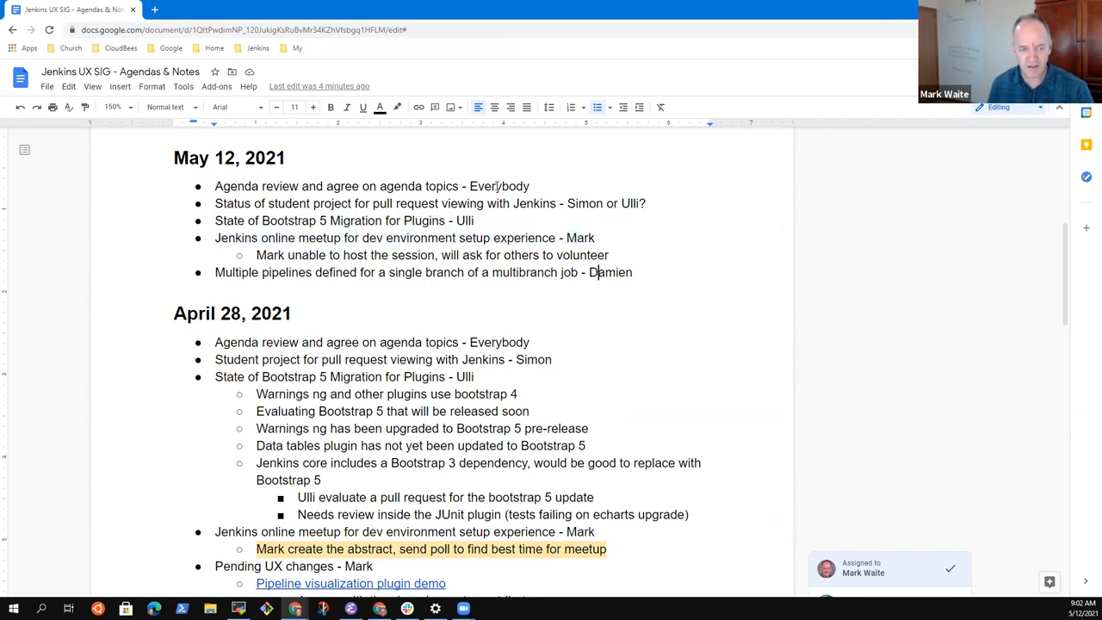
# Step: Credit Ulli on the student project item and note implementing the first dashboards
pyautogui.tripleClick(421, 272)
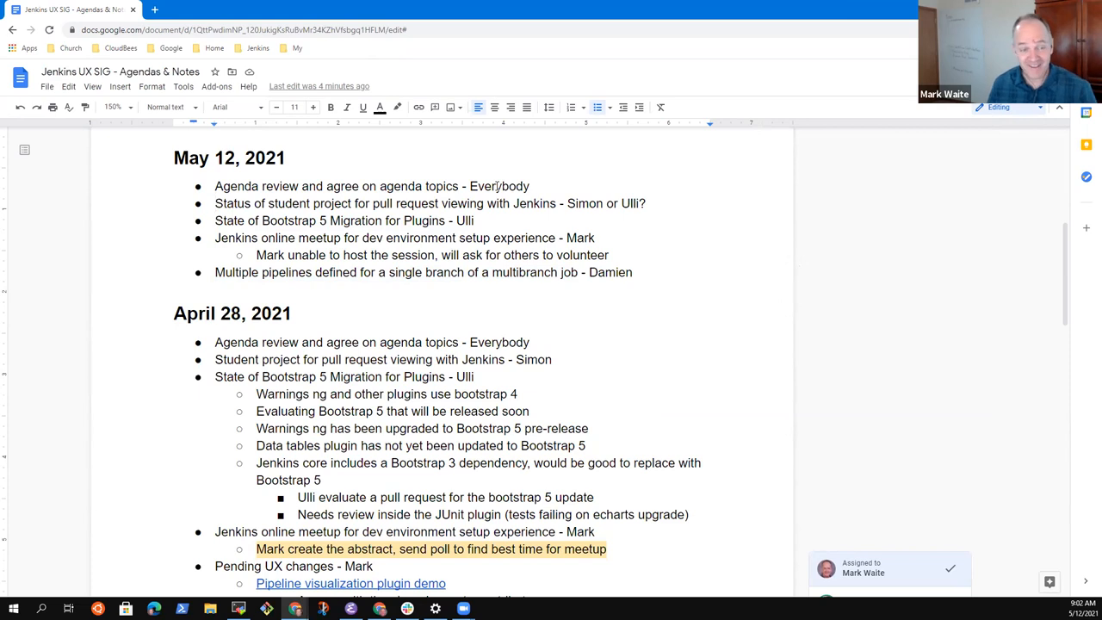
pyautogui.tripleClick(429, 204)
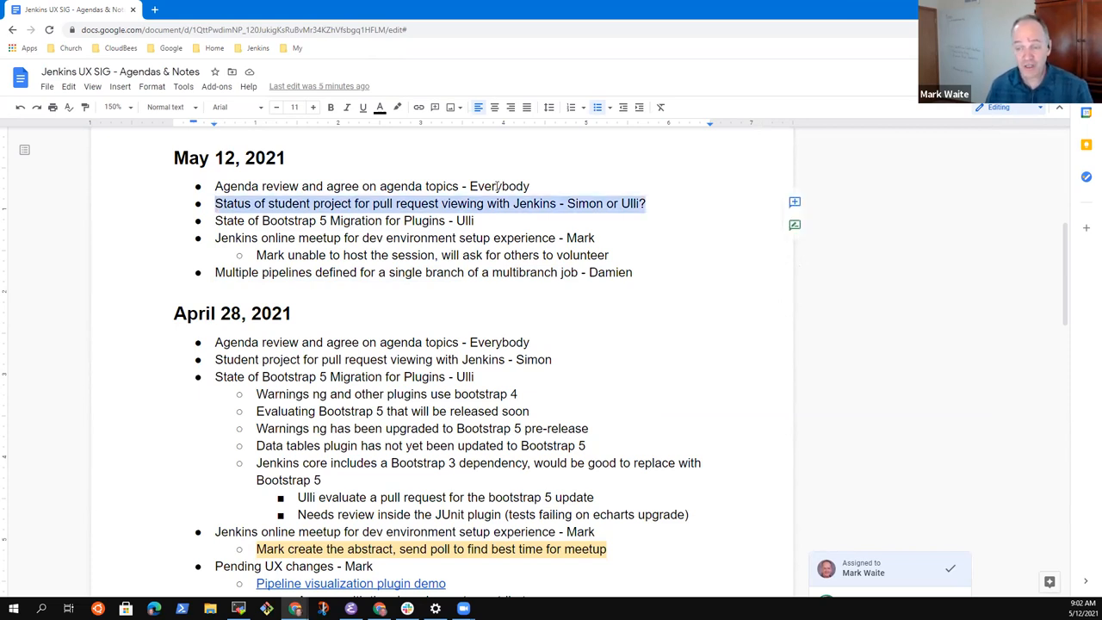
pyautogui.moveTo(611, 203)
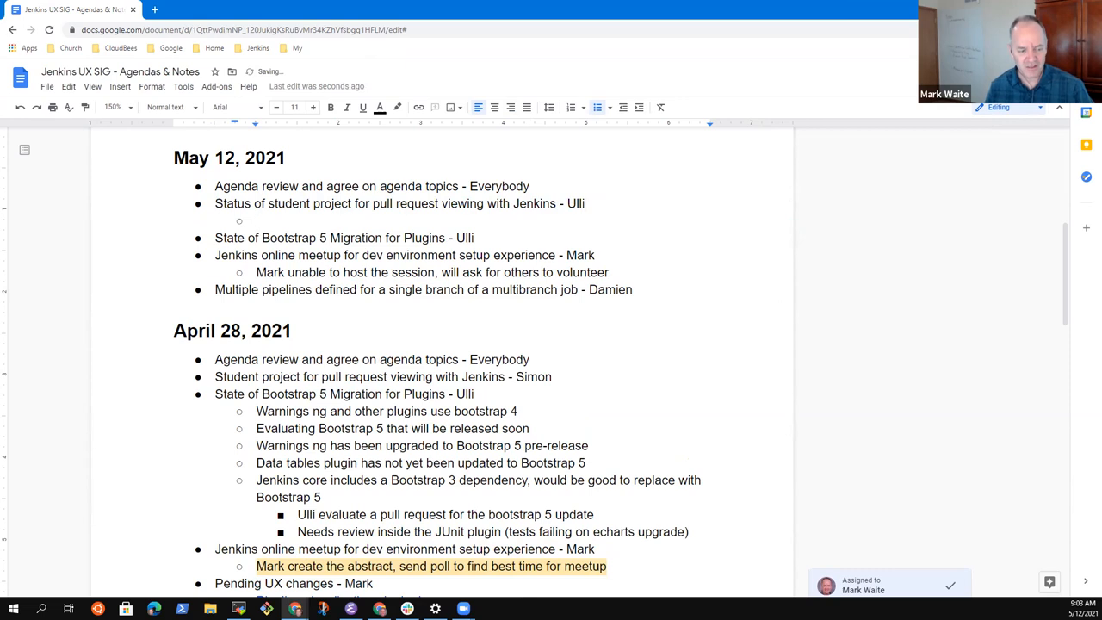
pyautogui.click(258, 221)
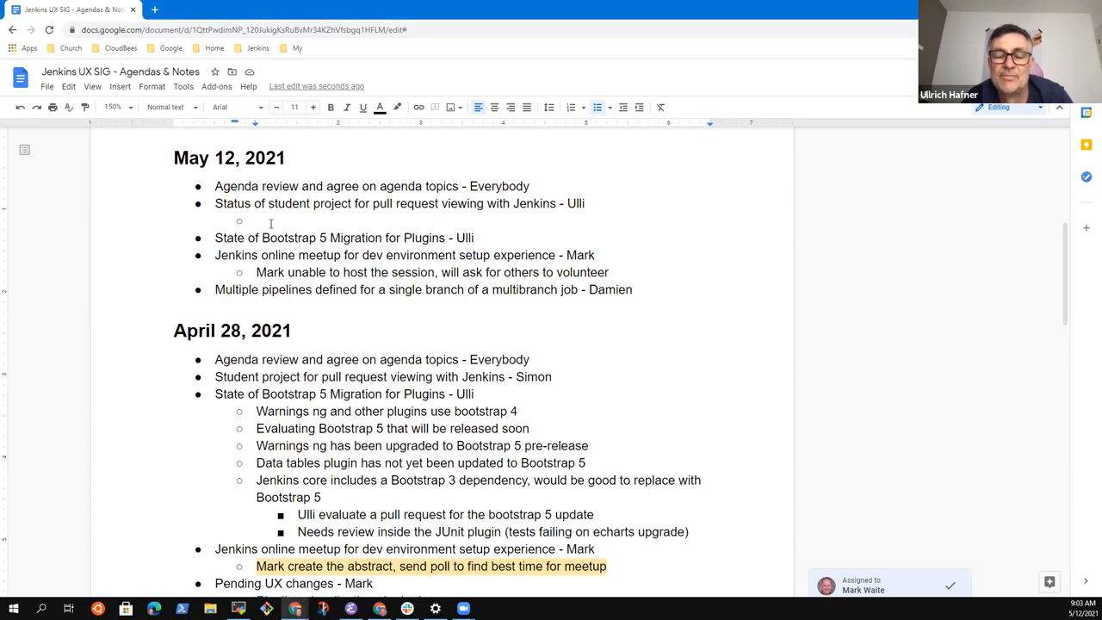
pyautogui.write('Implementing the first dash')
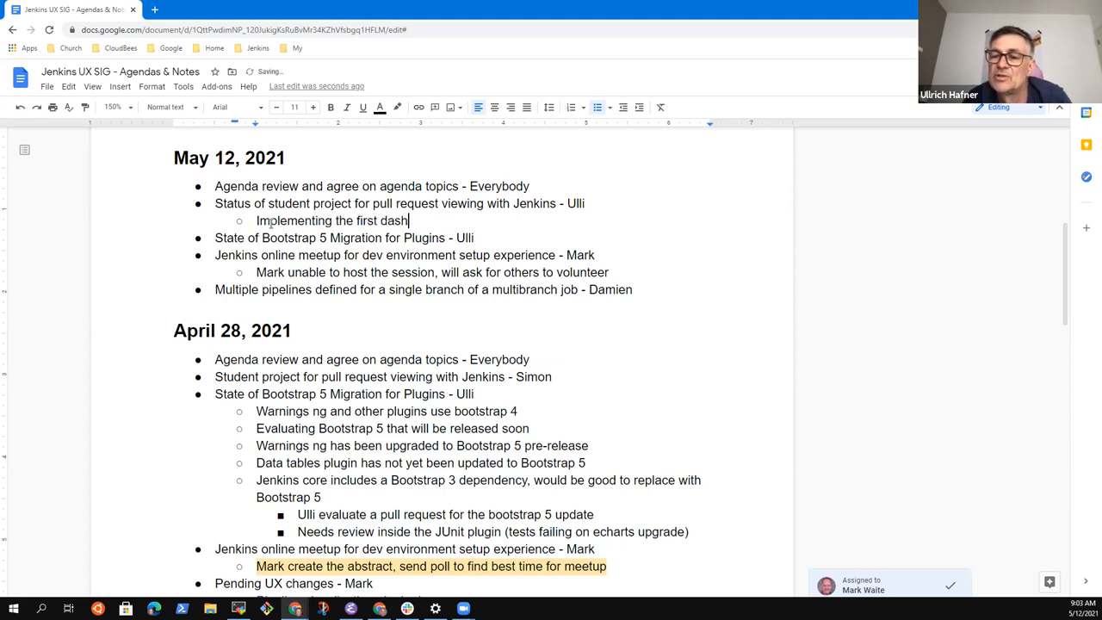
pyautogui.write('boards')
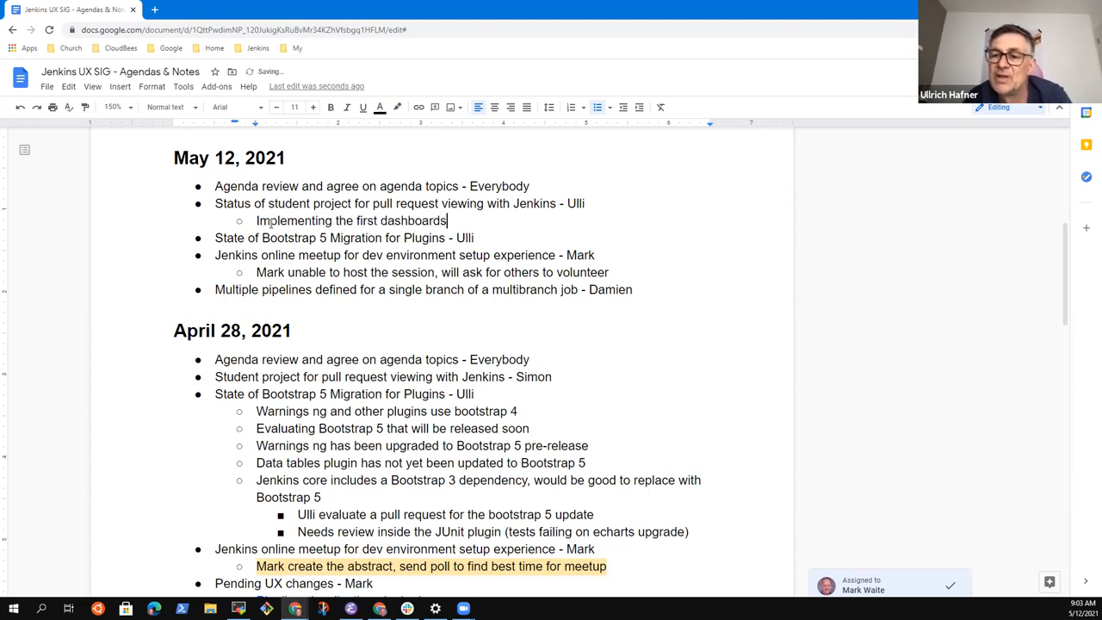
# Step: Add a nested note on the Warnings plugin dashboard showing new warnings from a PR
pyautogui.write('Warnings plugin dashboard')
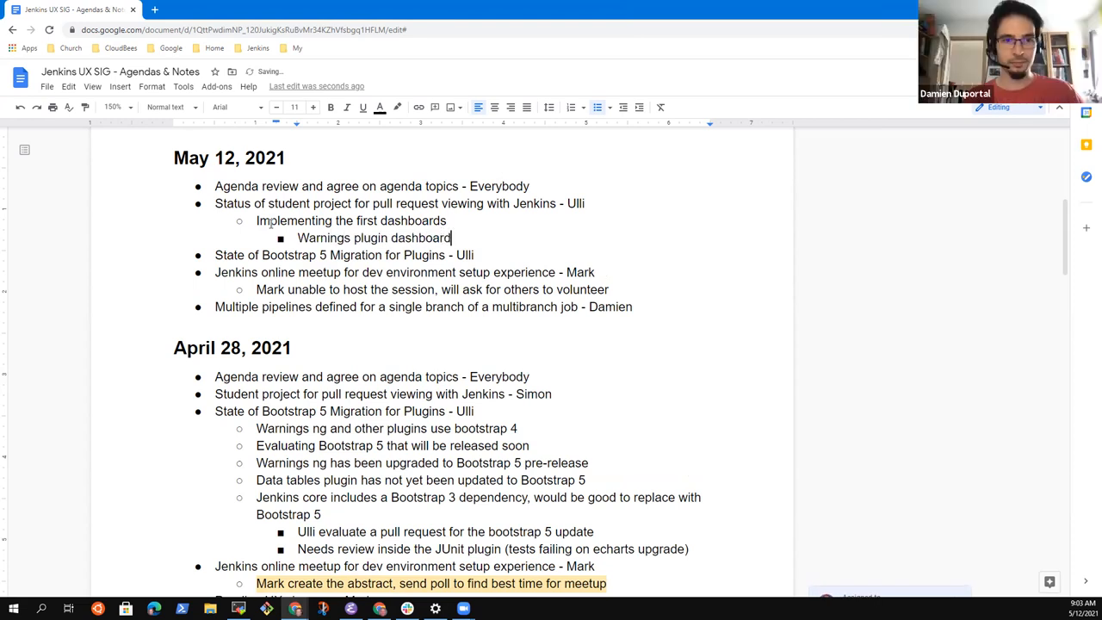
pyautogui.write('impl')
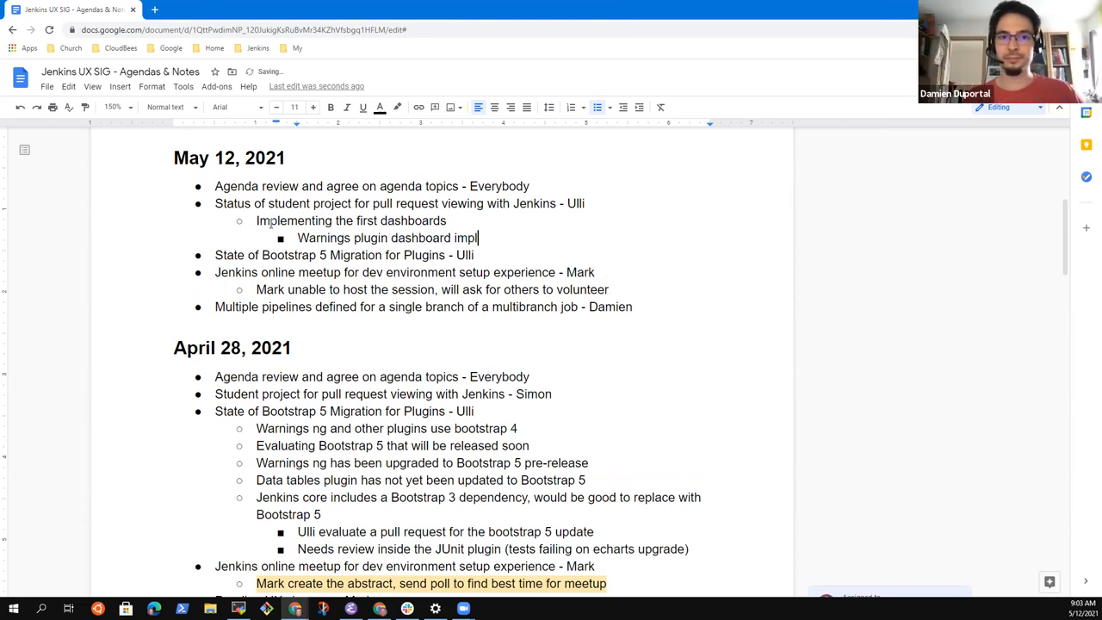
pyautogui.write('ementiong an extension point')
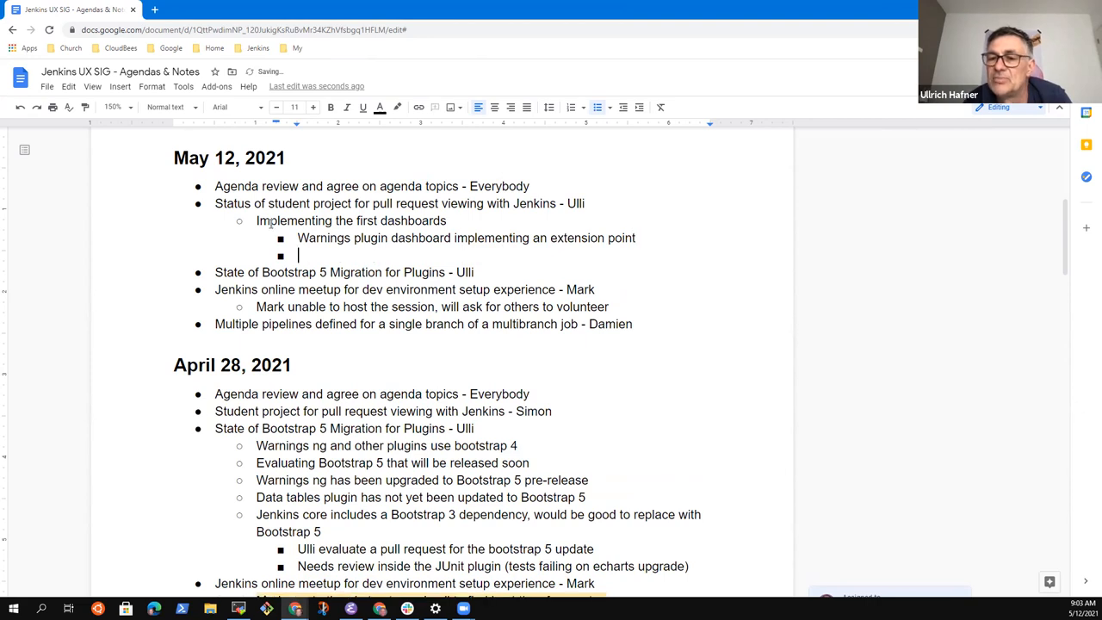
pyautogui.write('Show the n')
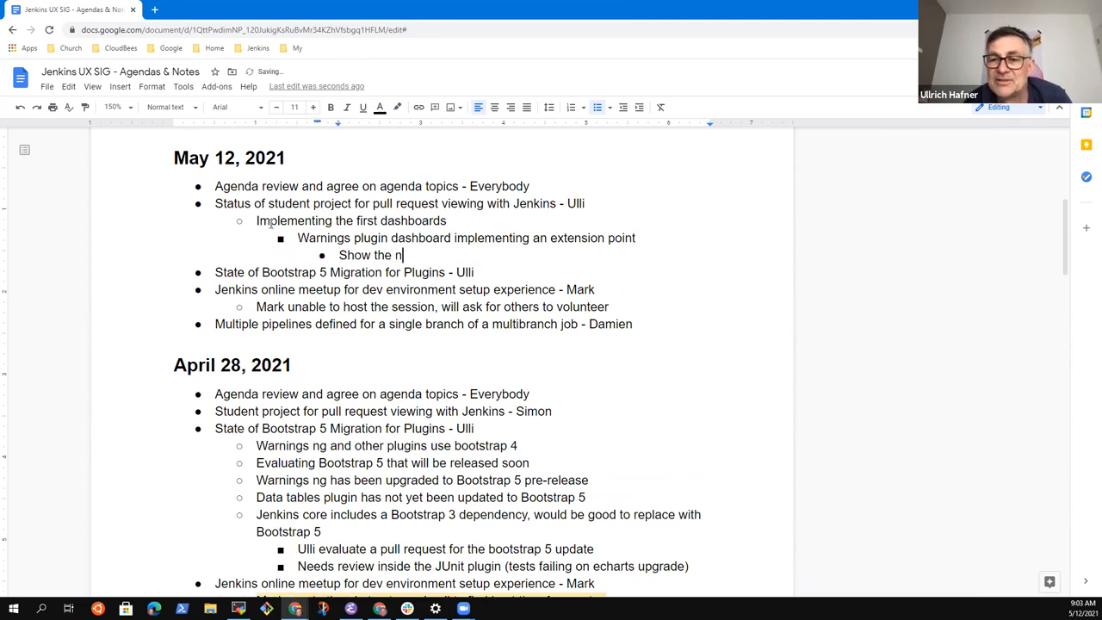
pyautogui.write('umber of new war')
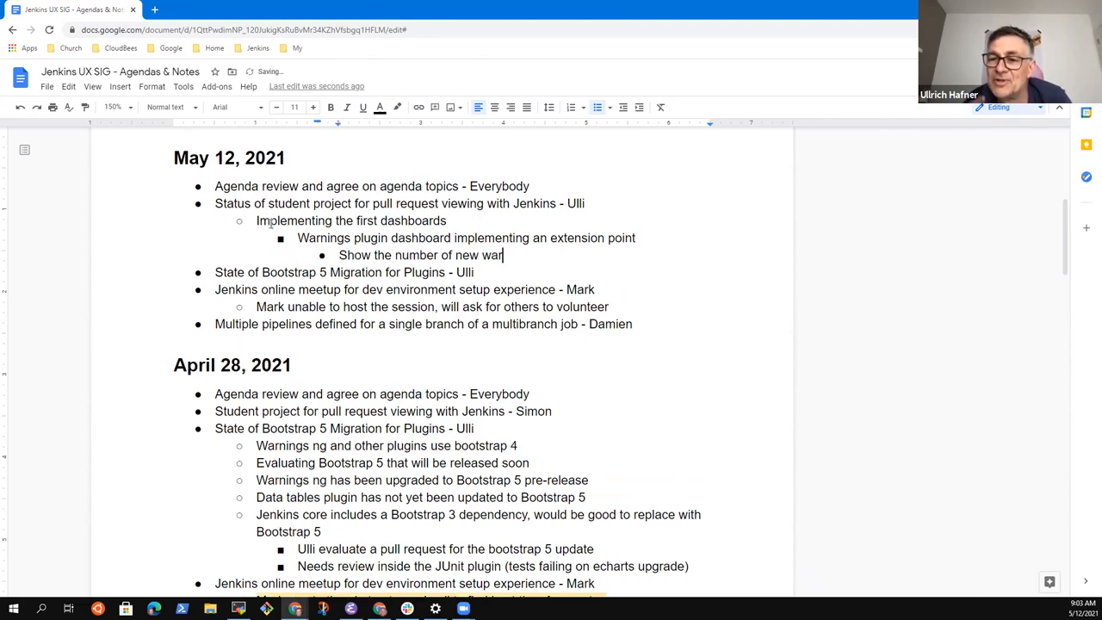
pyautogui.write('nings')
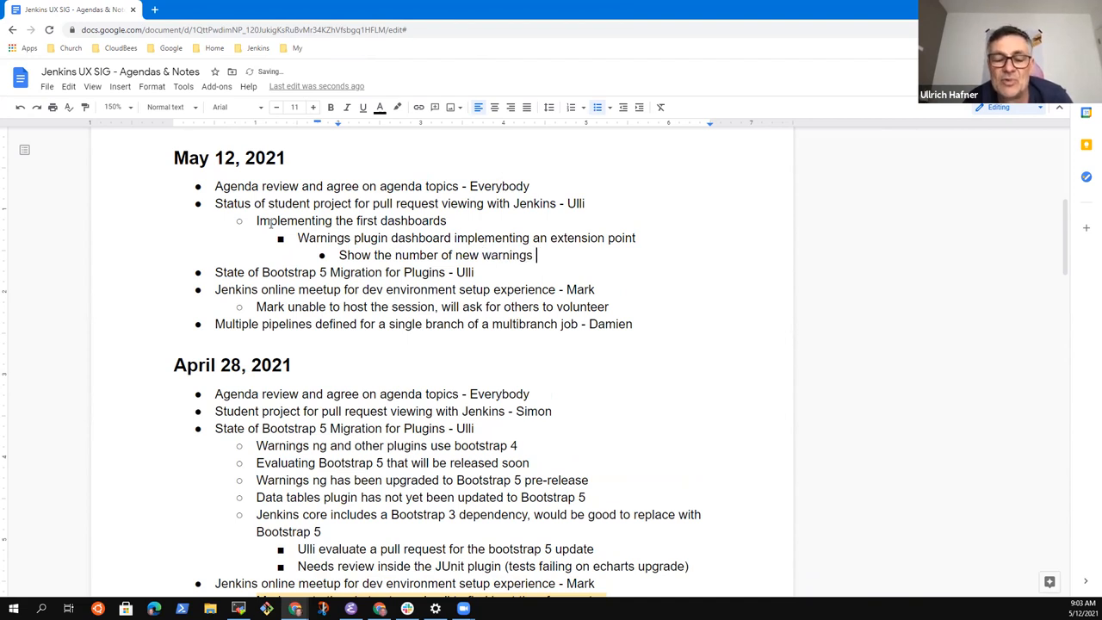
pyautogui.write('resulting from a')
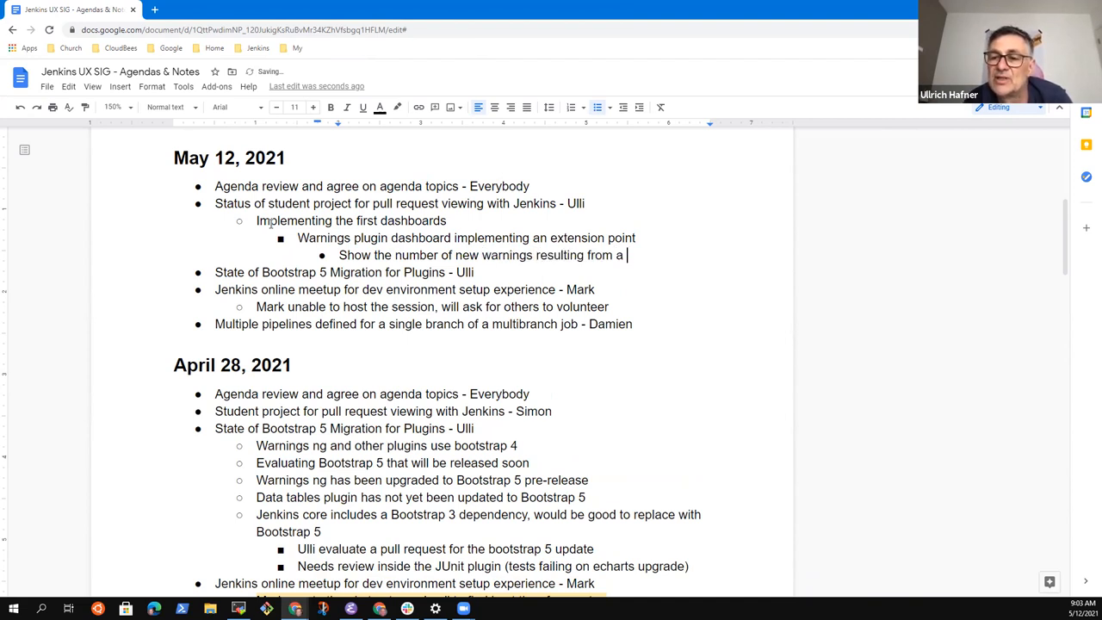
pyautogui.write('PR')
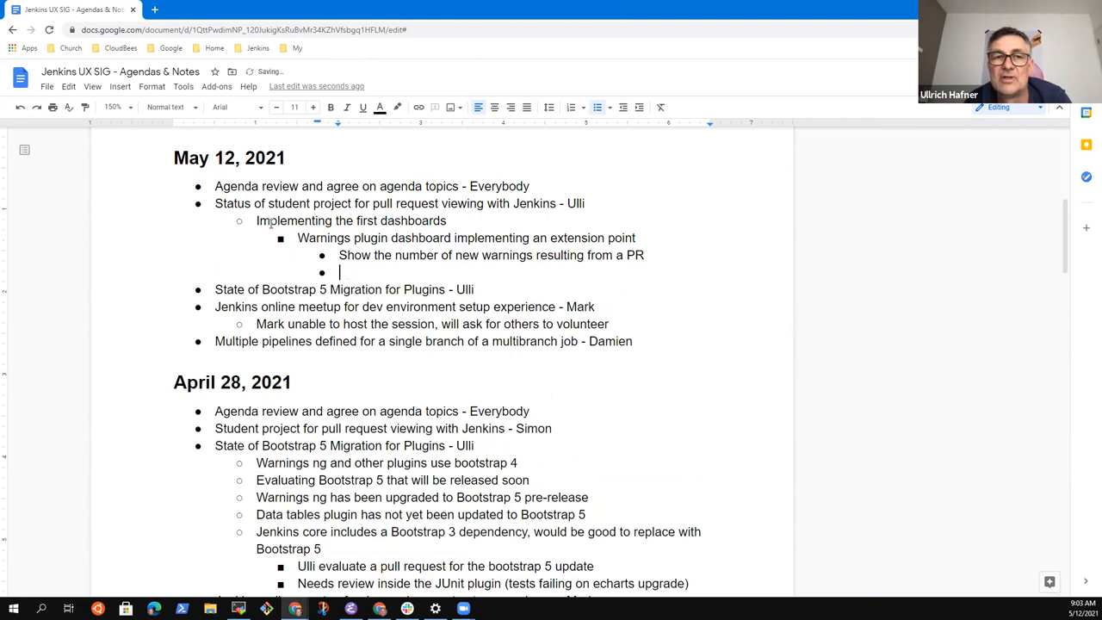
# Step: Add a sub-note about seeing the new warnings in a pie chart visualisation
pyautogui.write('See the new warn')
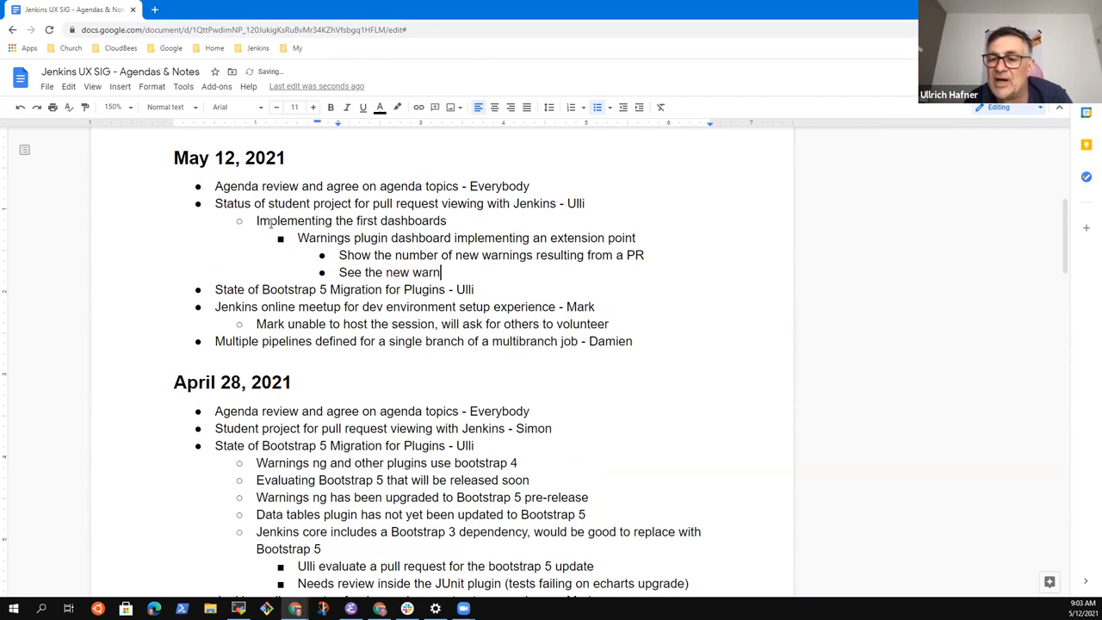
pyautogui.write('ings, see')
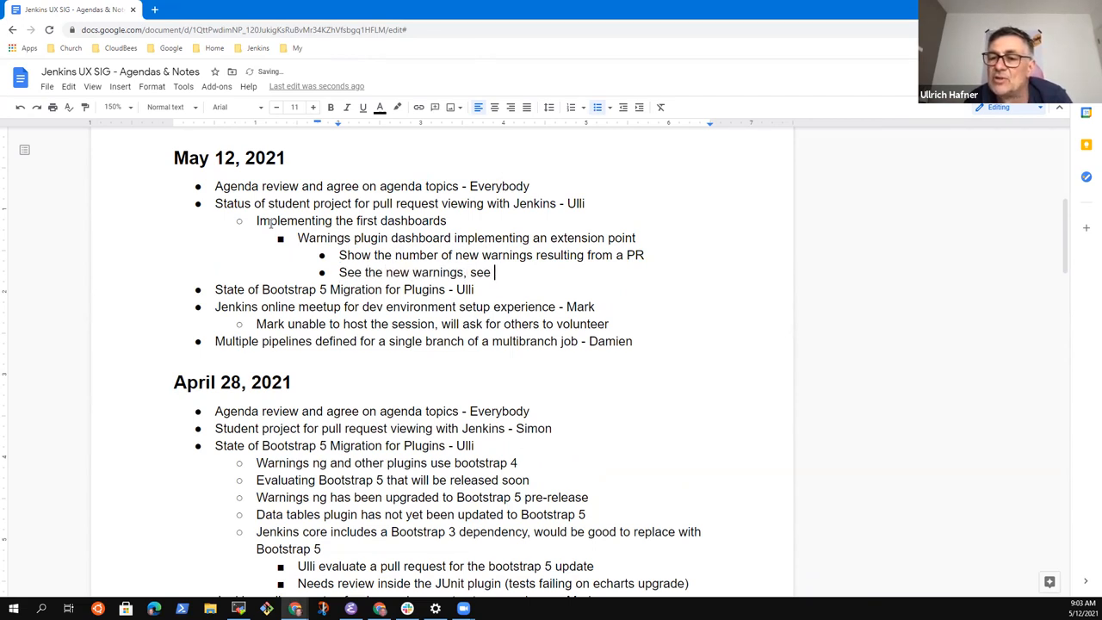
pyautogui.write('a pie chart of')
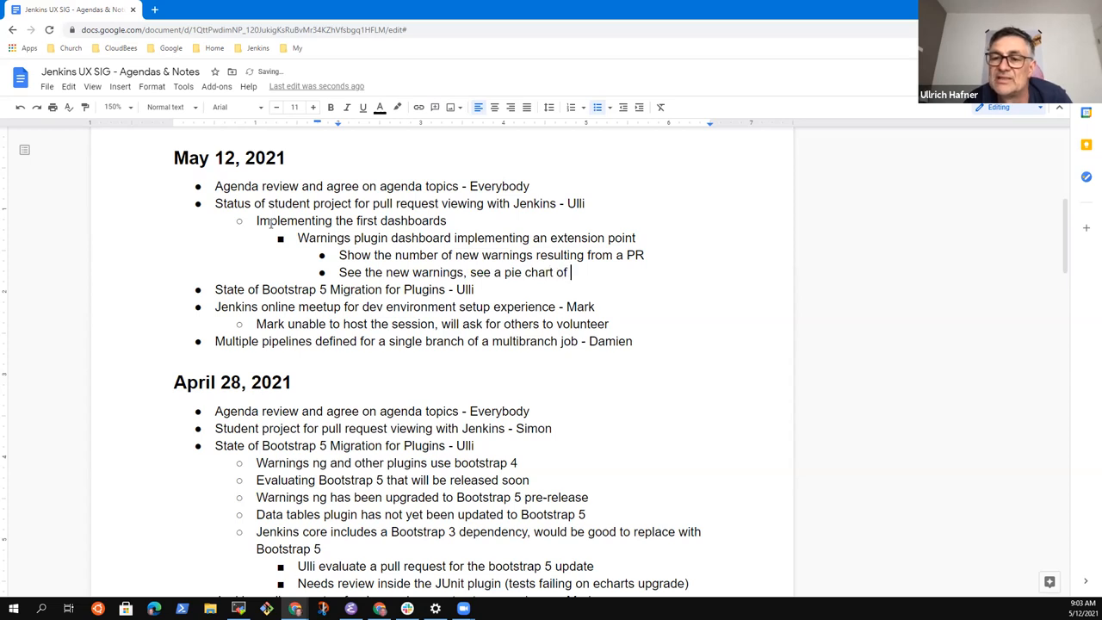
pyautogui.write('visual presentation')
pyautogui.write('Working well already with real data on real')
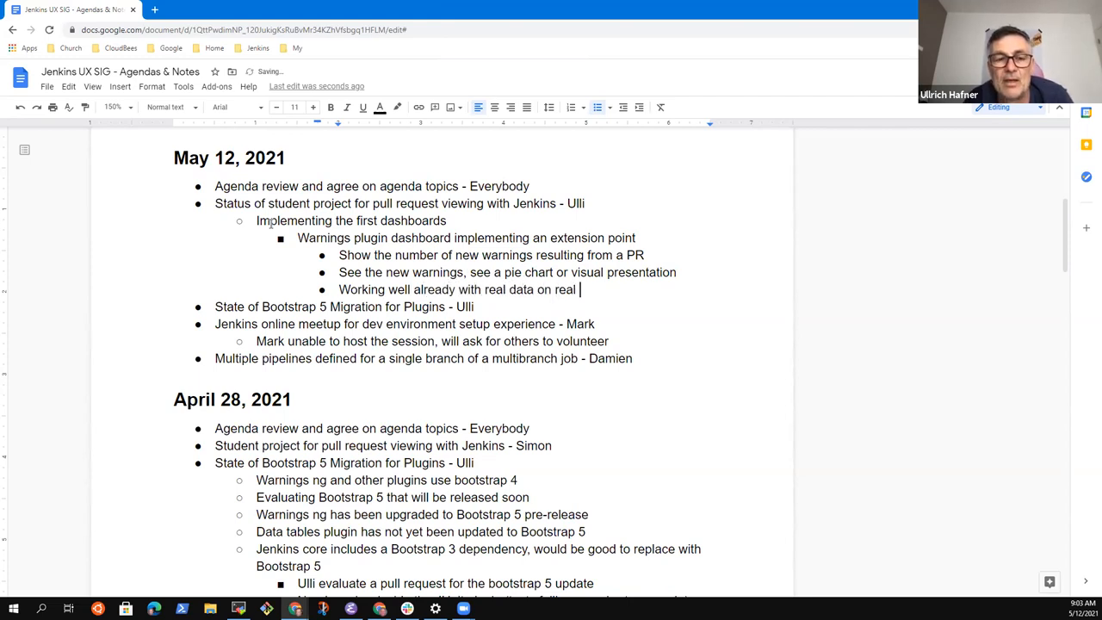
# Step: Note the extracted drag and drop dashboard that can be used in other views
pyautogui.write('builds')
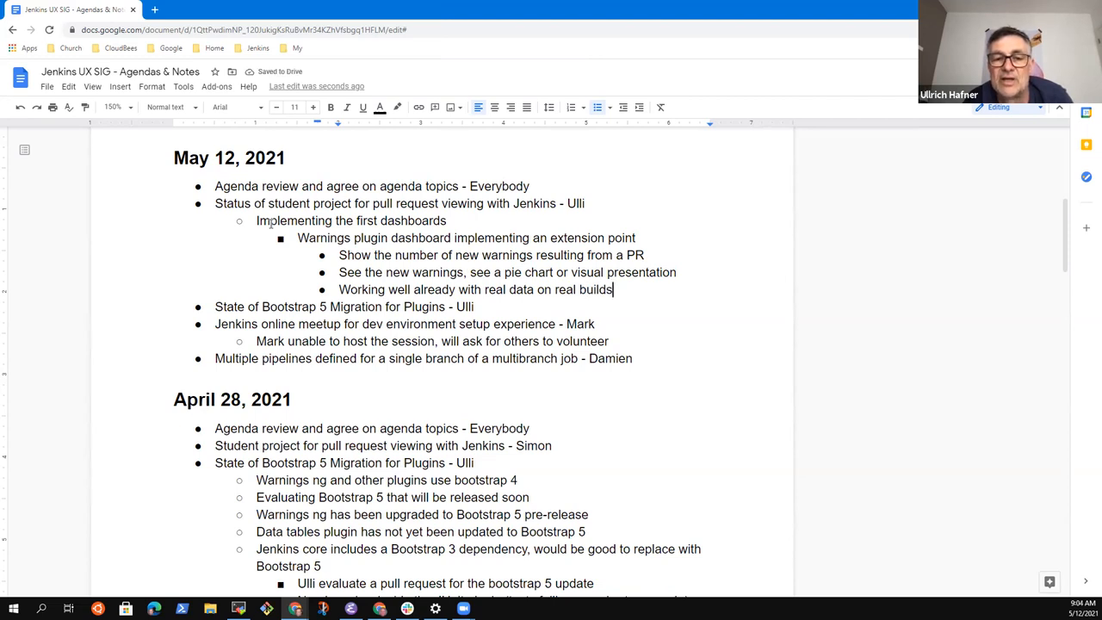
pyautogui.write('Extrac')
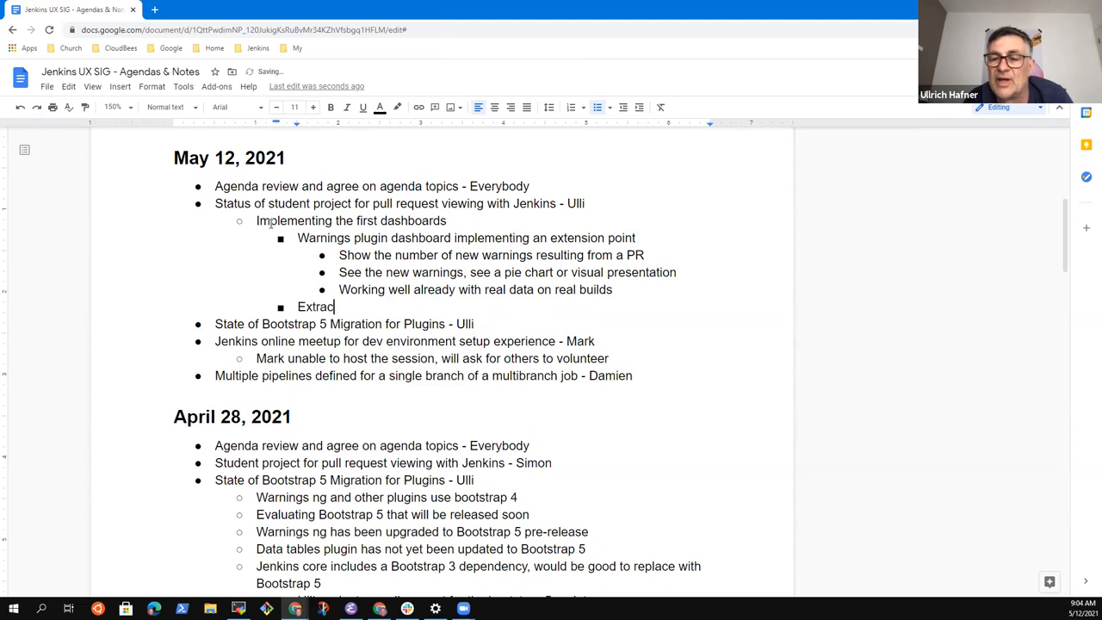
pyautogui.write('ted the drag')
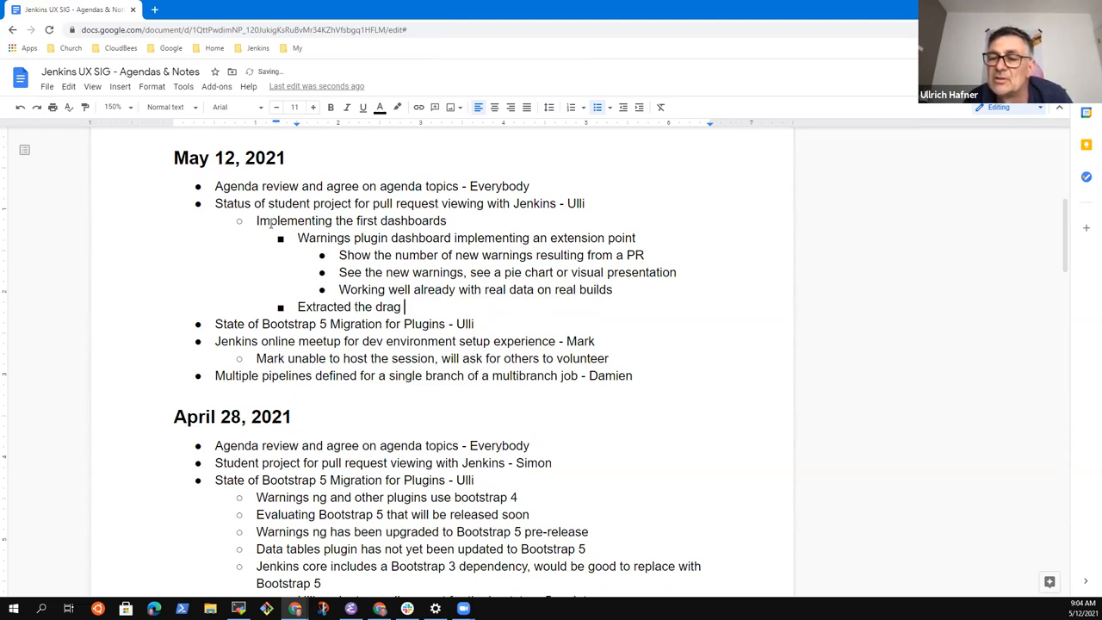
pyautogui.write('and drop dashb')
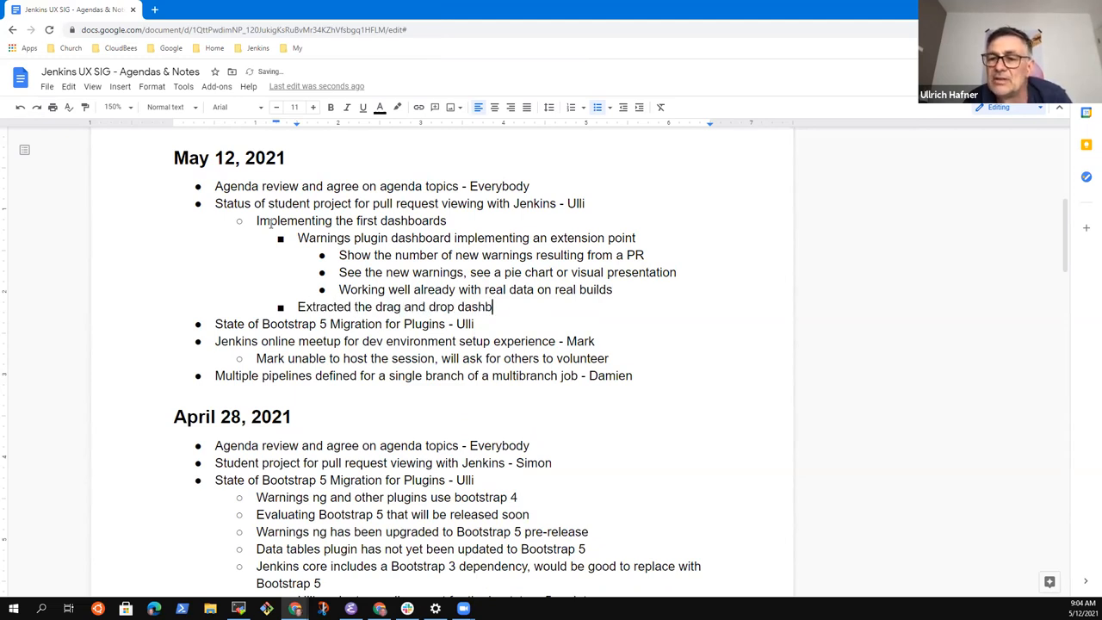
pyautogui.write('oard')
pyautogui.write('External plugin th')
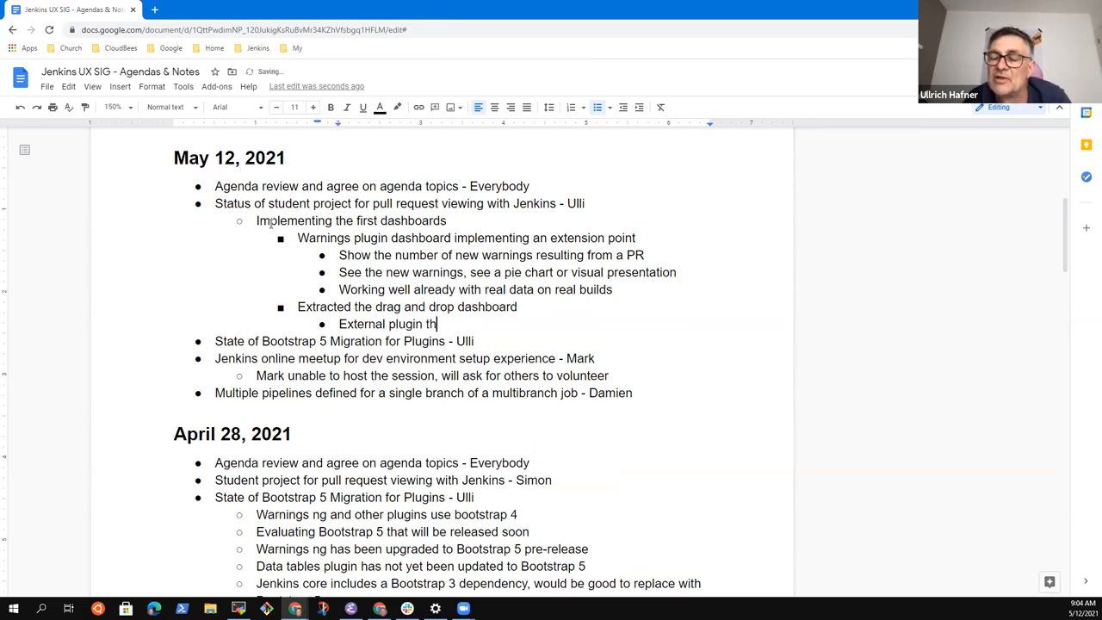
pyautogui.write('at can be used i')
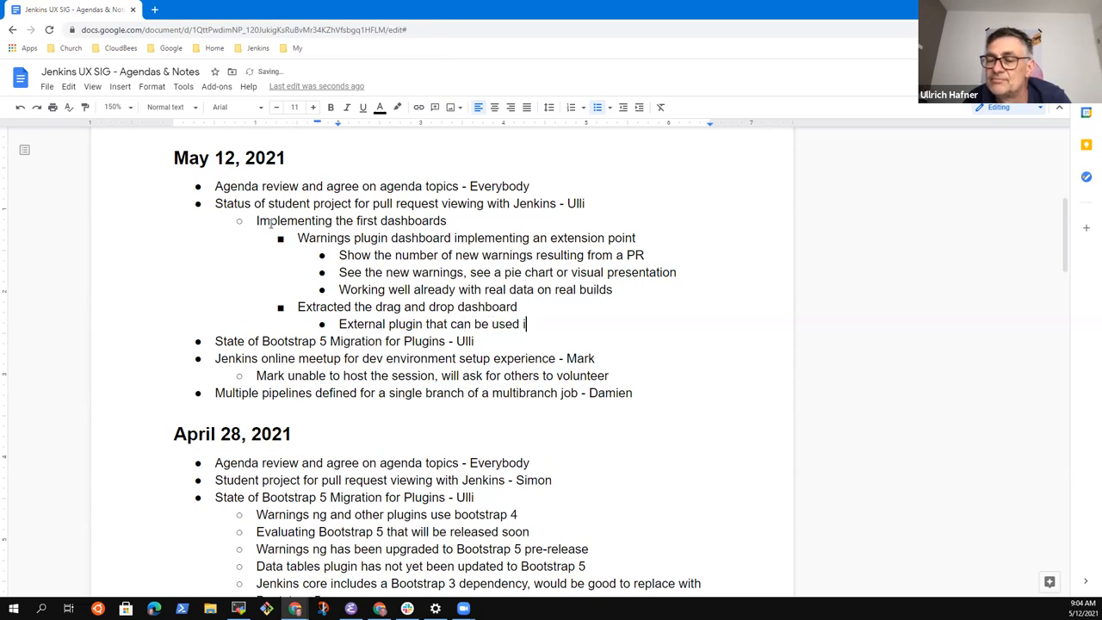
pyautogui.write('n other vi')
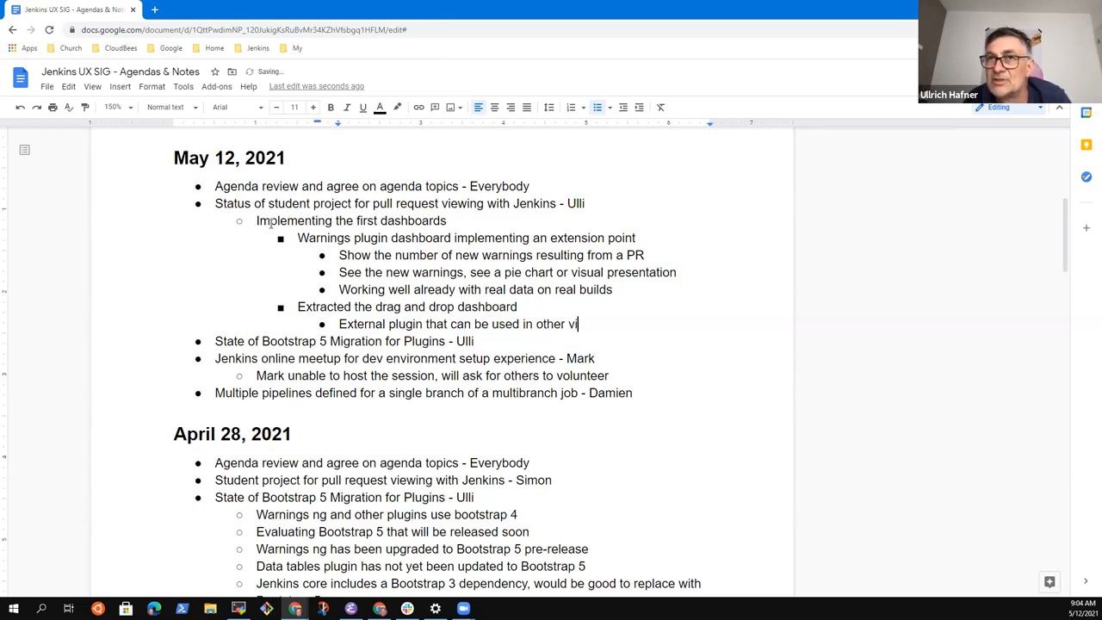
pyautogui.write('ews')
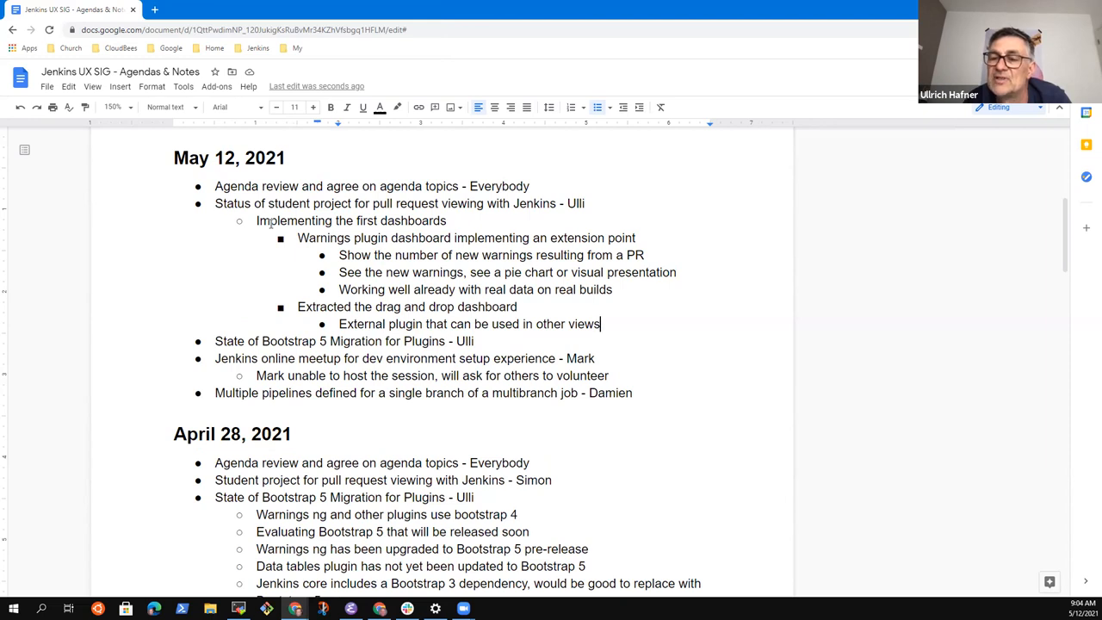
# Step: Add the build-view note ending 'some interesting, many not interesting'
pyautogui.write('Want to se')
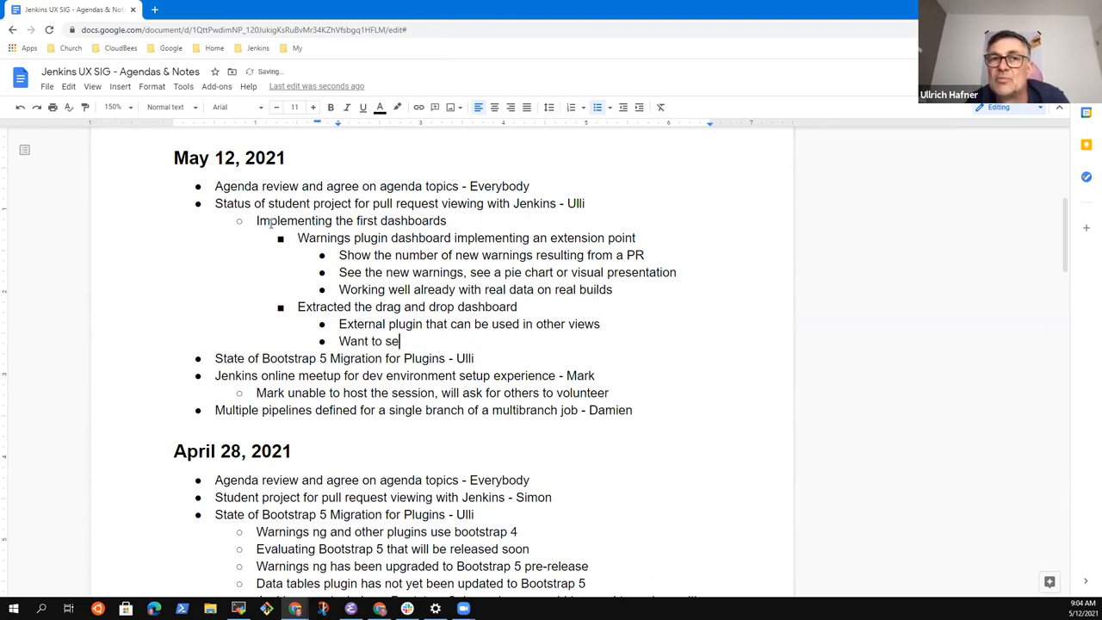
pyautogui.write('e if the view concept could be')
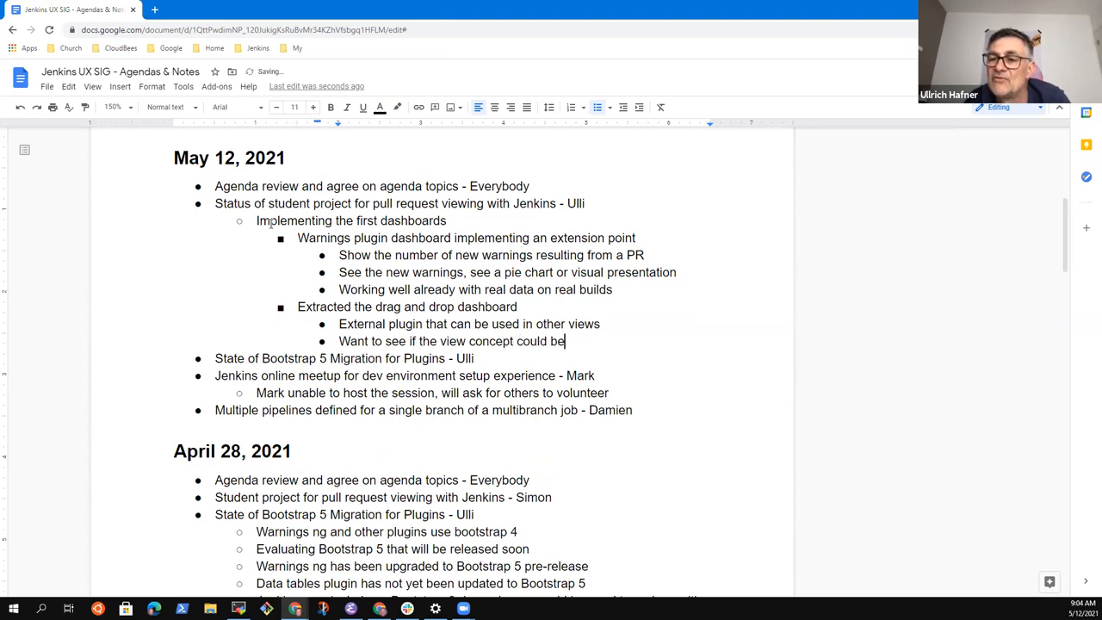
pyautogui.write('used in the build view wh')
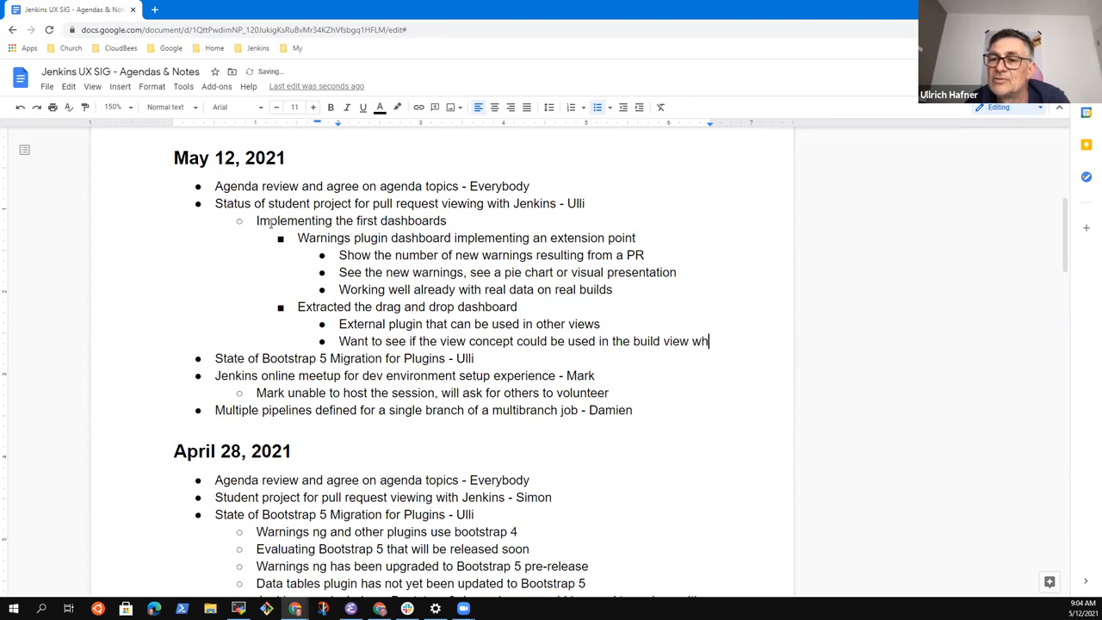
pyautogui.write('ere we have many boxes')
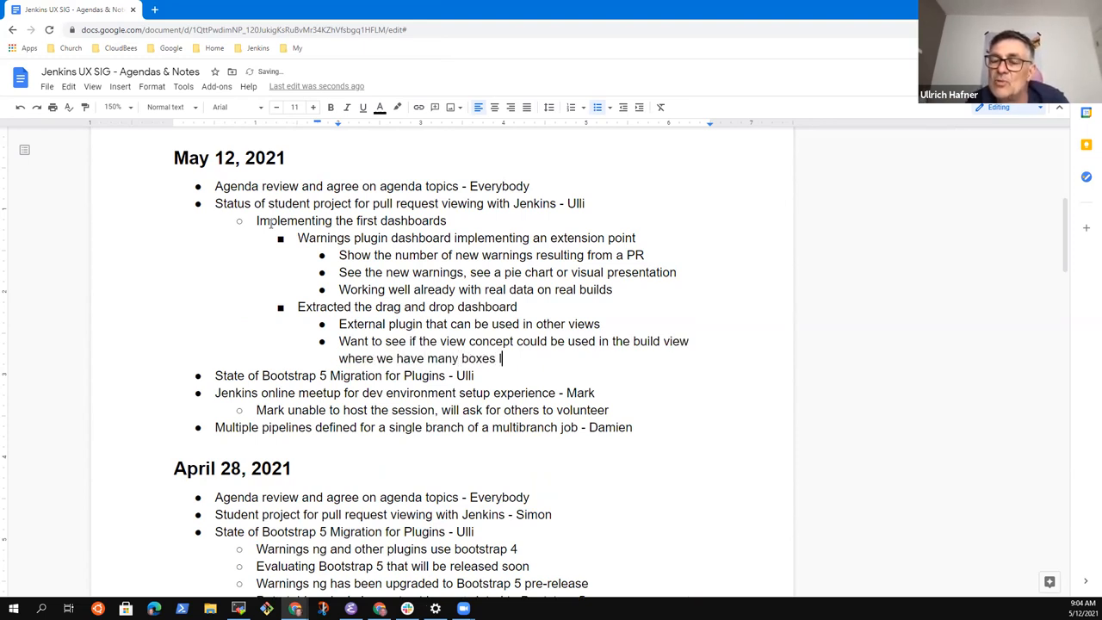
pyautogui.write('lying aroun')
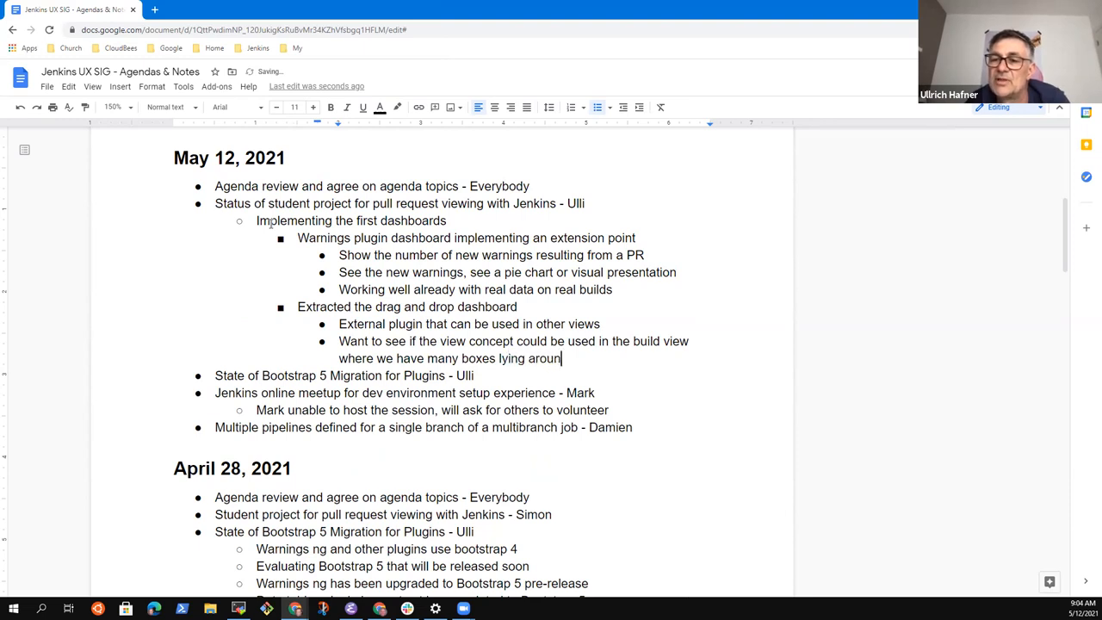
pyautogui.write('d, ome in')
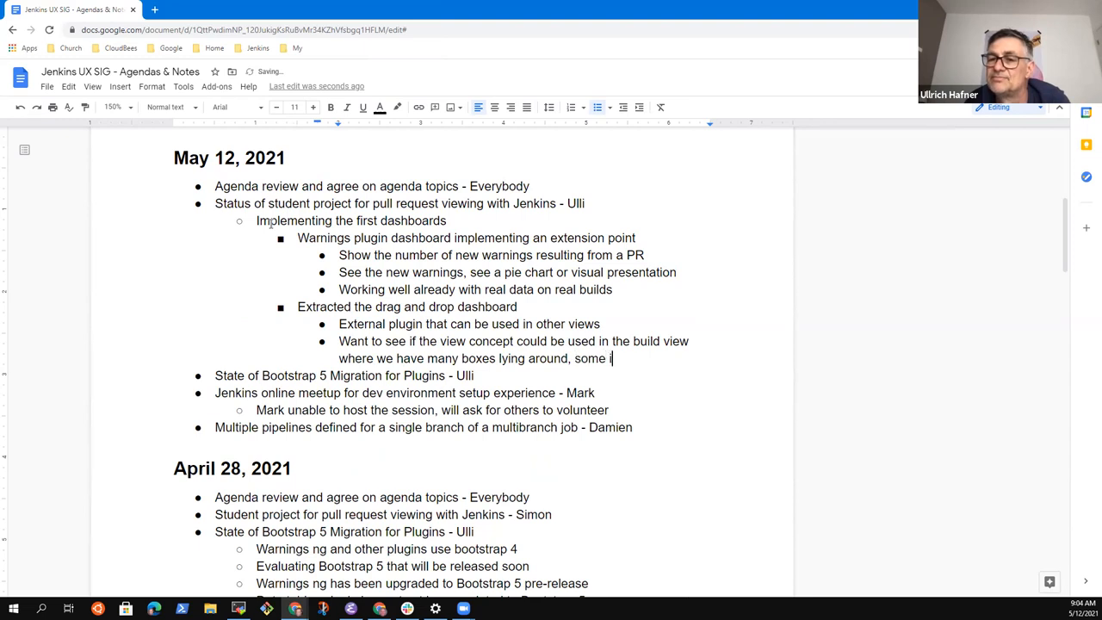
pyautogui.write('nteresting, many')
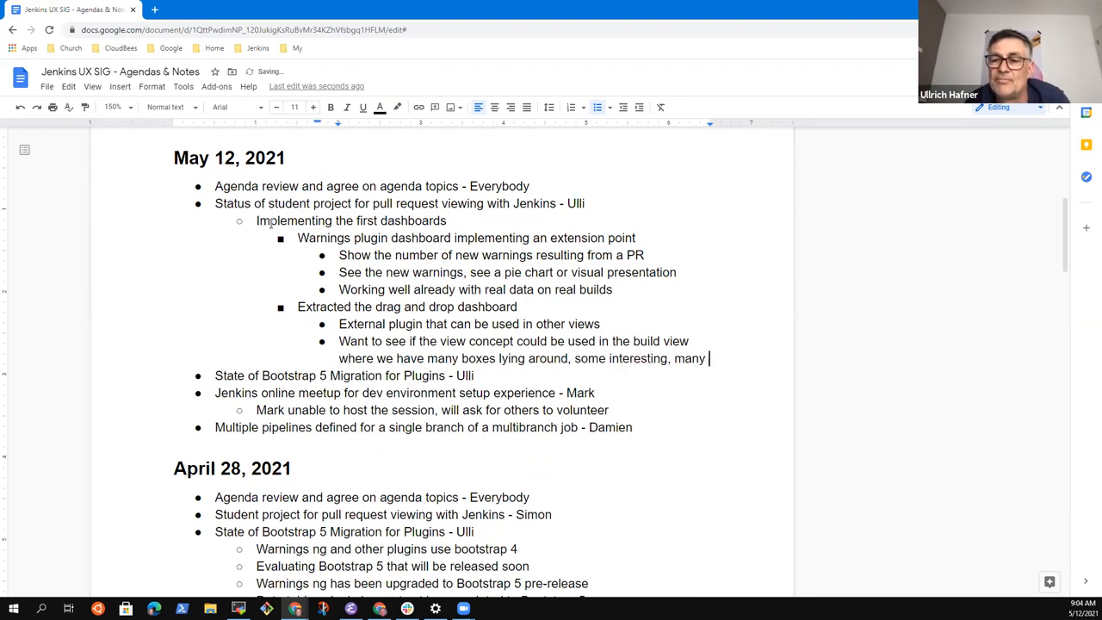
pyautogui.write('not interesting')
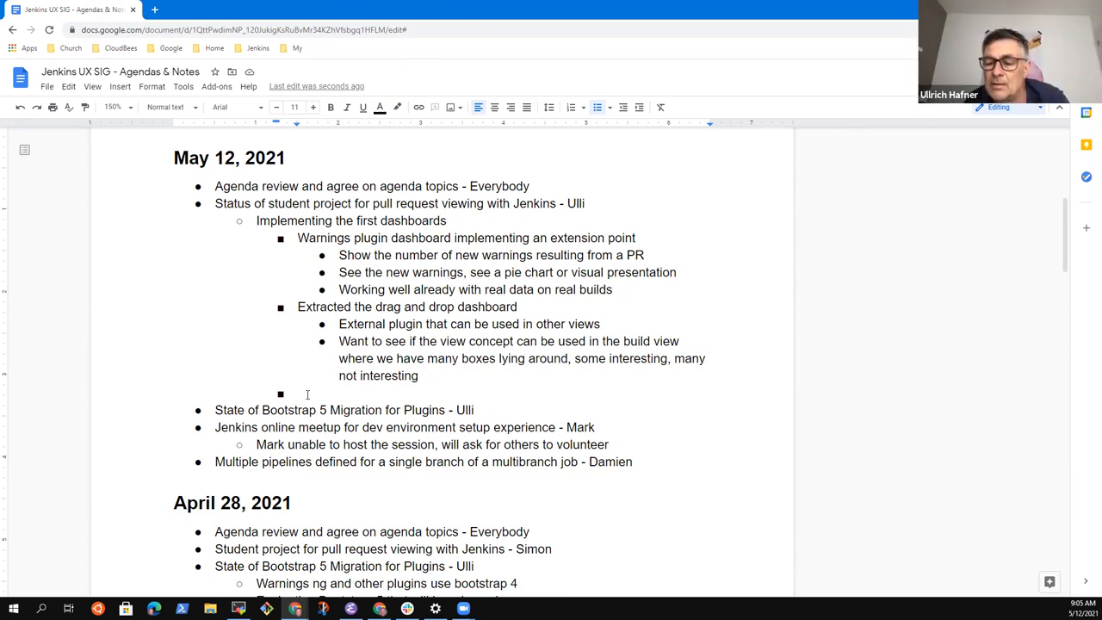
# Step: Add a bullet to message the developer mailing list, highlighting the work and inviting feedback
pyautogui.write('Send a message to the')
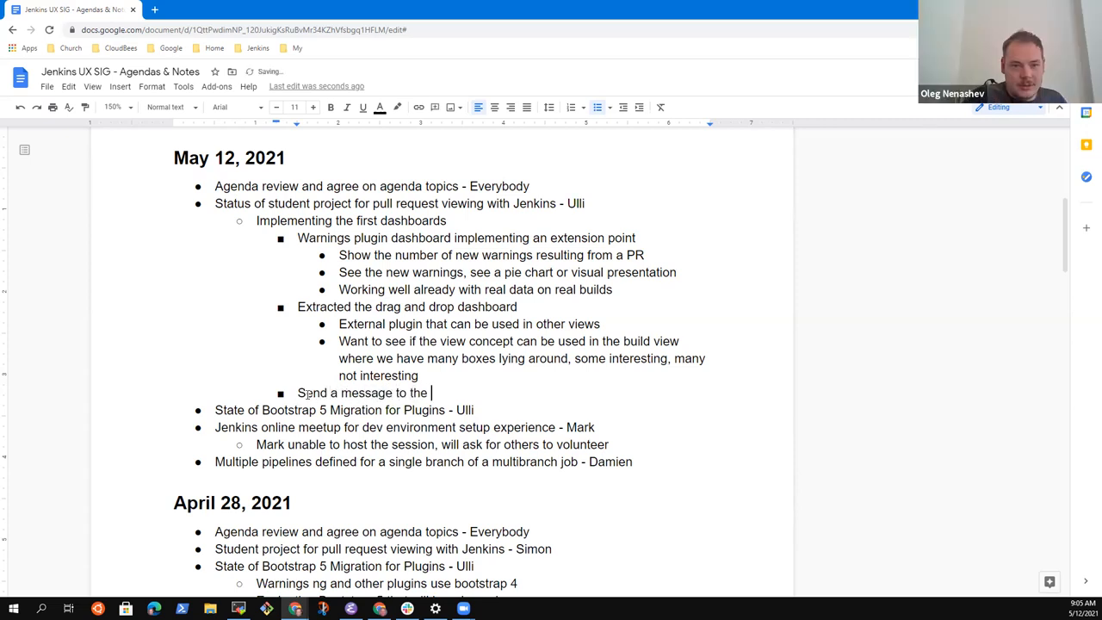
pyautogui.write('developer mailing list to')
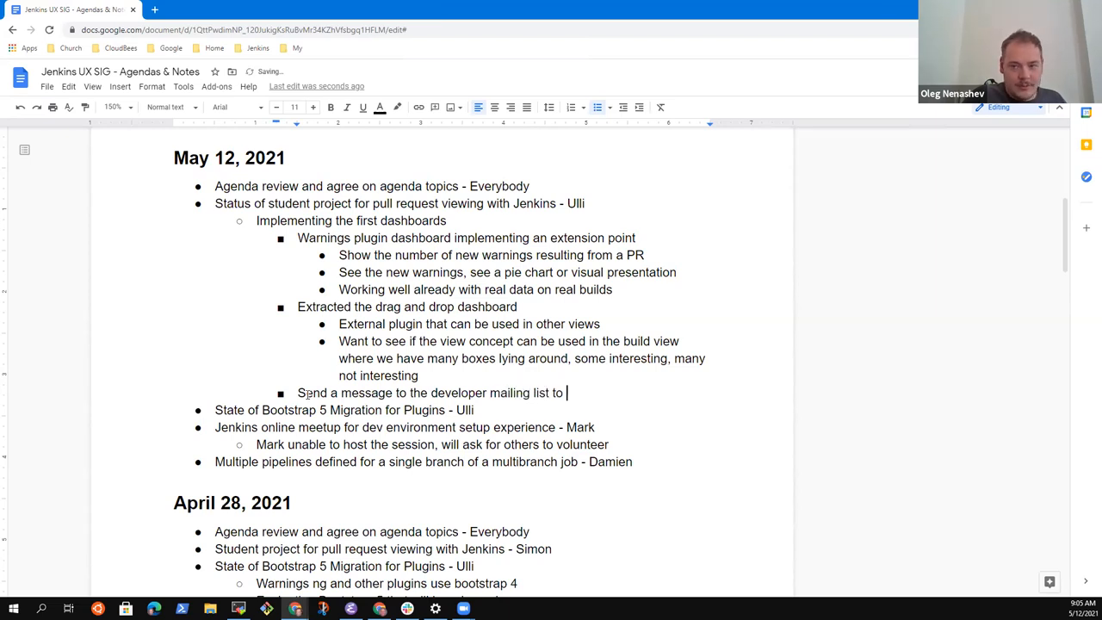
pyautogui.write('highlight')
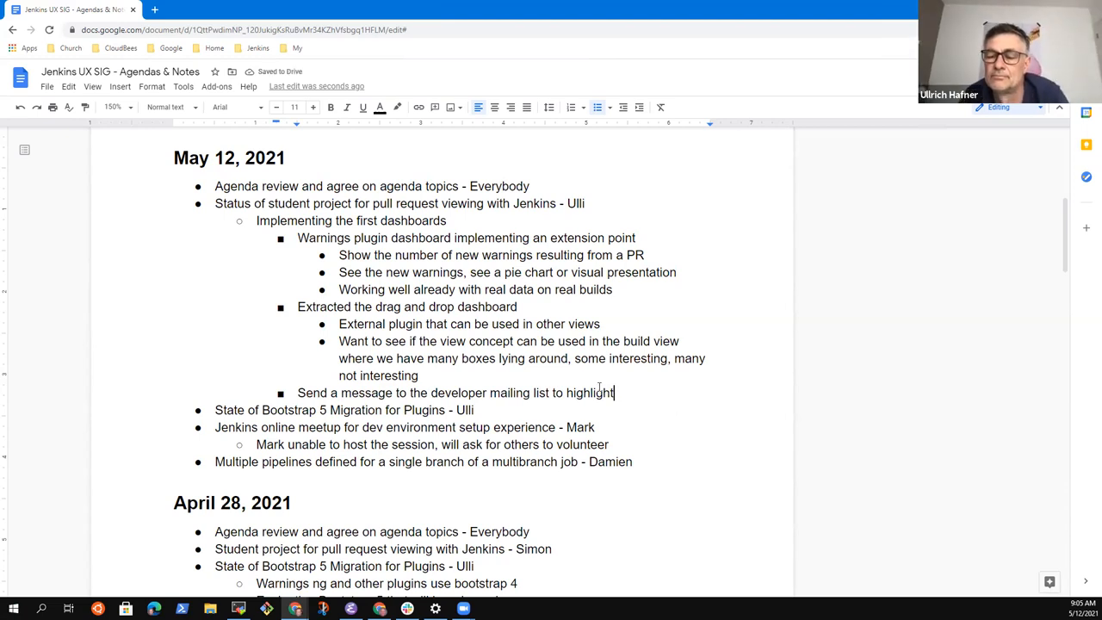
pyautogui.write('the w')
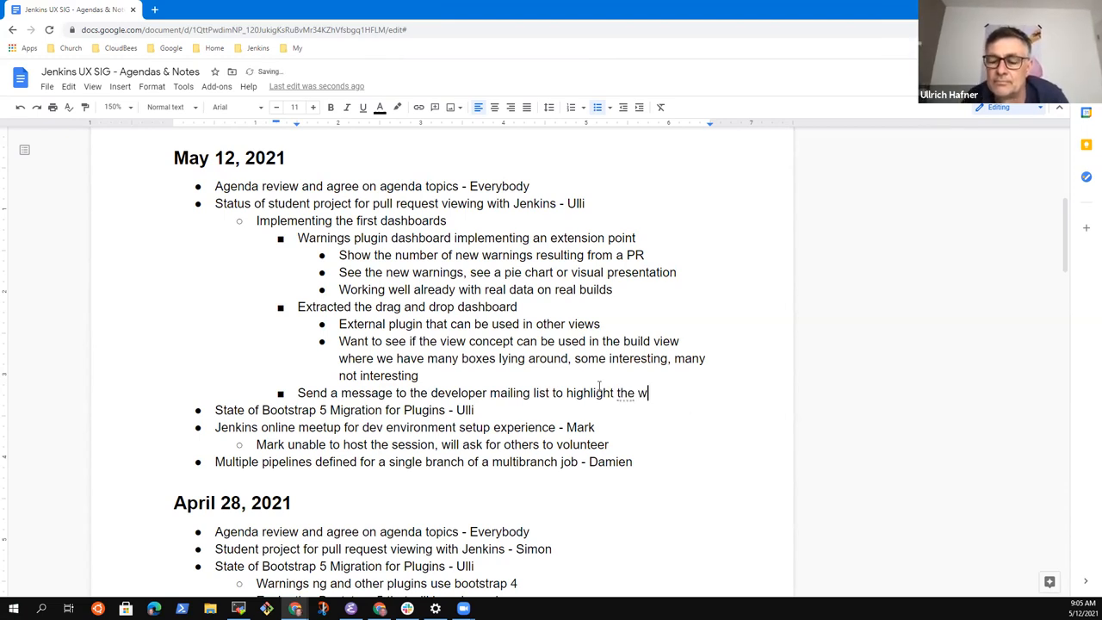
pyautogui.write('ork on the project a')
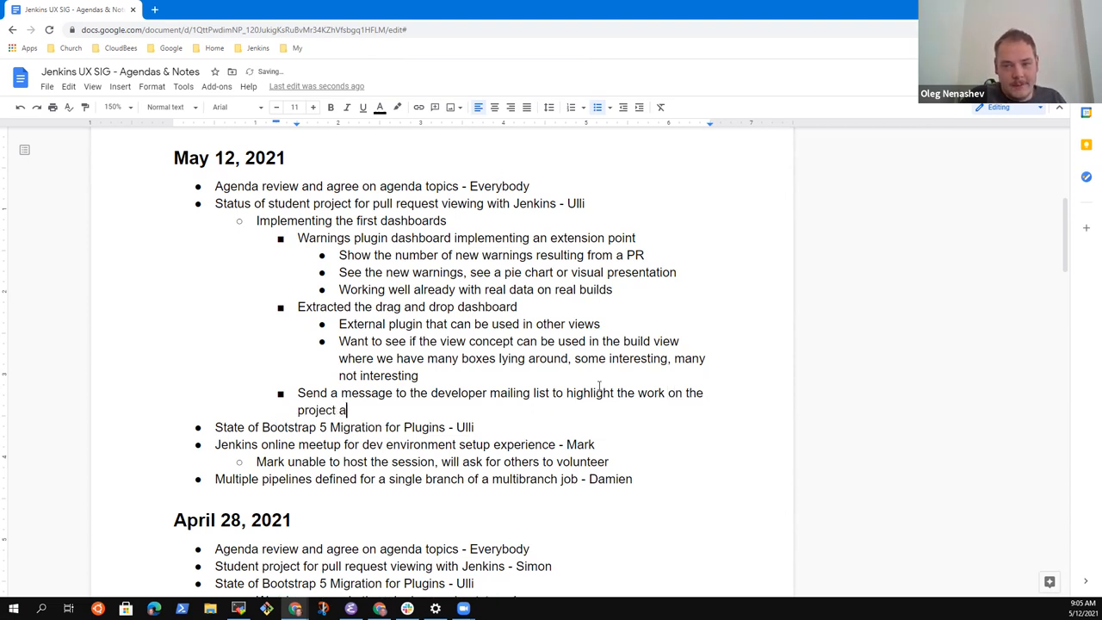
pyautogui.write('nd invite others t')
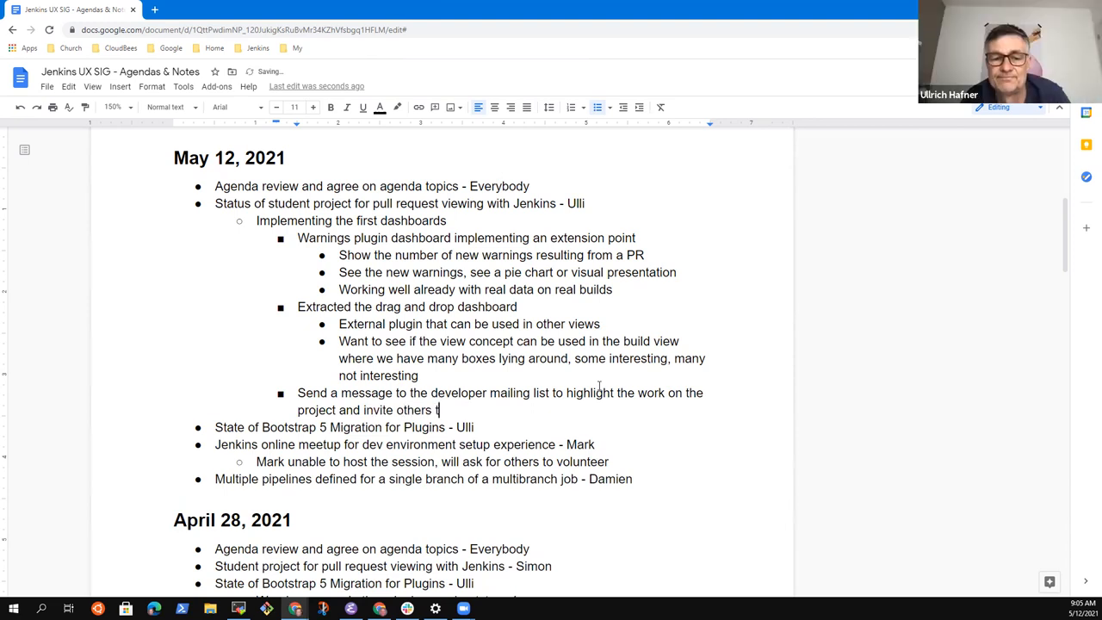
pyautogui.write('o provide feed')
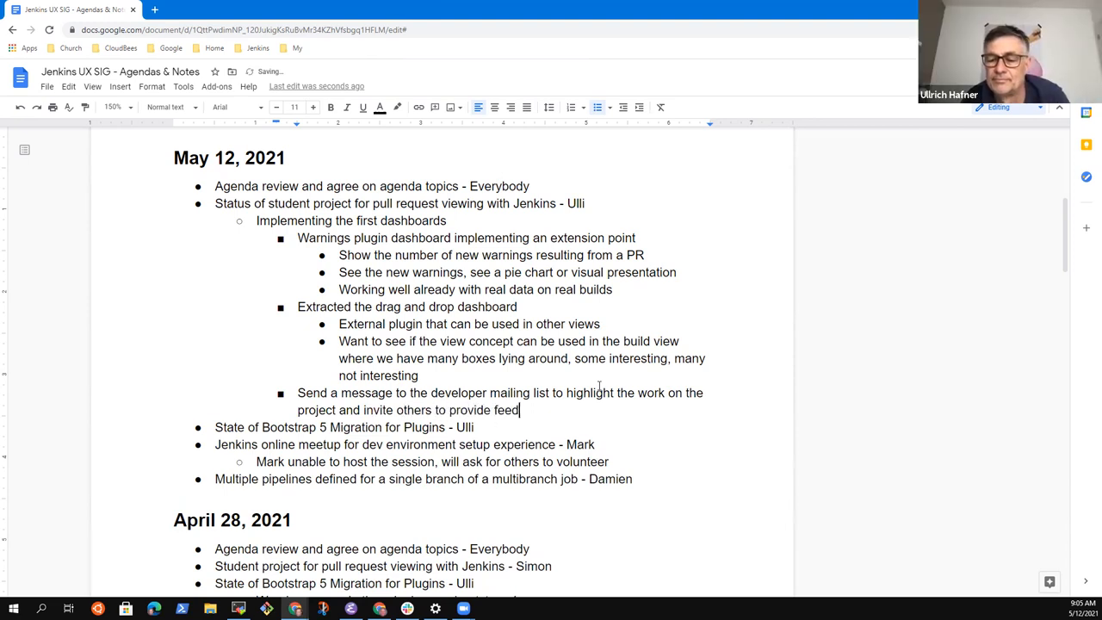
pyautogui.write('back')
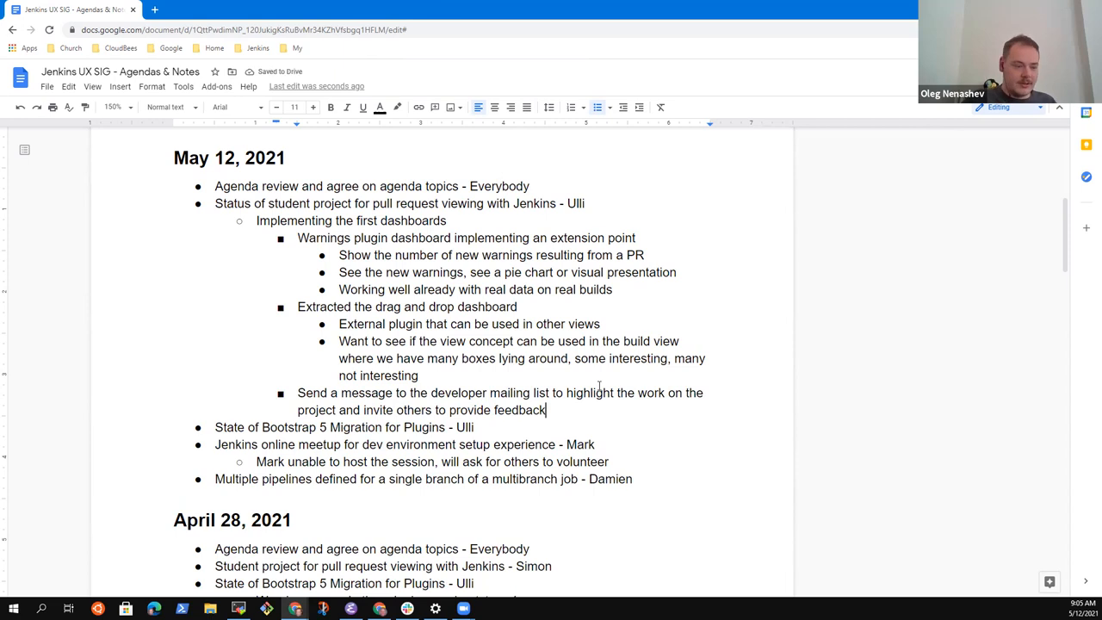
# Step: Add the sub-note 'Already looks good in the previous SIG meeting recording'
pyautogui.write('Alrfeady')
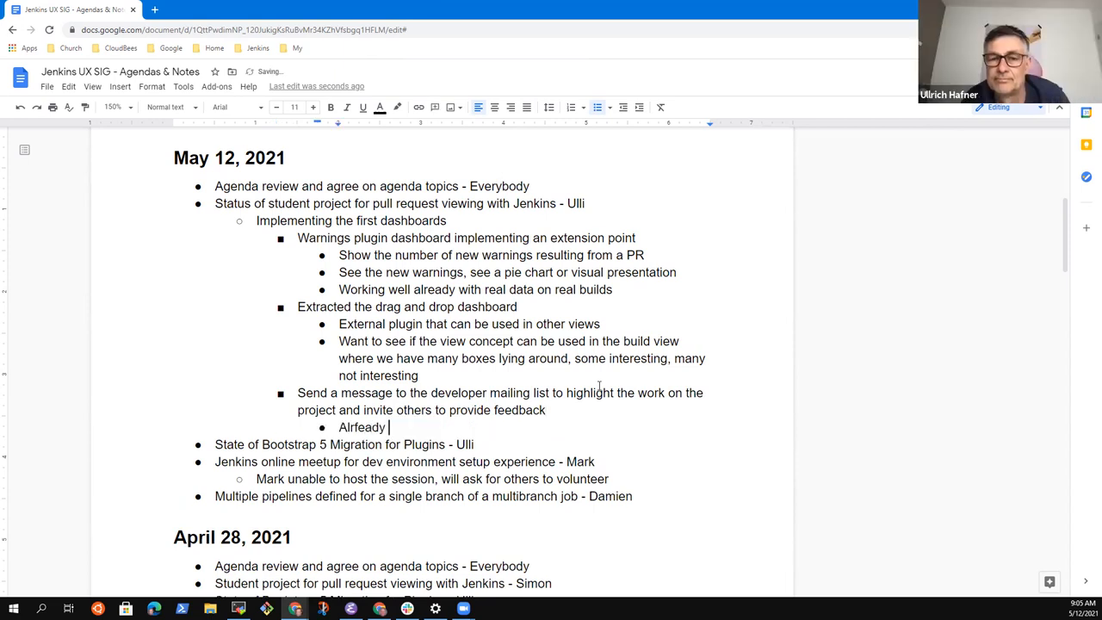
pyautogui.write('Already')
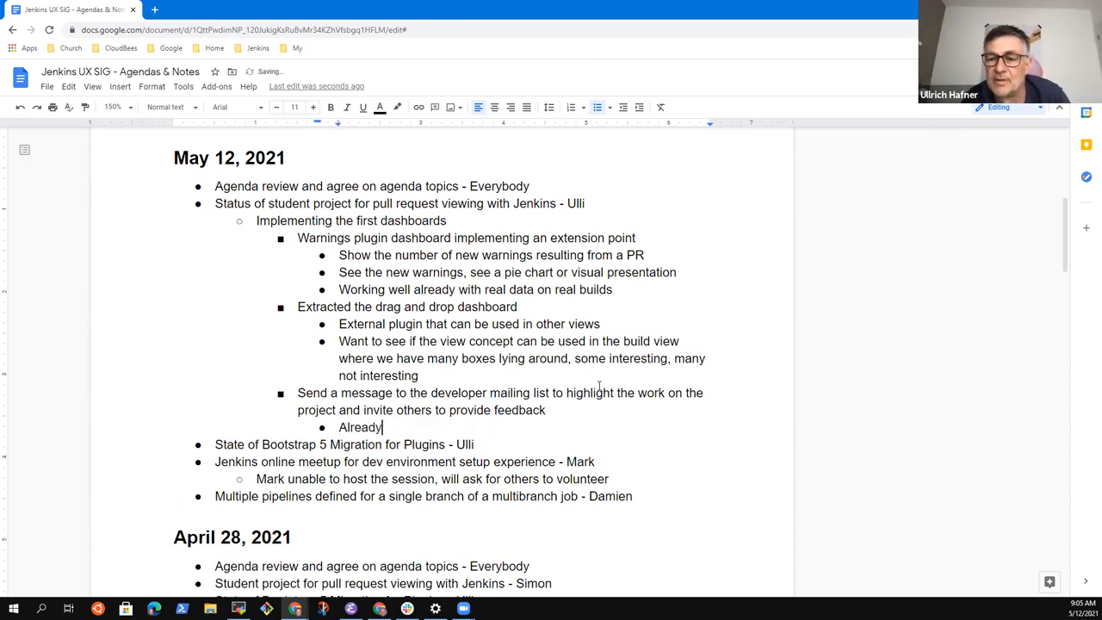
pyautogui.write('looks k')
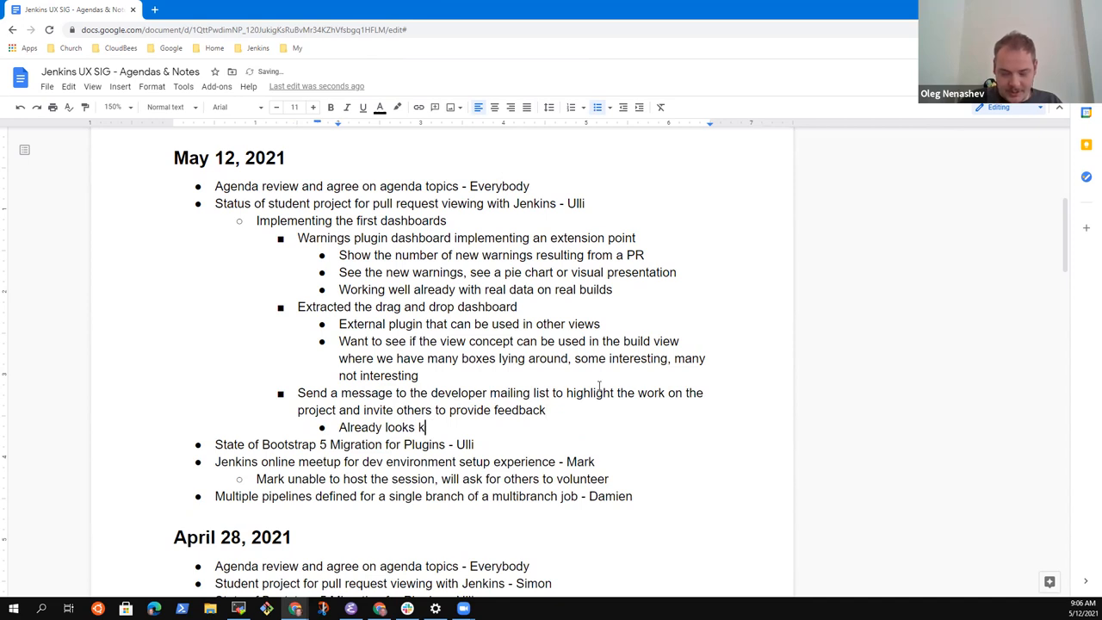
pyautogui.write('ood in the pre')
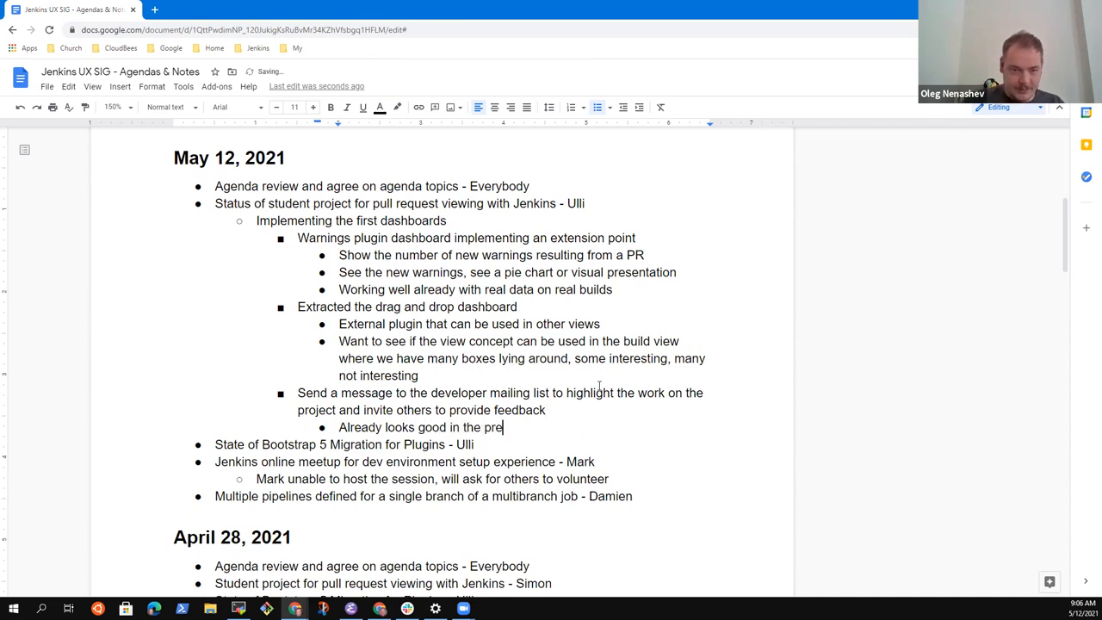
pyautogui.write('vious')
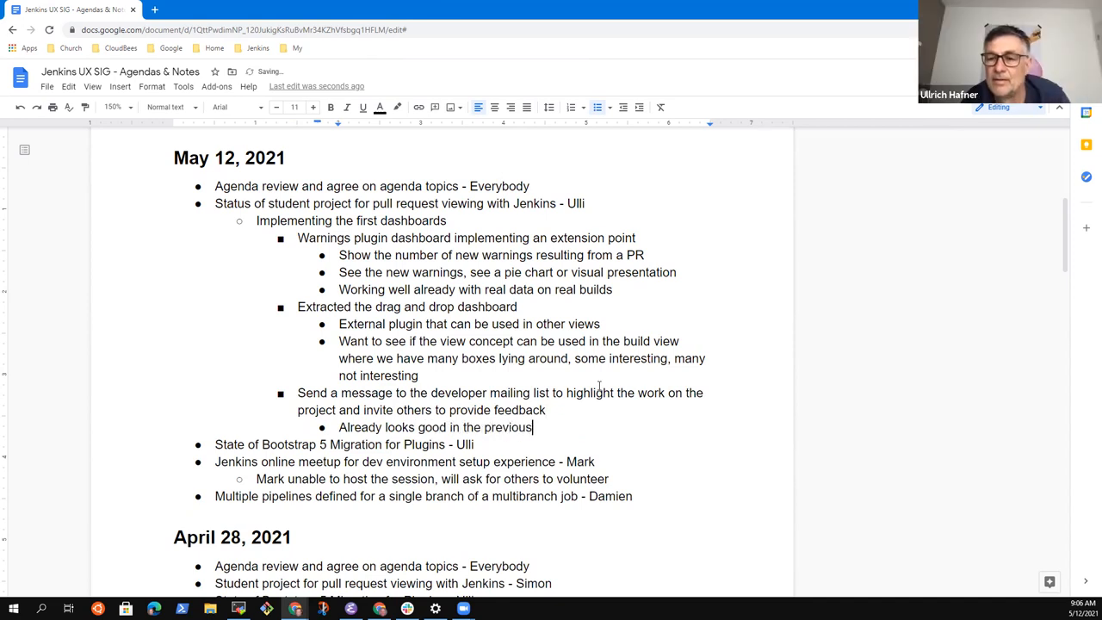
pyautogui.write('SIG meeting reco')
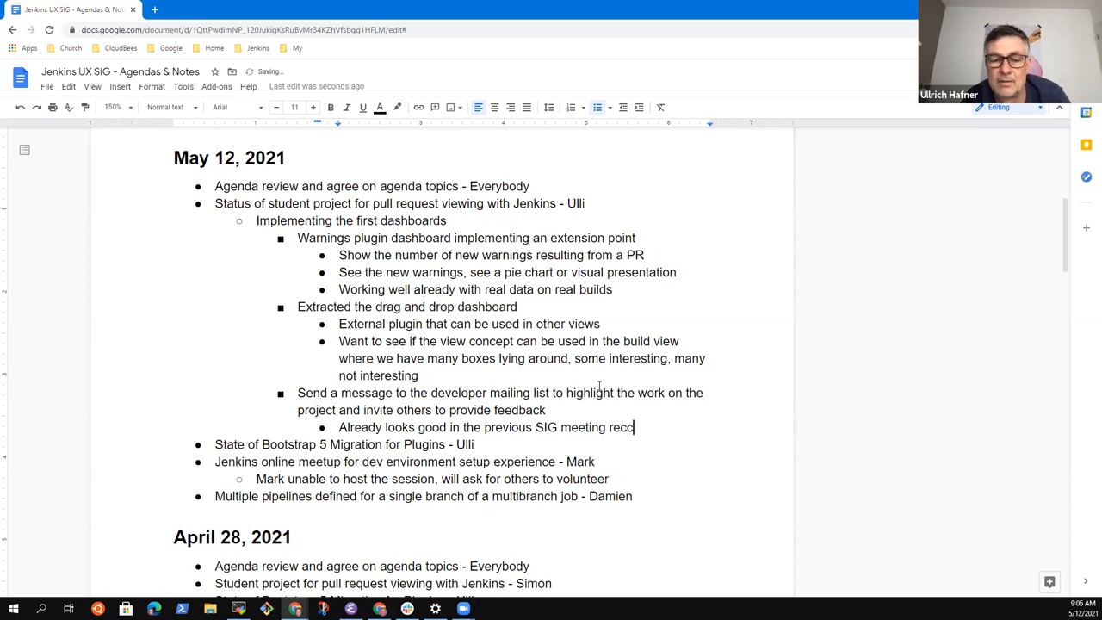
pyautogui.write('rding')
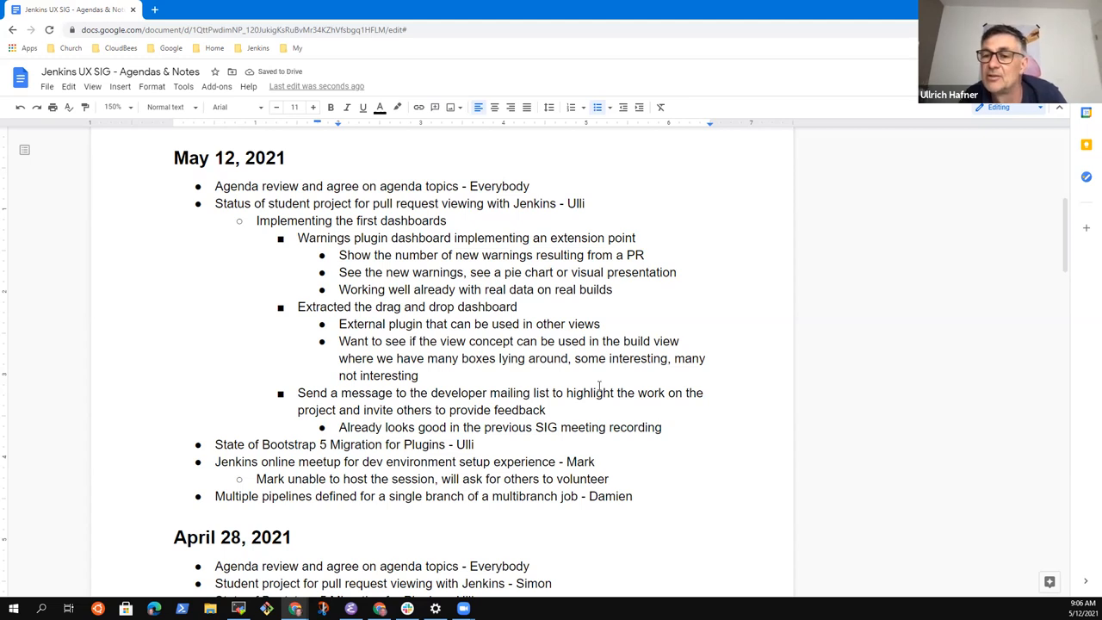
pyautogui.press('enter')
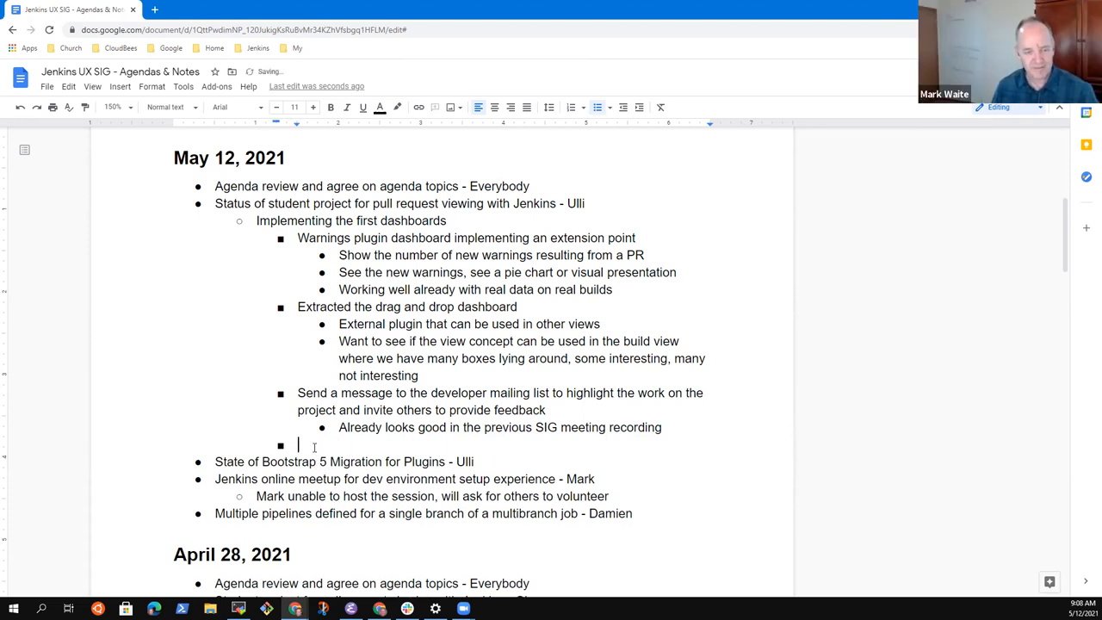
# Step: Type 'Need to include agenda in the YouTube posts' under the student project topic
pyautogui.write('Need to')
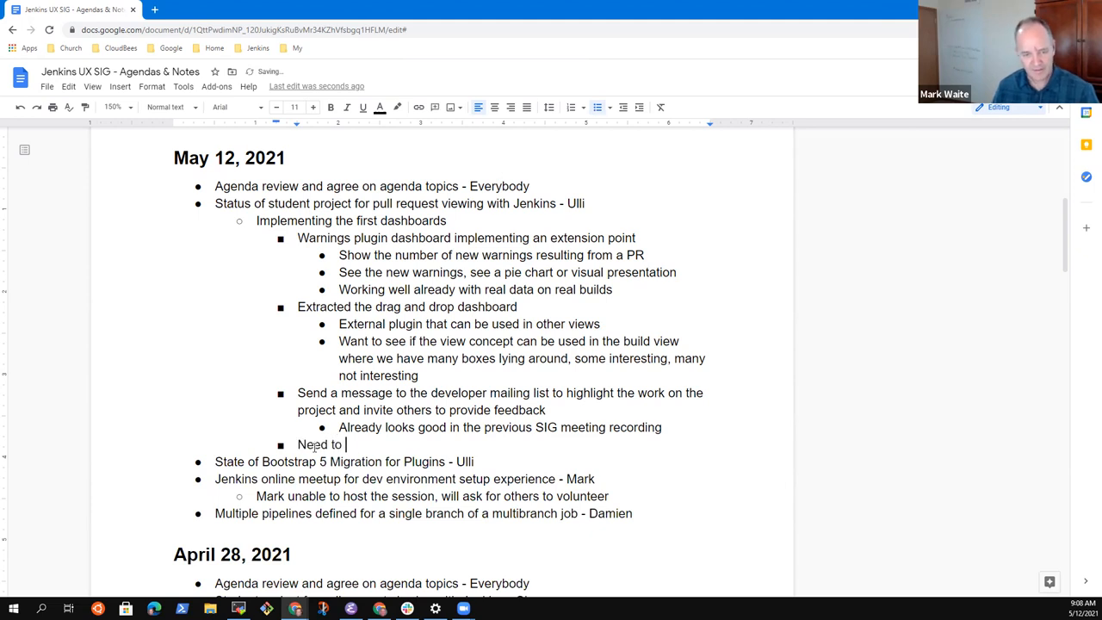
pyautogui.write('include agenda in the YouTube')
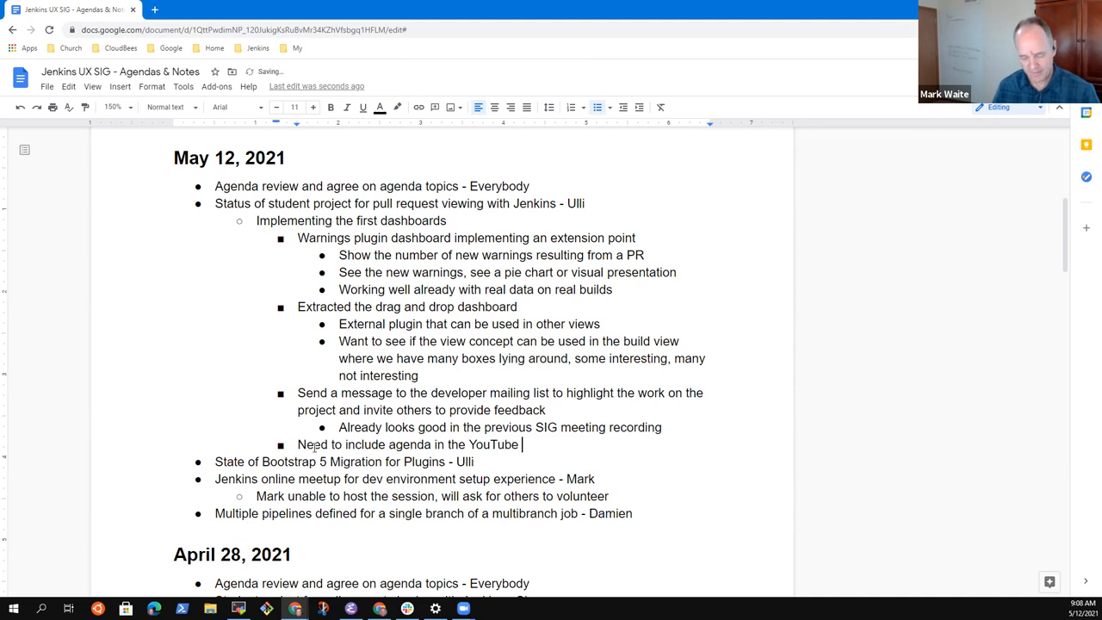
pyautogui.write('pos')
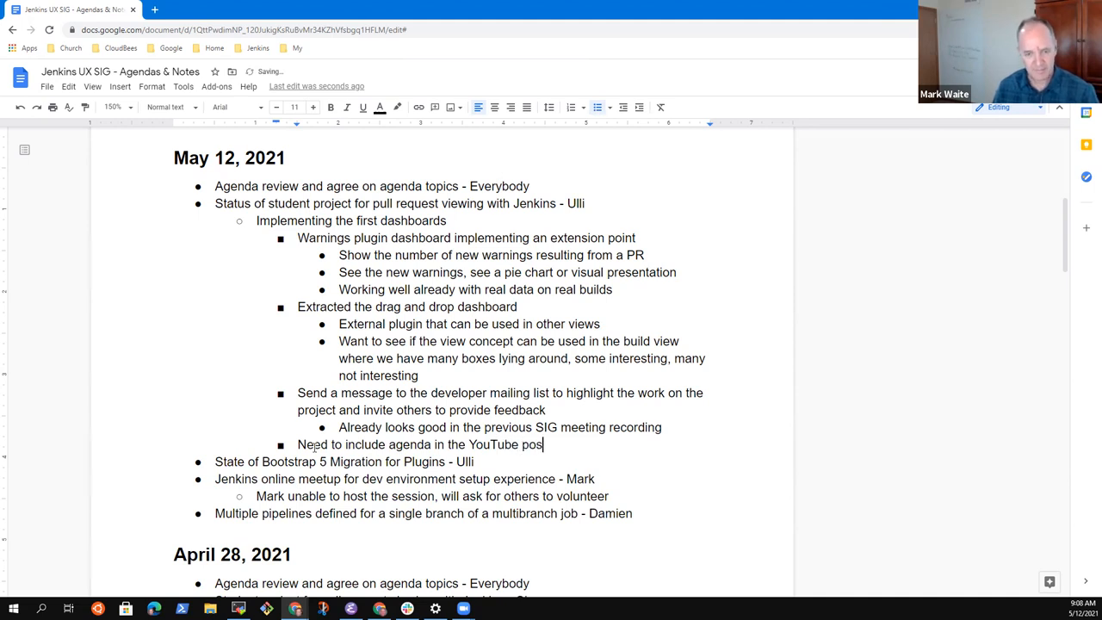
pyautogui.write('ts')
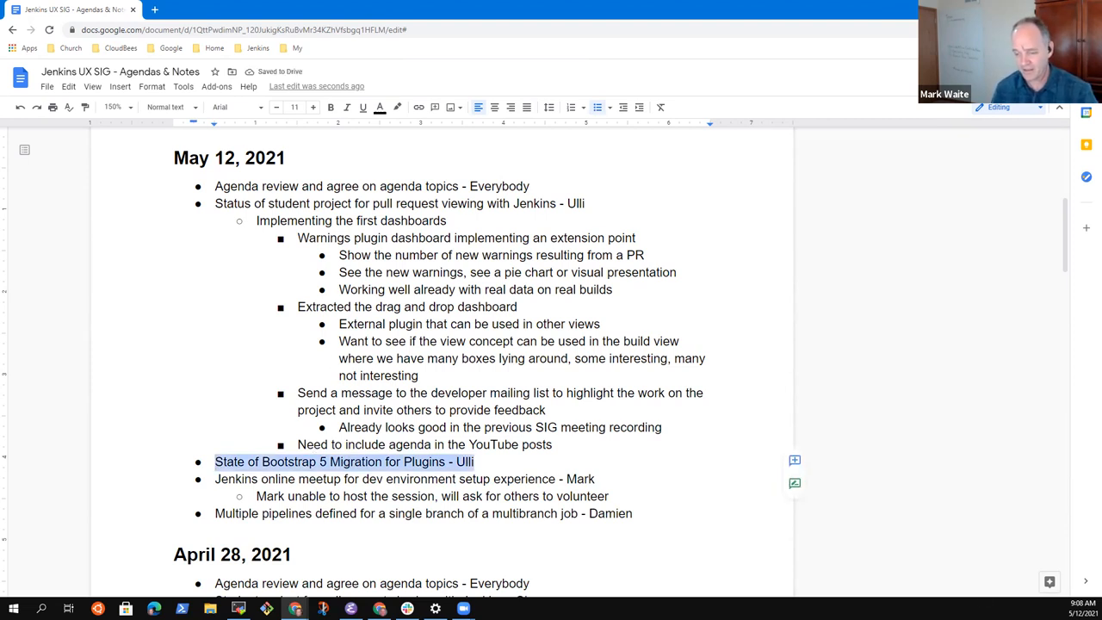
# Step: Add Bootstrap 5 notes that the library is available in the update center for use
pyautogui.click(440, 461)
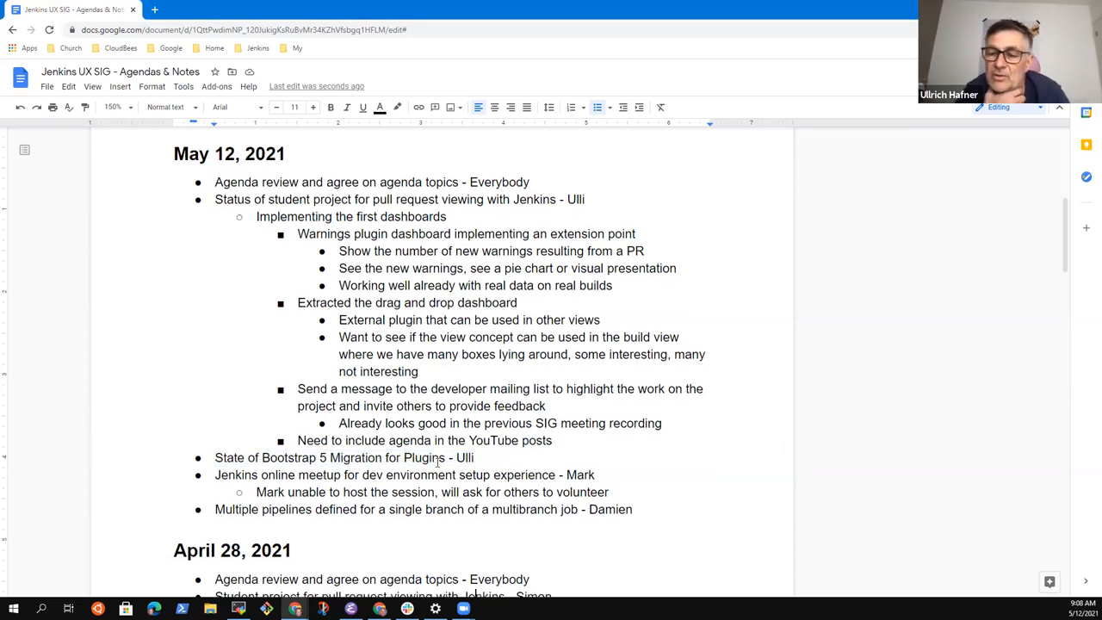
pyautogui.scroll(-3)
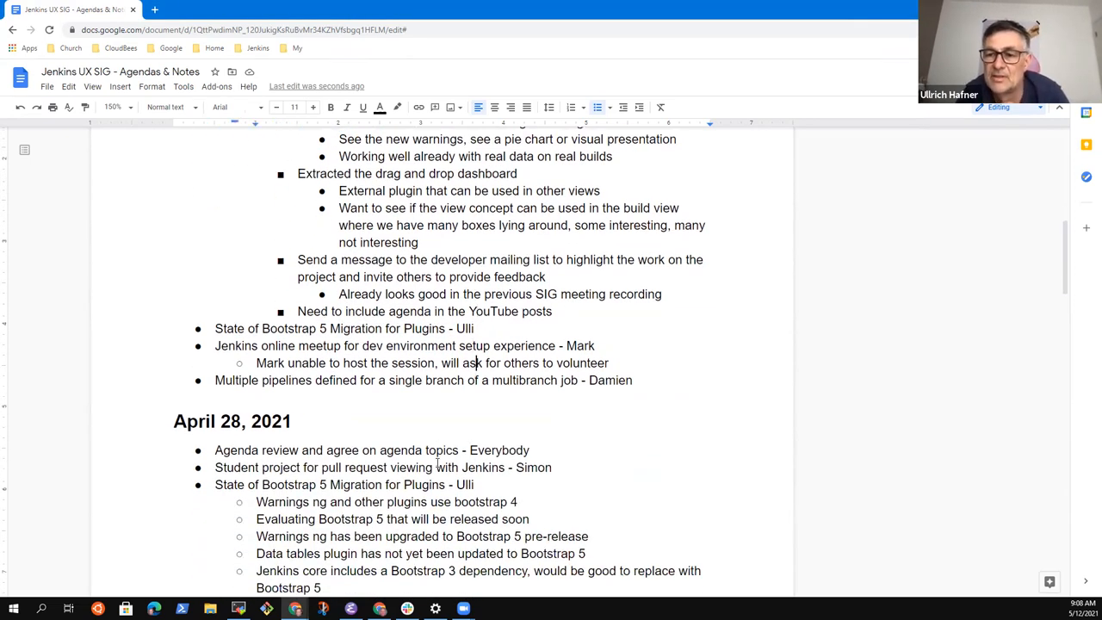
pyautogui.write('Rele')
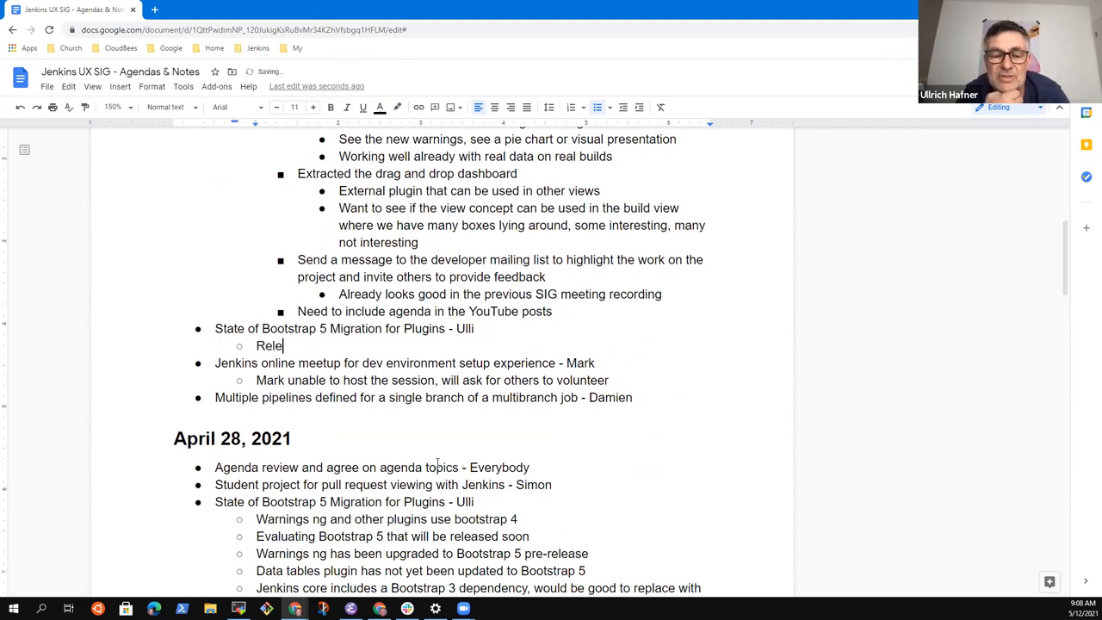
pyautogui.write('Library is r')
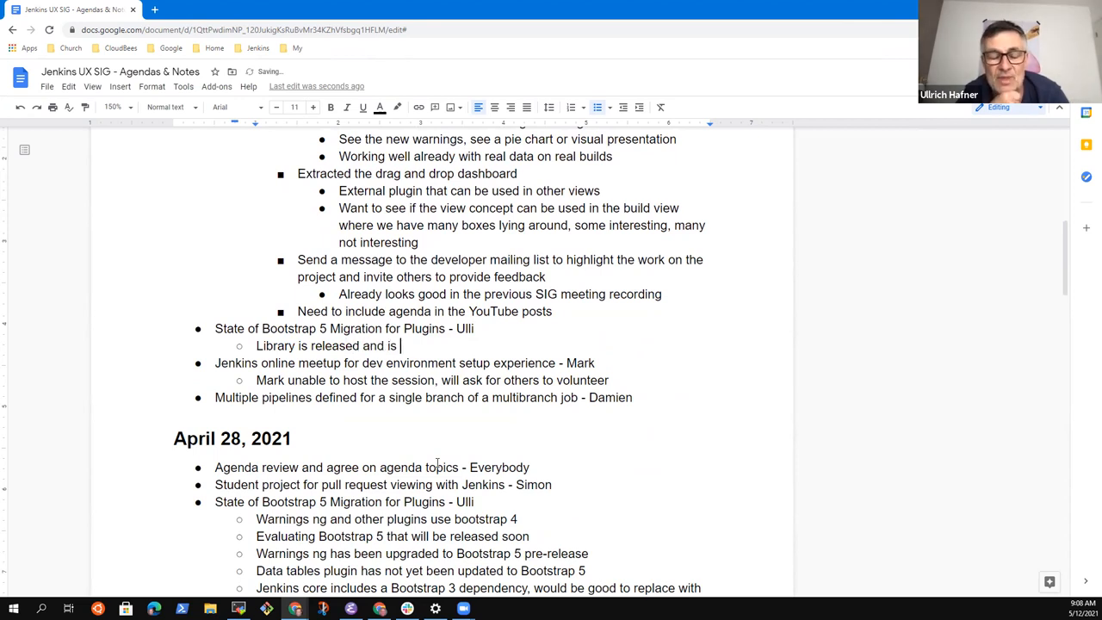
pyautogui.write('availab')
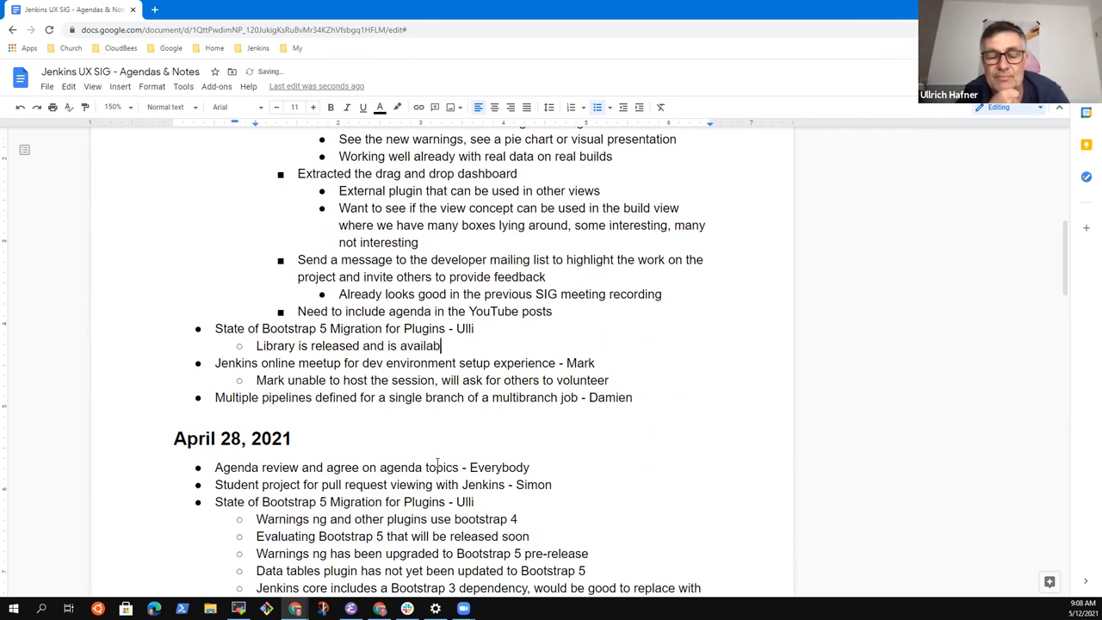
pyautogui.write('le in the update center')
pyautogui.write('Plugins')
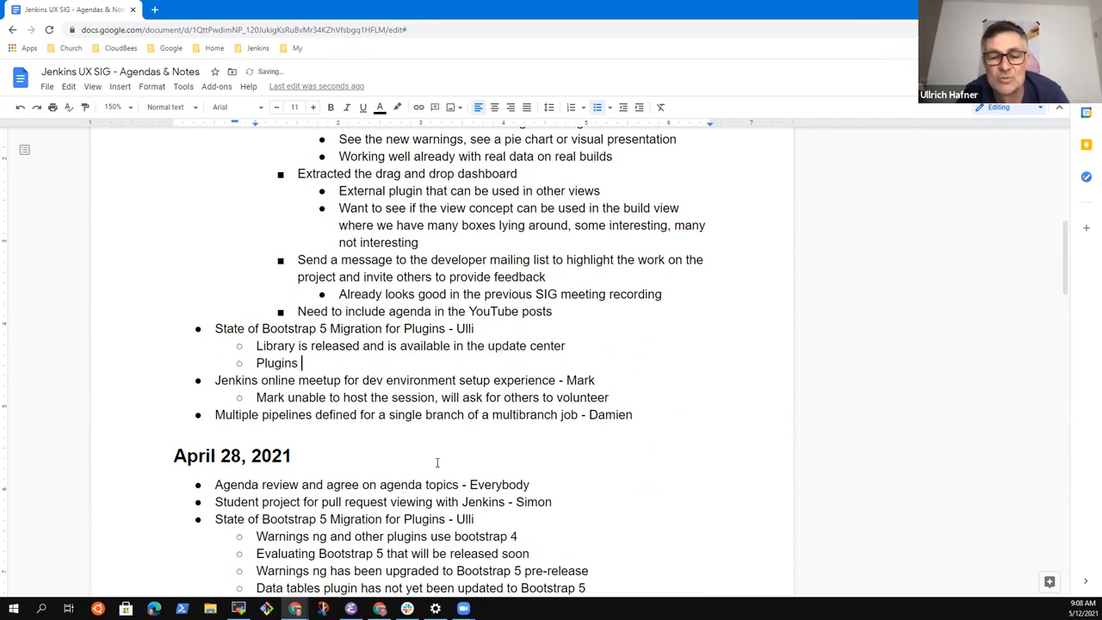
pyautogui.write('can already use')
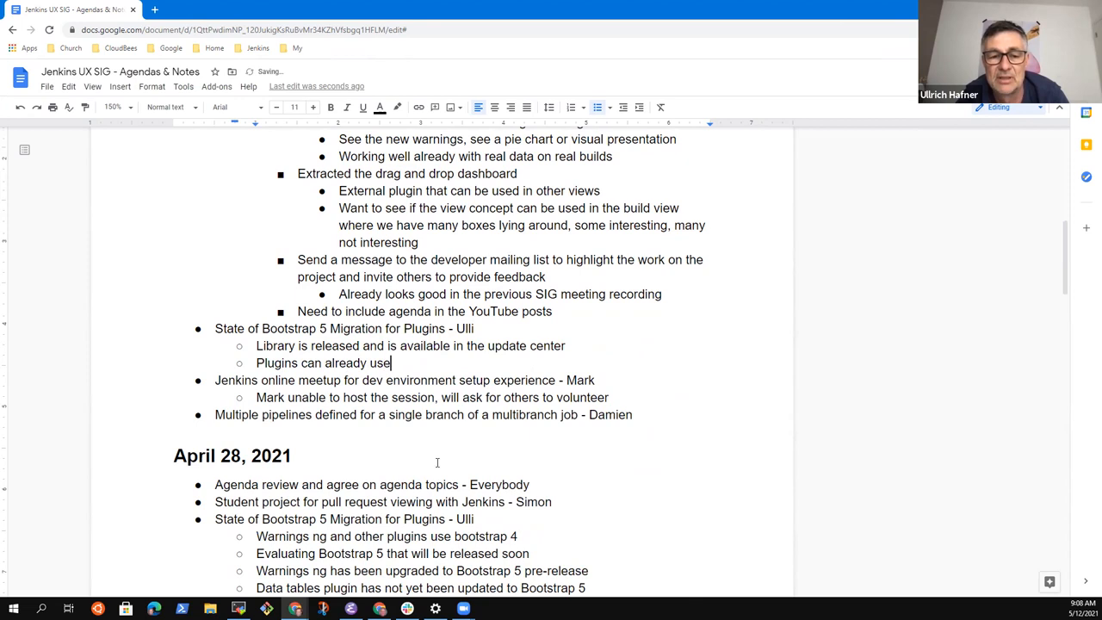
pyautogui.write('the library')
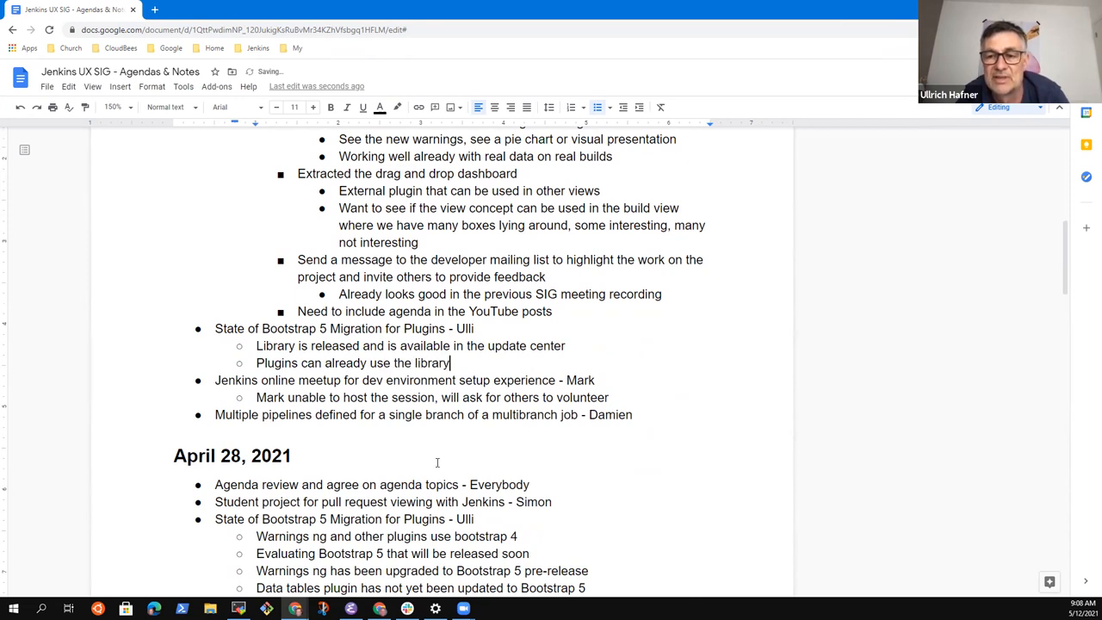
# Step: Note that data tables support is not yet ported to Bootstrap 5
pyautogui.write('Data ta')
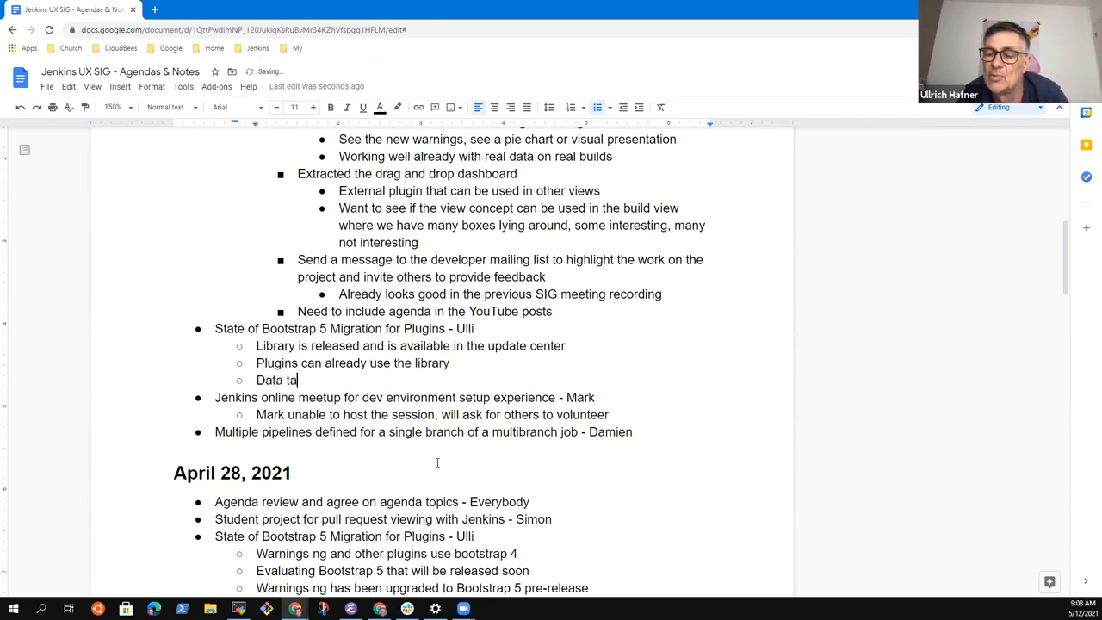
pyautogui.write('bles support is not yet i')
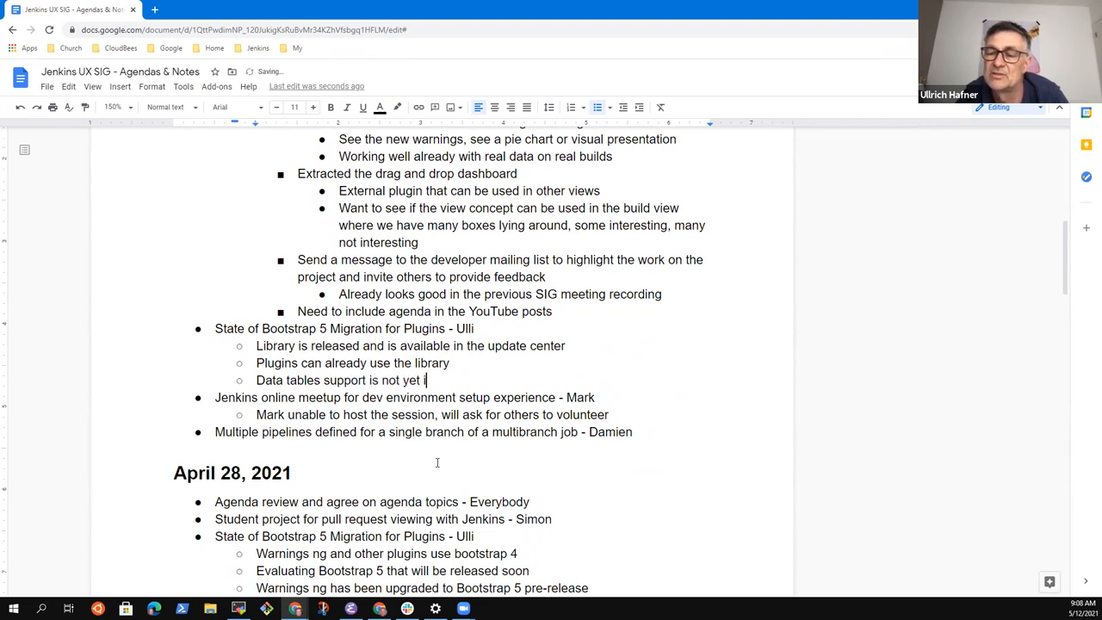
pyautogui.write('ncluded in the libra')
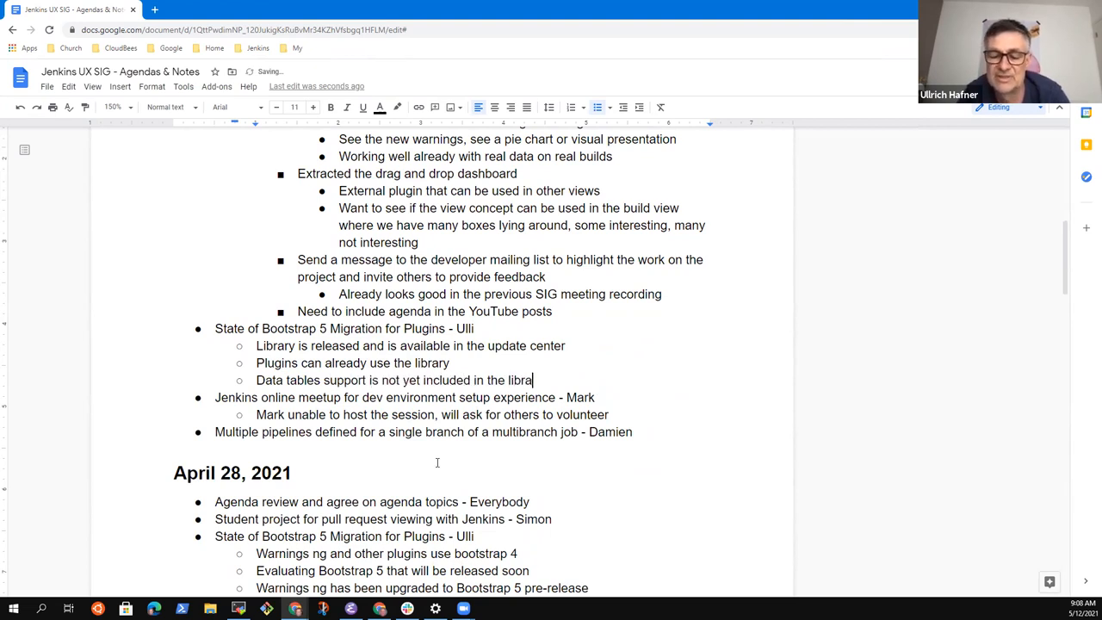
pyautogui.write('ry, not')
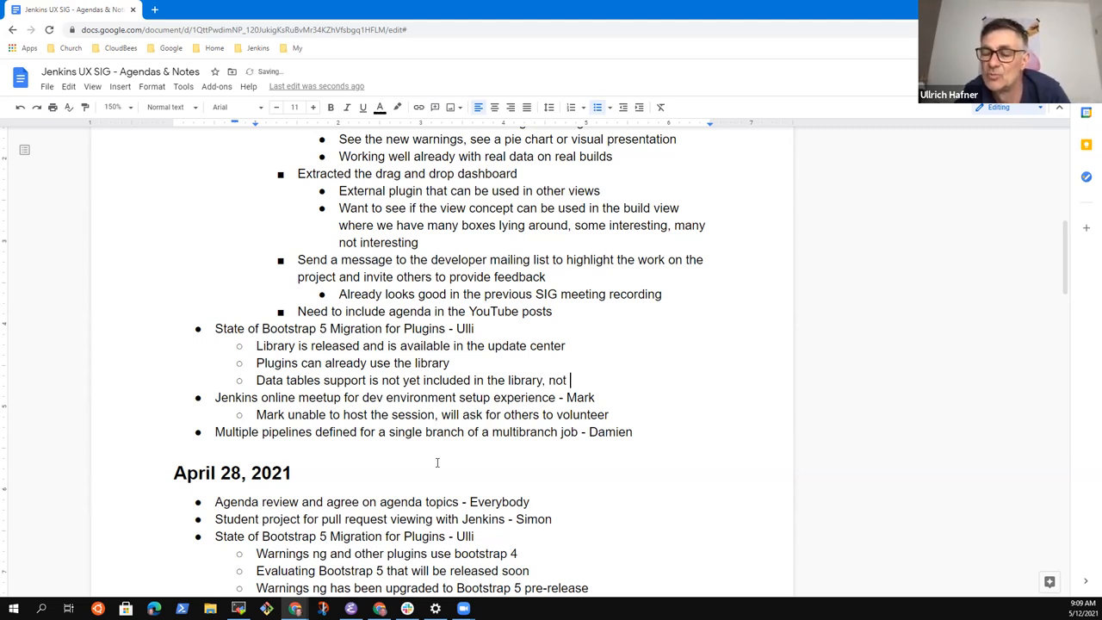
pyautogui.write('yet ported to B')
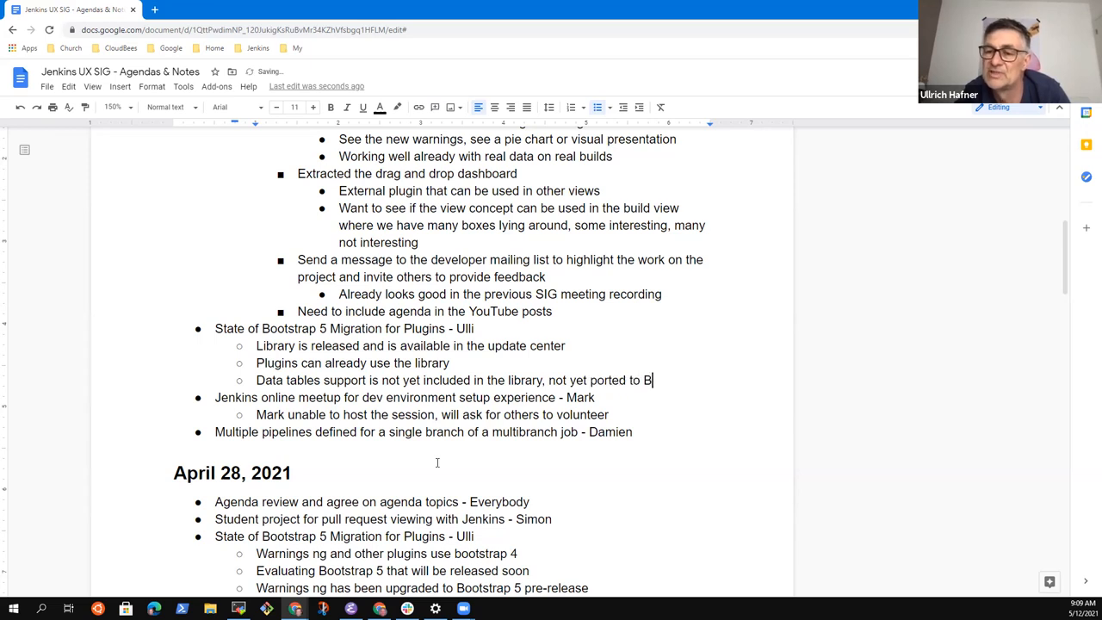
pyautogui.write('ootstrap 5')
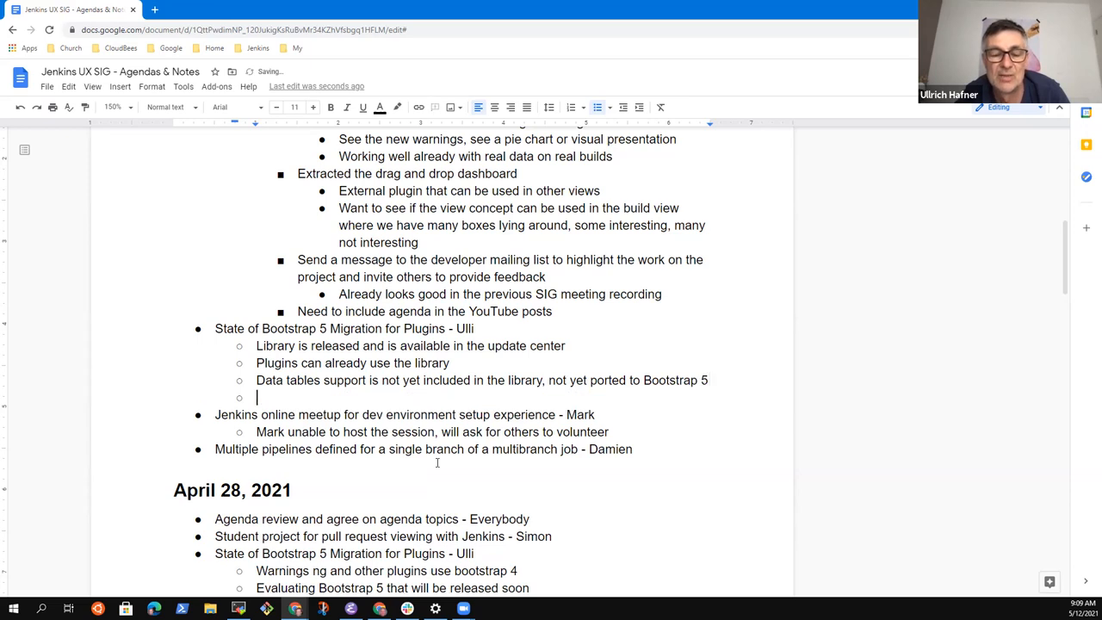
# Step: Add the sub-bullet: once ported to Bootstrap 5, data tables consumers can use it
pyautogui.write('Wi')
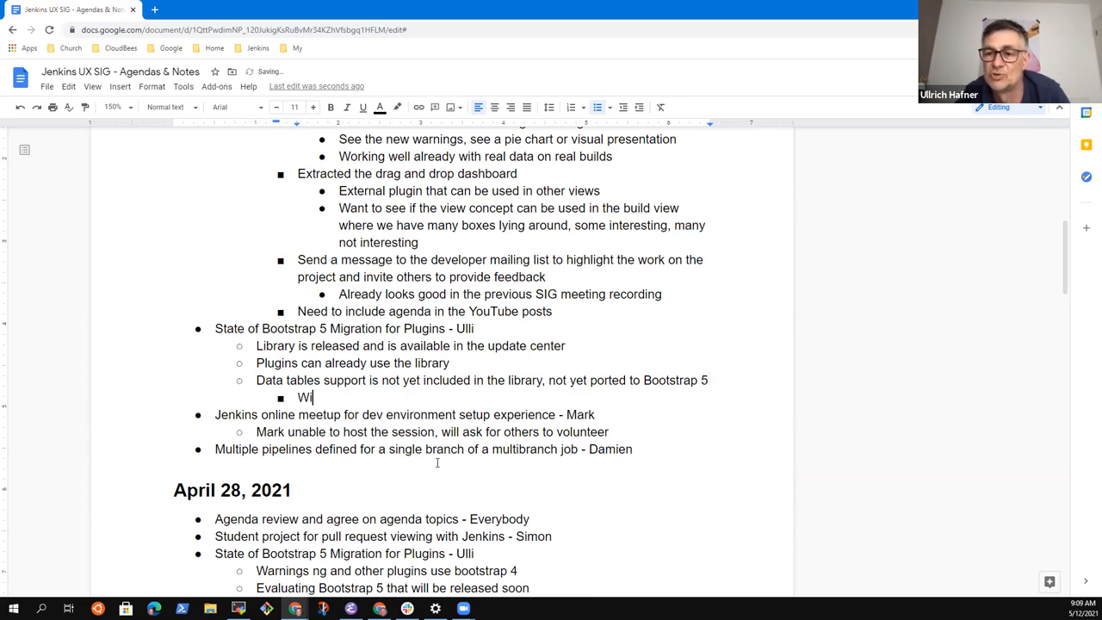
pyautogui.write('Once data tables uses')
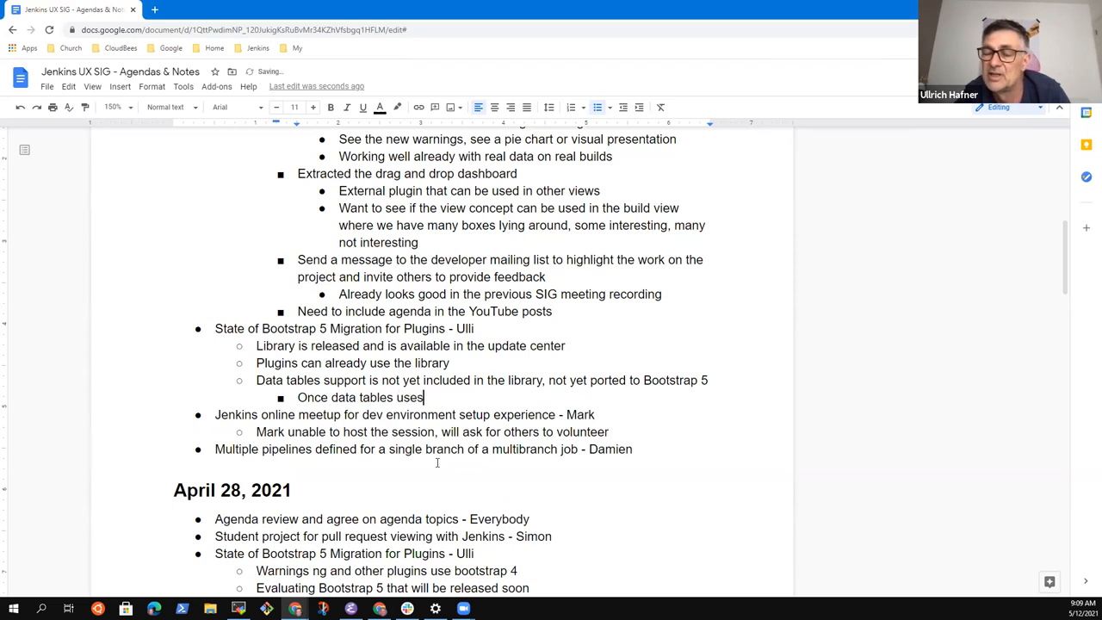
pyautogui.write('Boostrat')
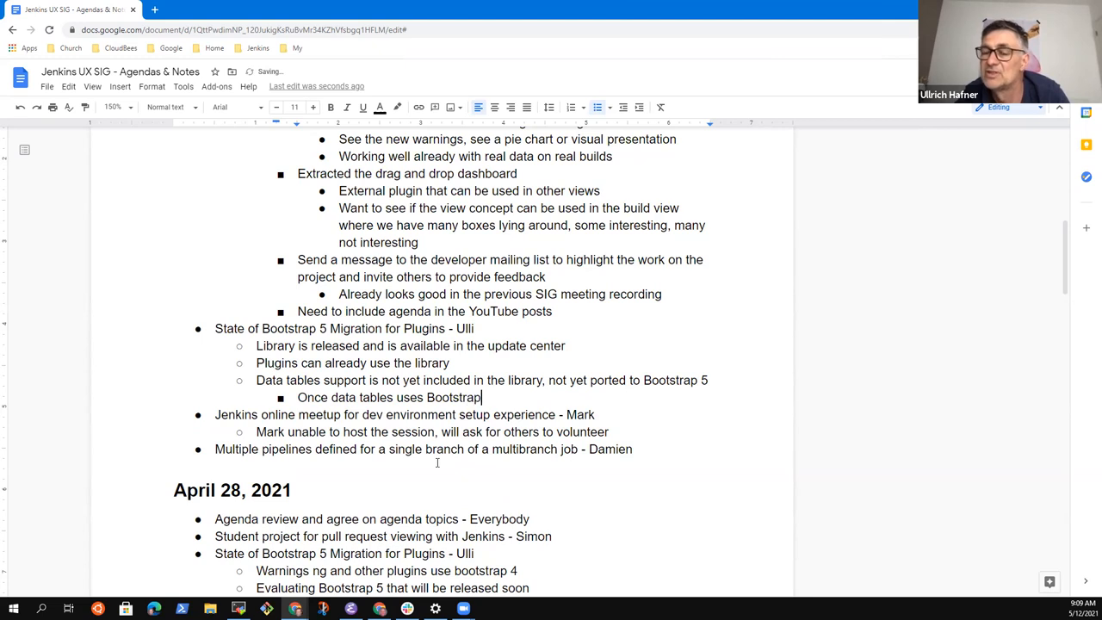
pyautogui.write('5, then')
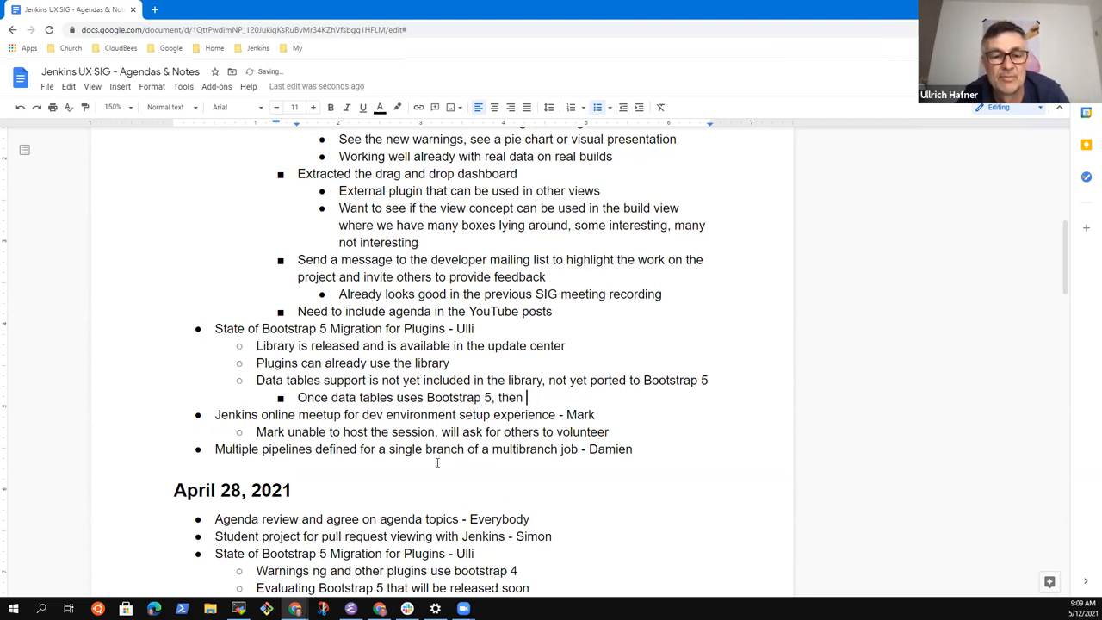
pyautogui.write('data tables')
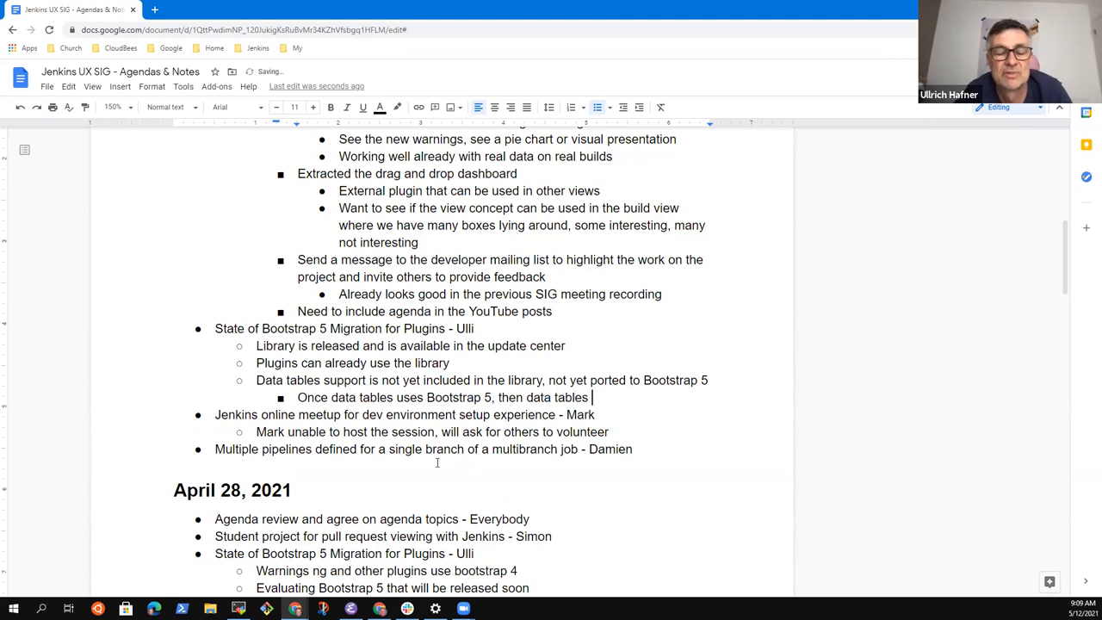
pyautogui.write('consumers can')
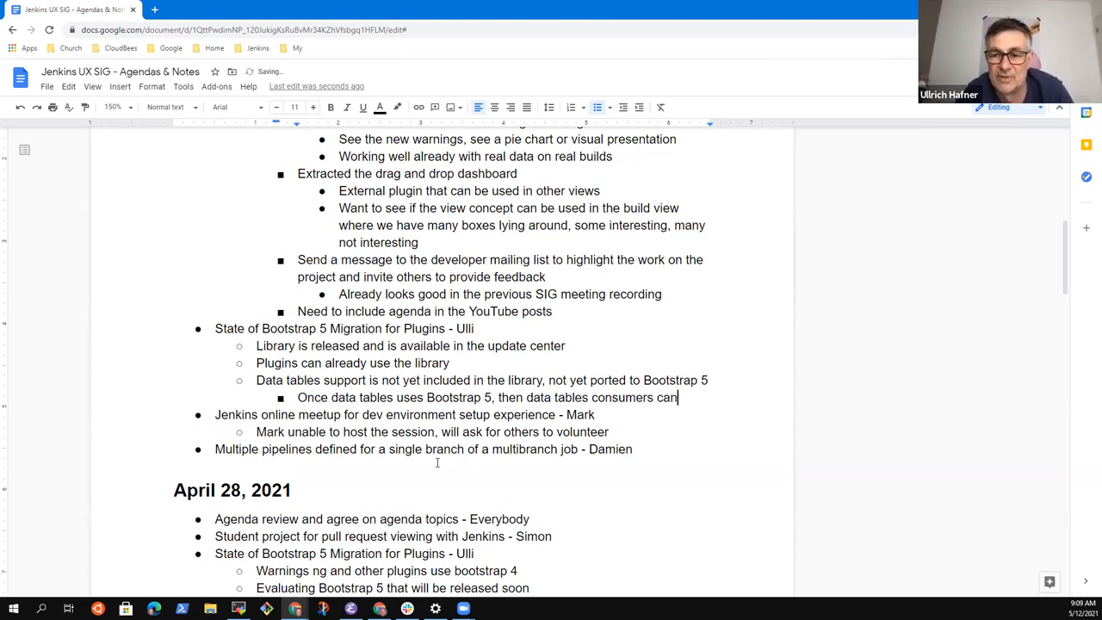
pyautogui.write('use it')
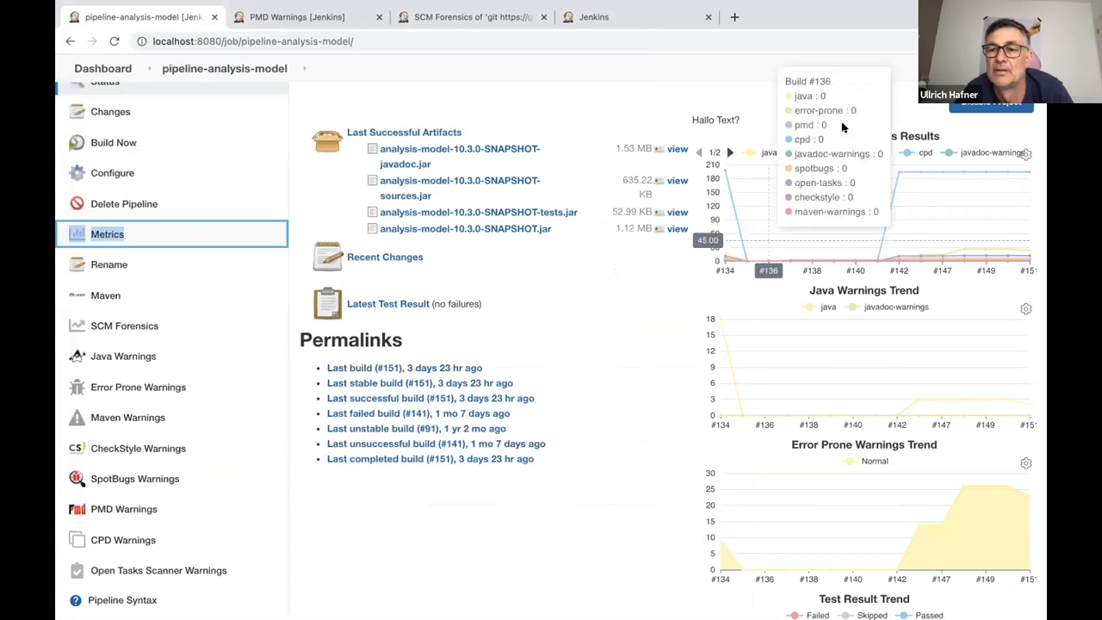
pyautogui.moveTo(640, 250)
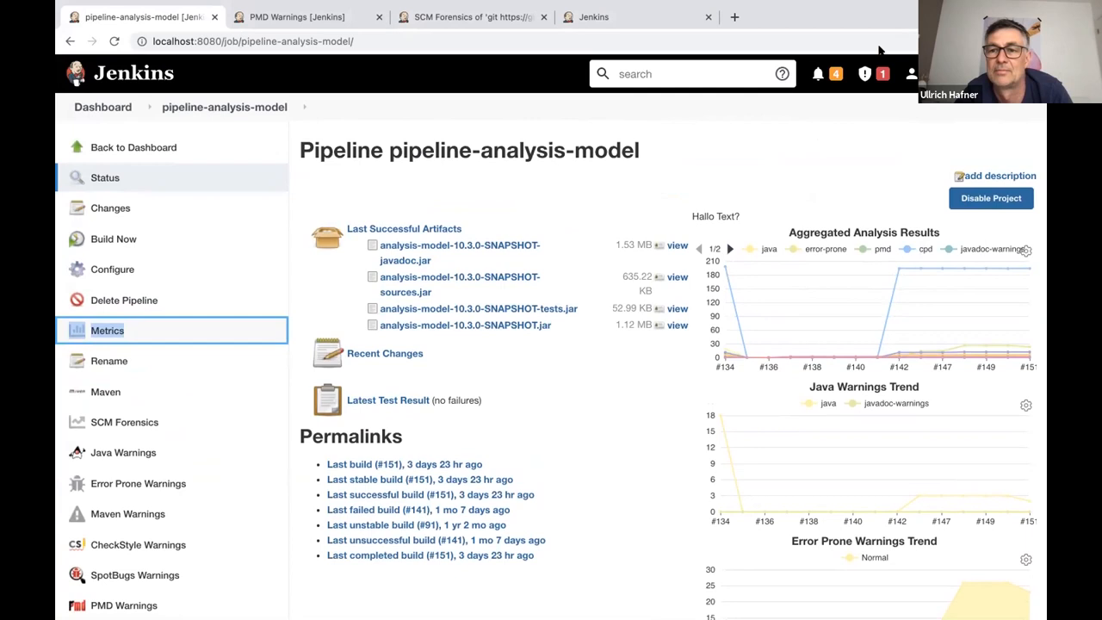
pyautogui.moveTo(766, 201)
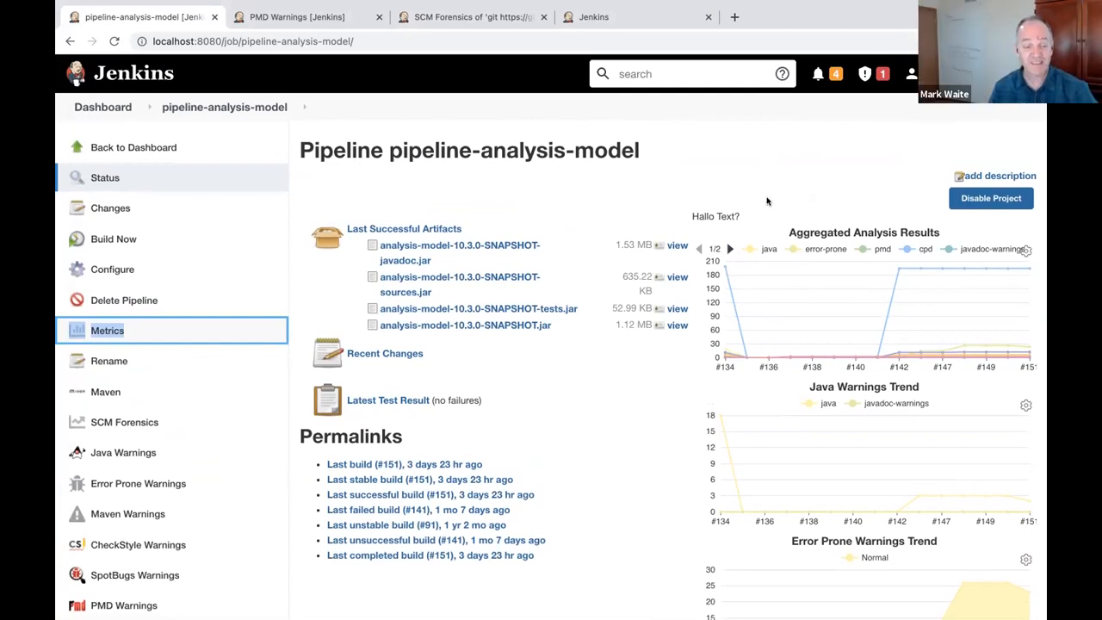
pyautogui.moveTo(840, 152)
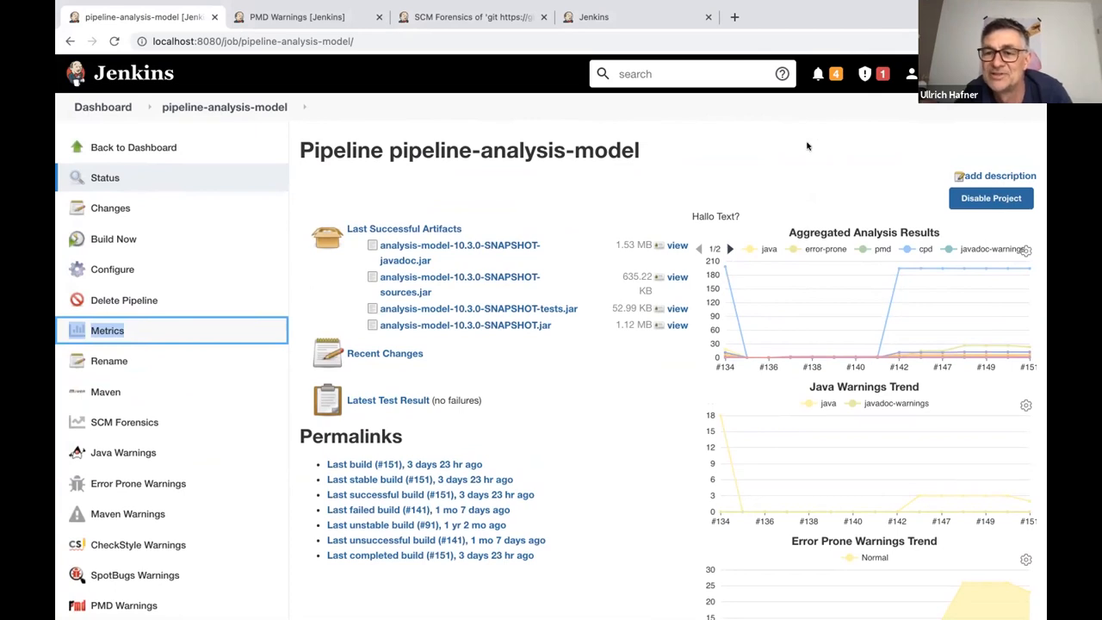
pyautogui.moveTo(684, 310)
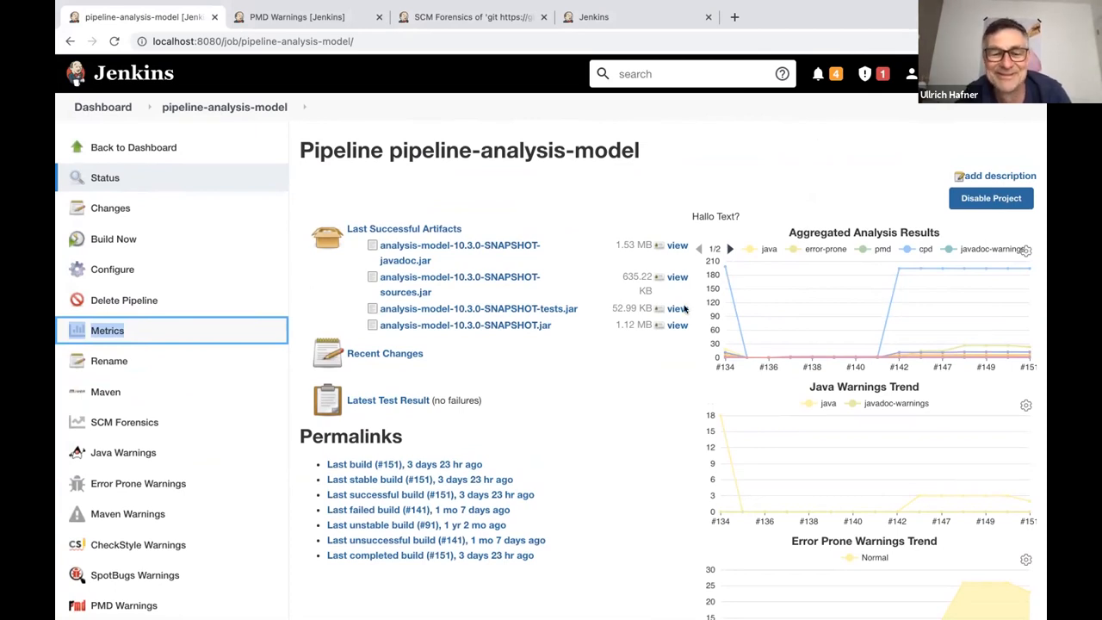
# Step: Scroll down the pipeline-analysis-model project page through its artifacts, permalinks and trend charts
pyautogui.scroll(-3)
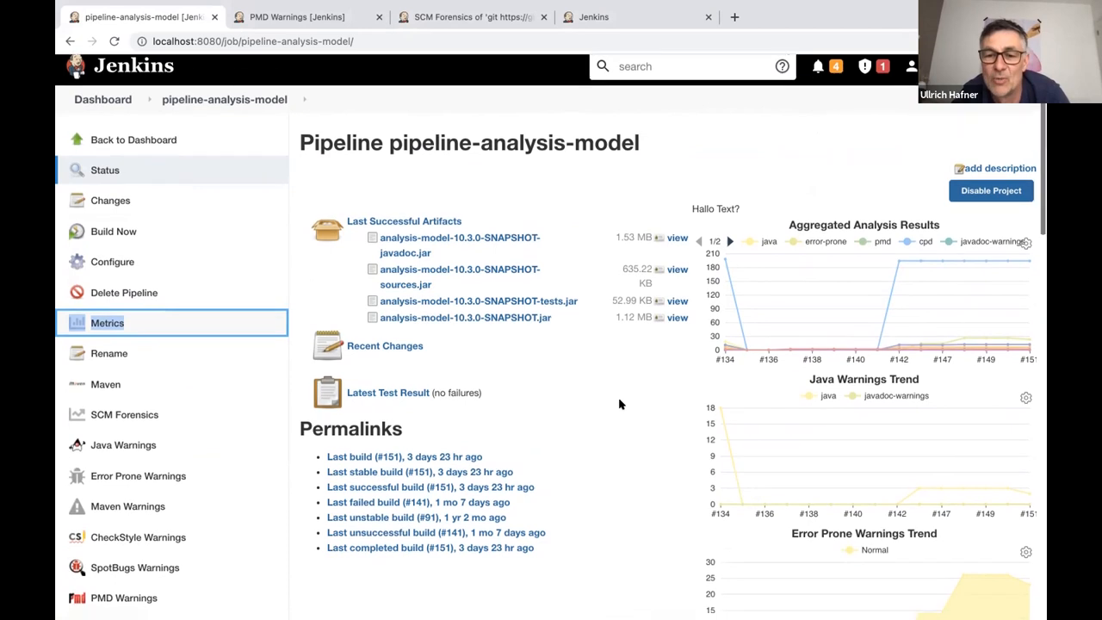
pyautogui.scroll(-3)
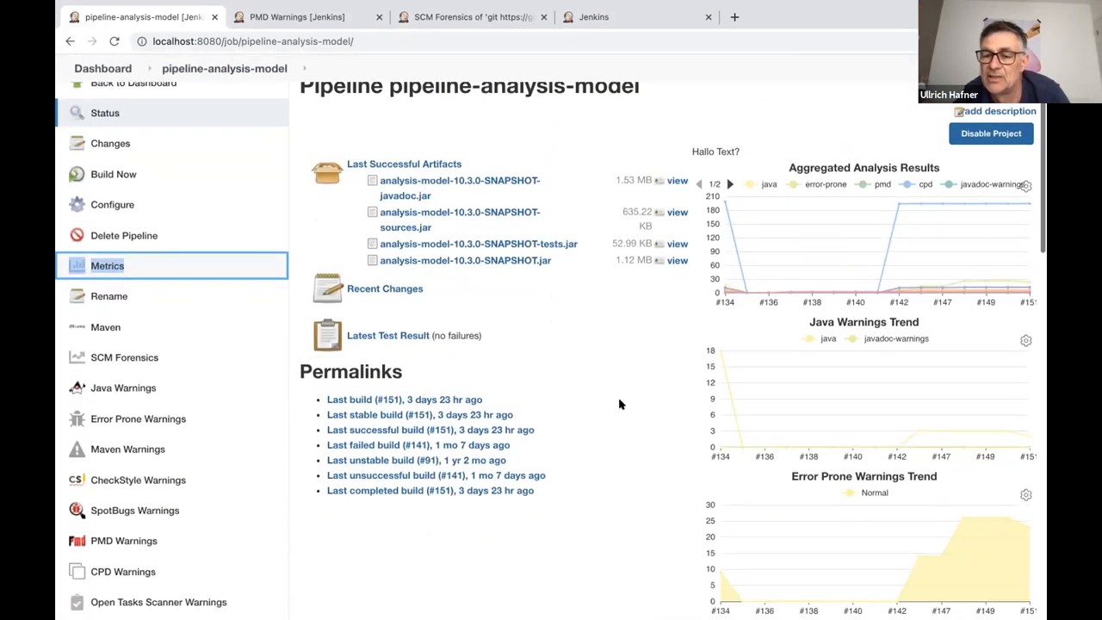
pyautogui.scroll(-3)
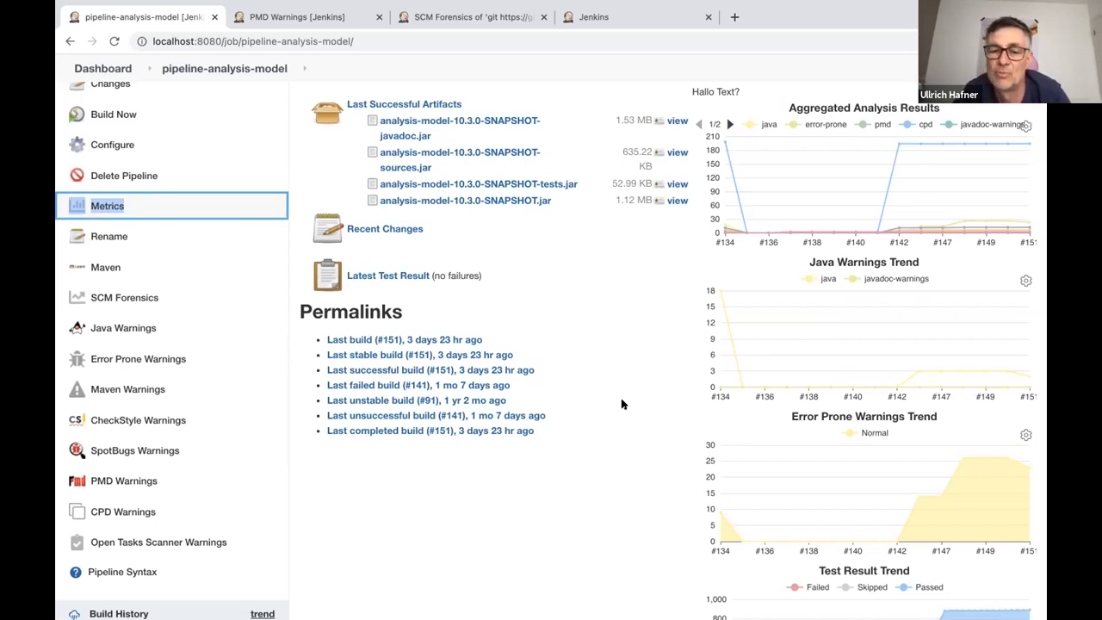
pyautogui.moveTo(1020, 284)
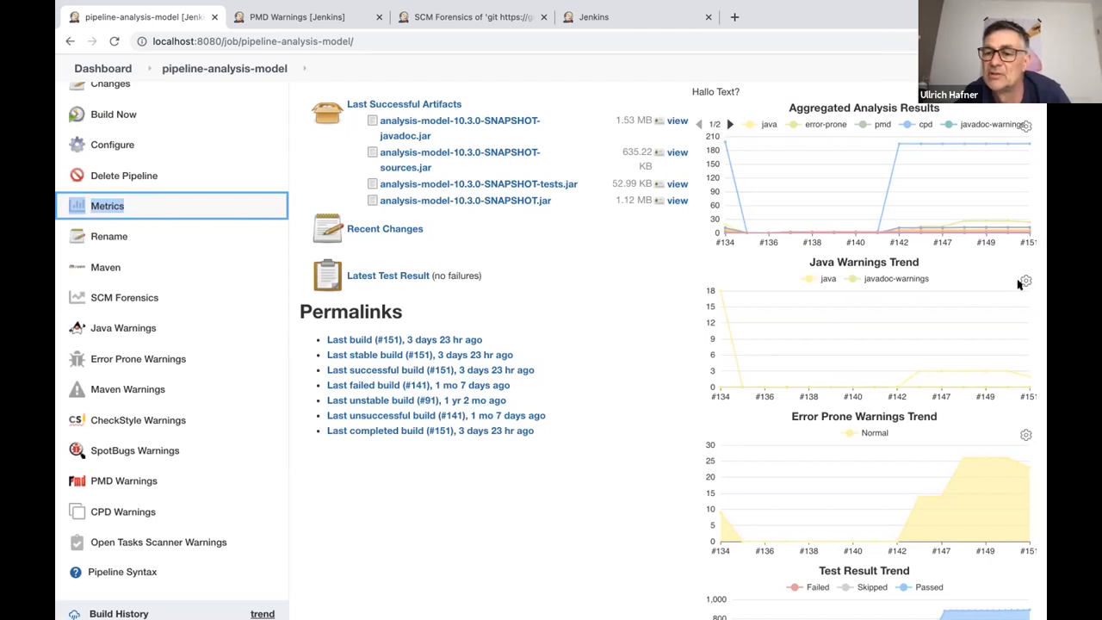
pyautogui.moveTo(1024, 281)
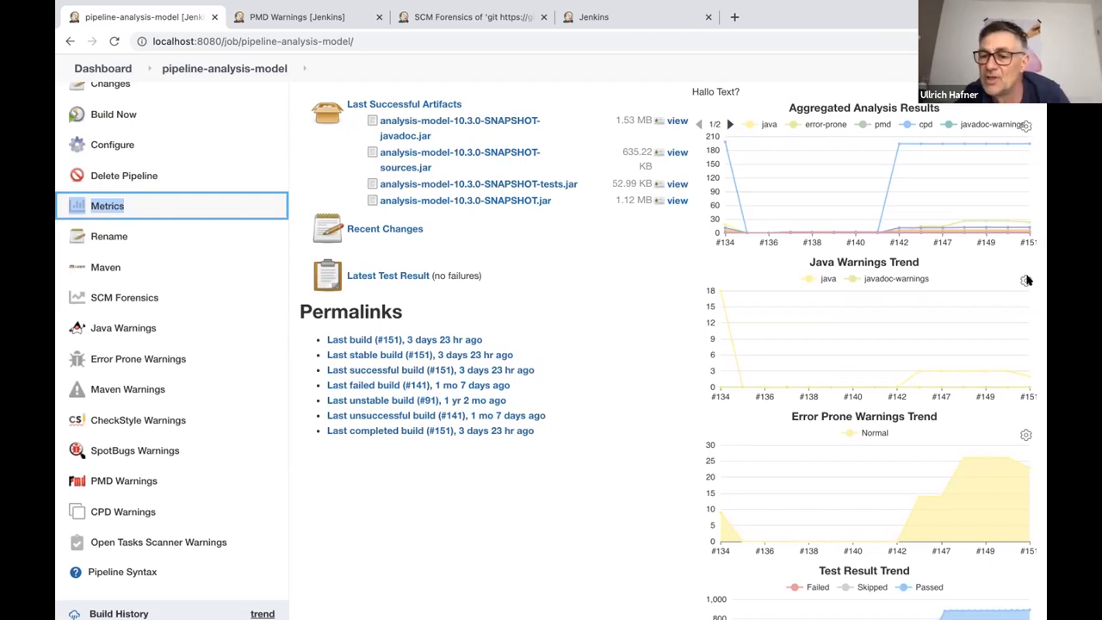
# Step: Set the trend charts' maximum number of builds to consider to 50 and save
pyautogui.scroll(-3)
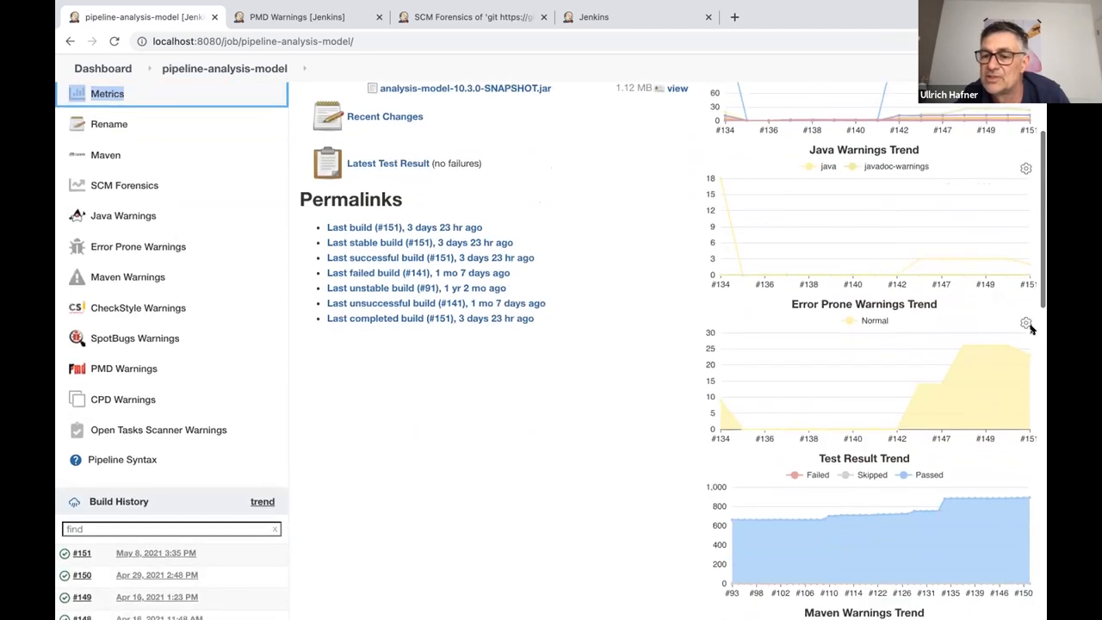
pyautogui.click(1025, 322)
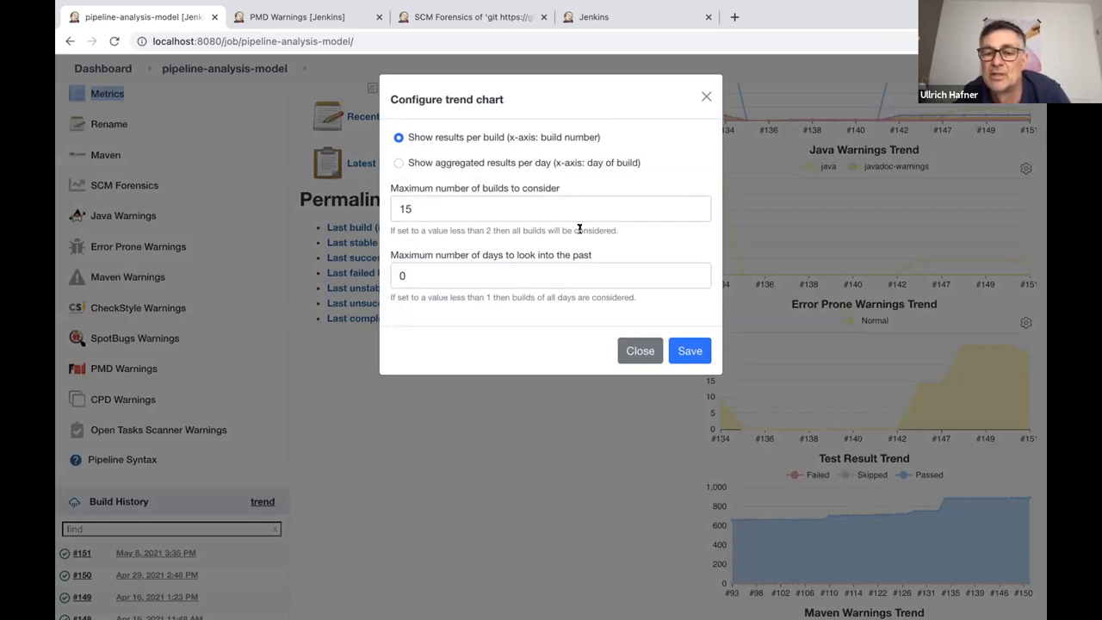
pyautogui.click(550, 208)
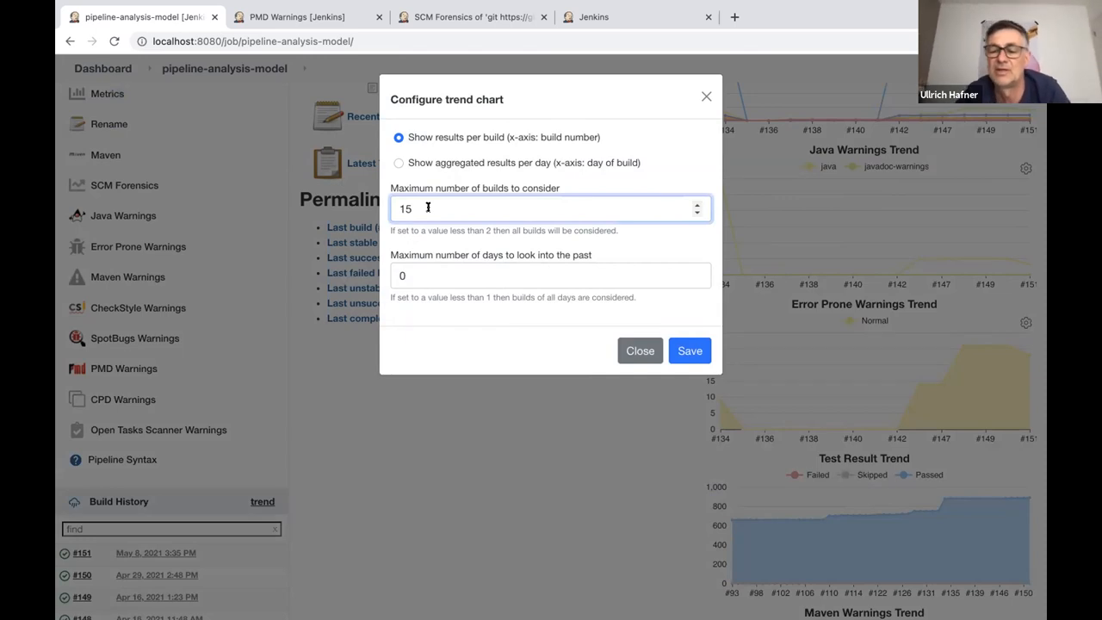
pyautogui.write('50')
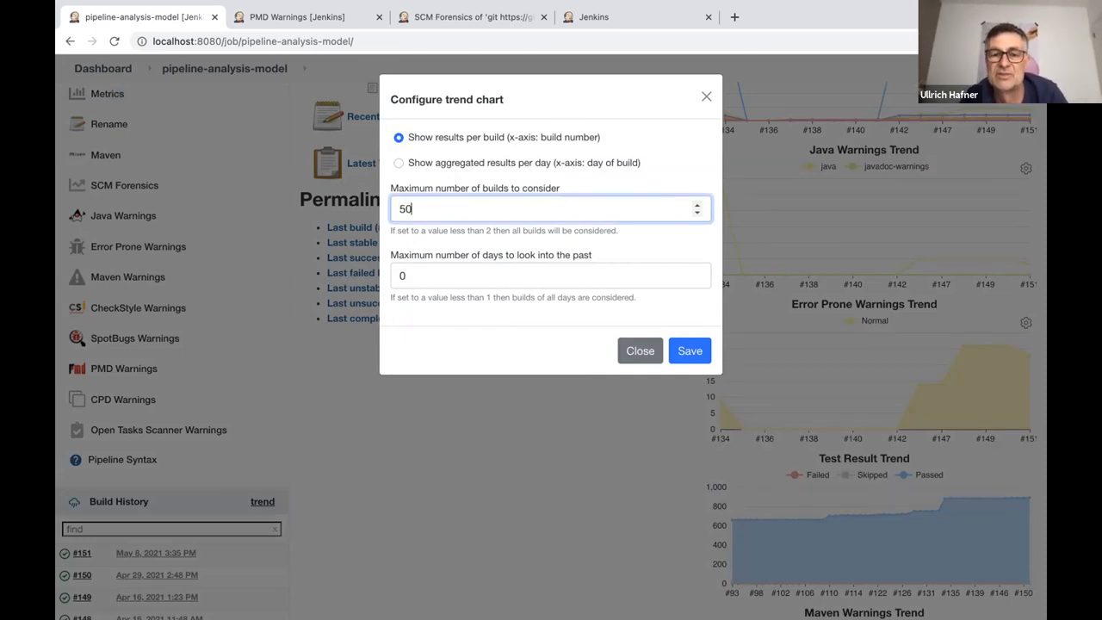
pyautogui.moveTo(631, 263)
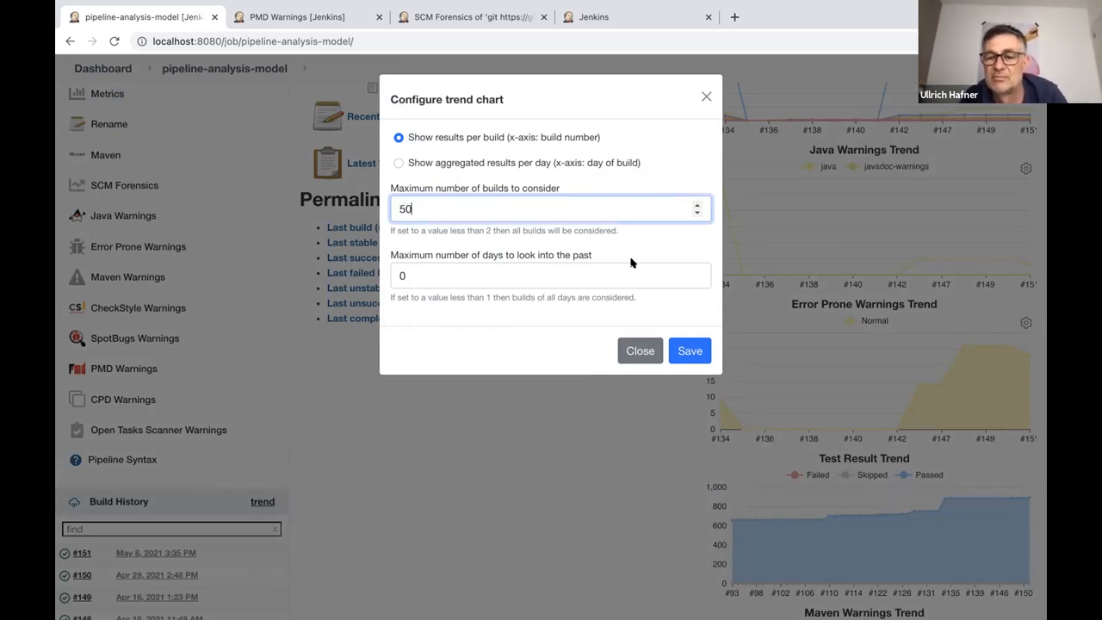
pyautogui.click(689, 351)
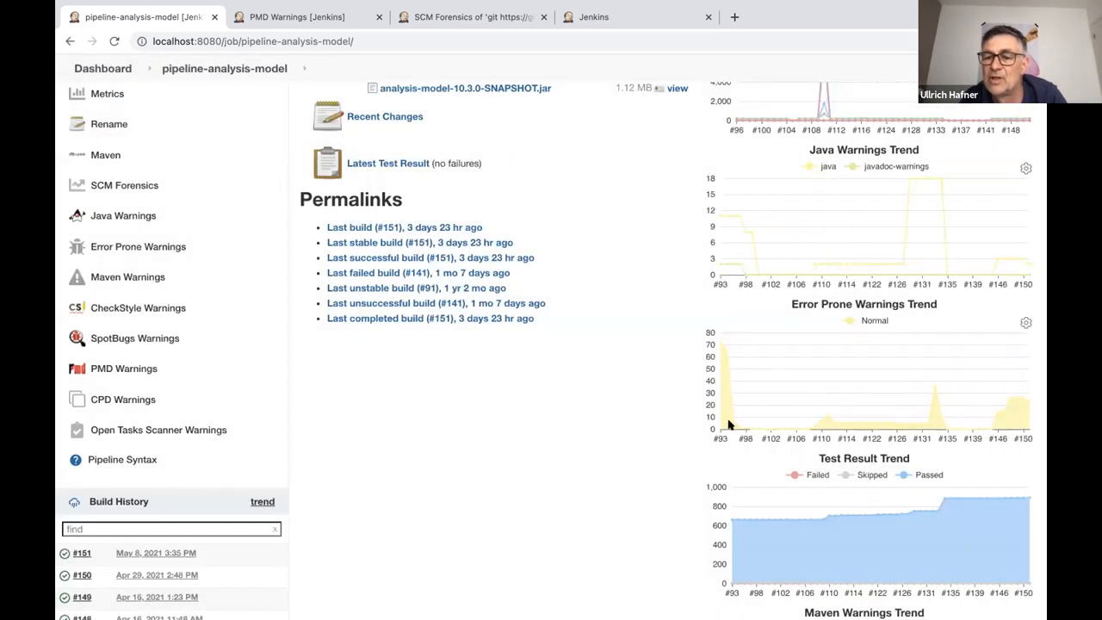
pyautogui.moveTo(528, 441)
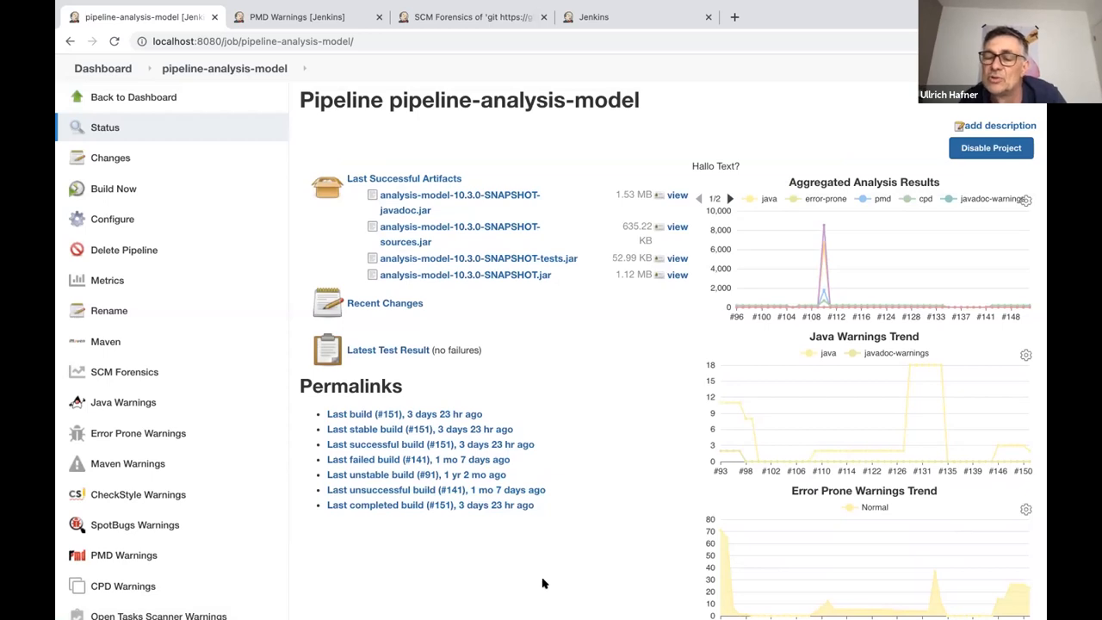
pyautogui.scroll(-3)
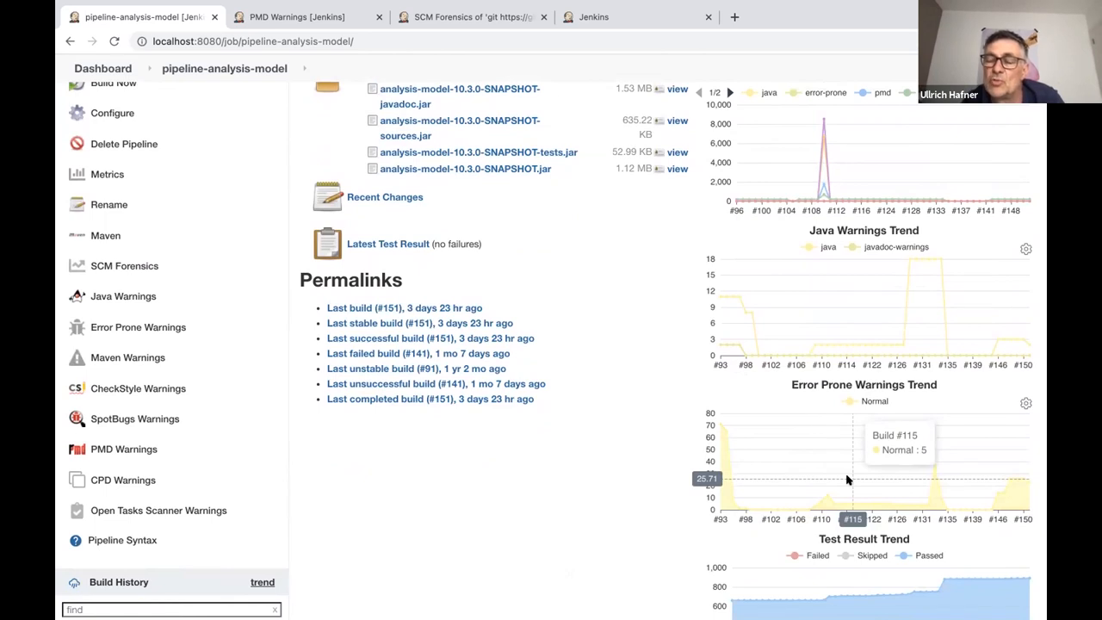
pyautogui.moveTo(512, 473)
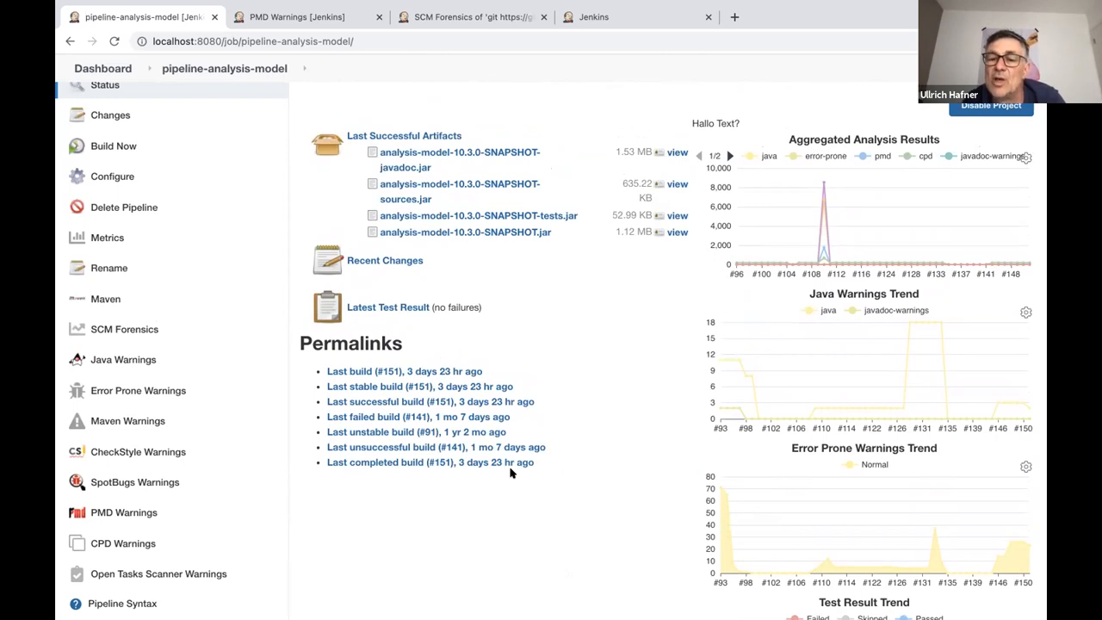
pyautogui.moveTo(464, 561)
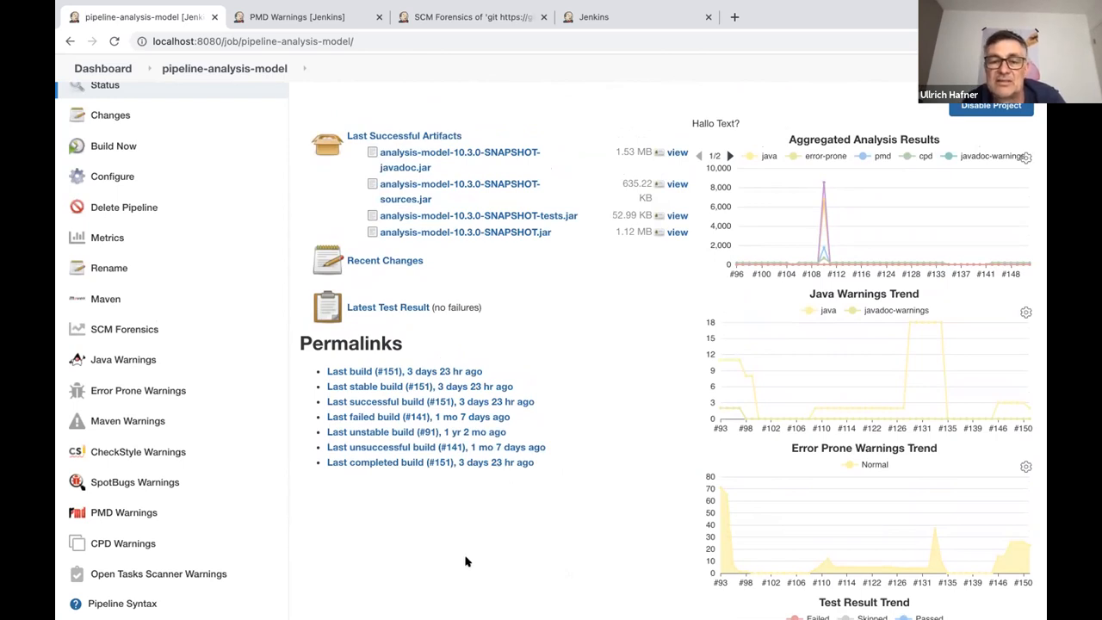
pyautogui.moveTo(438, 591)
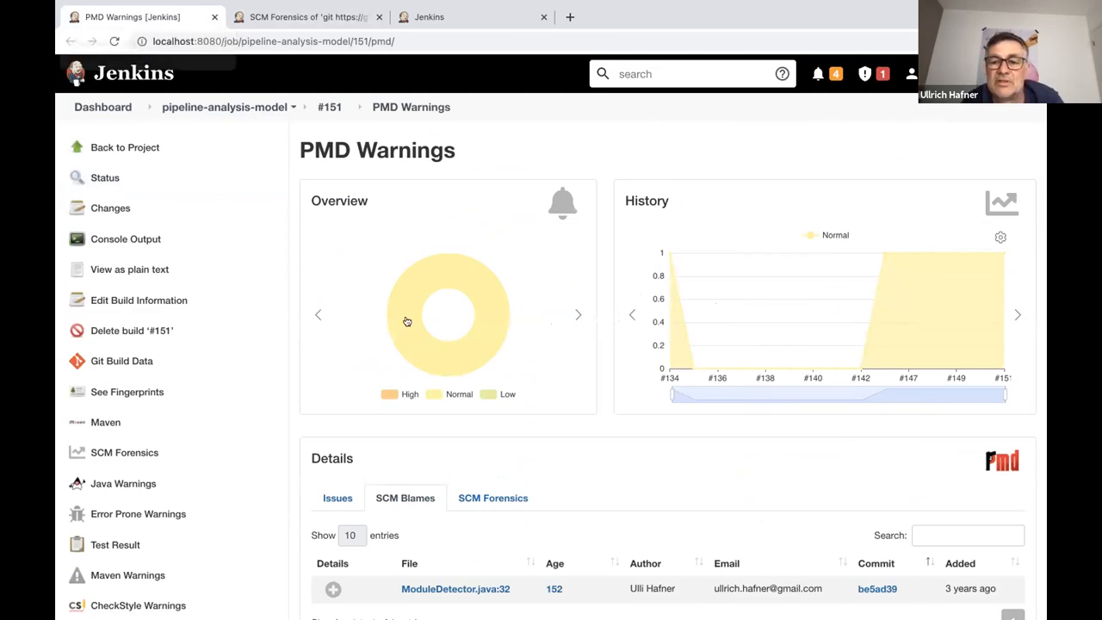
# Step: Inspect the PMD Warnings History chart's trend settings and close them without saving
pyautogui.scroll(-3)
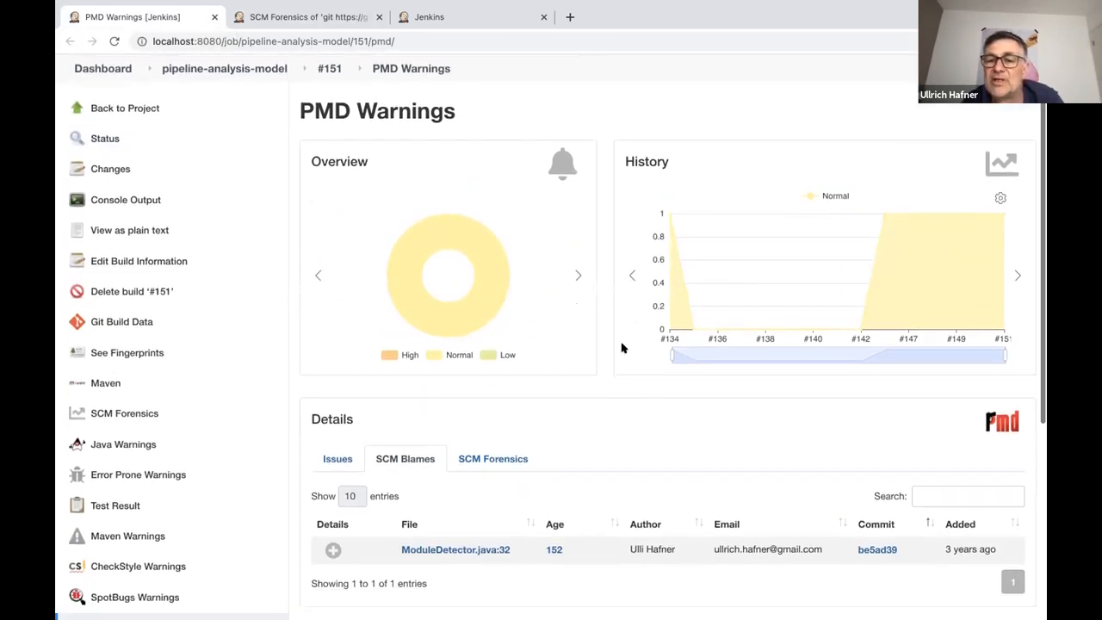
pyautogui.moveTo(1000, 198)
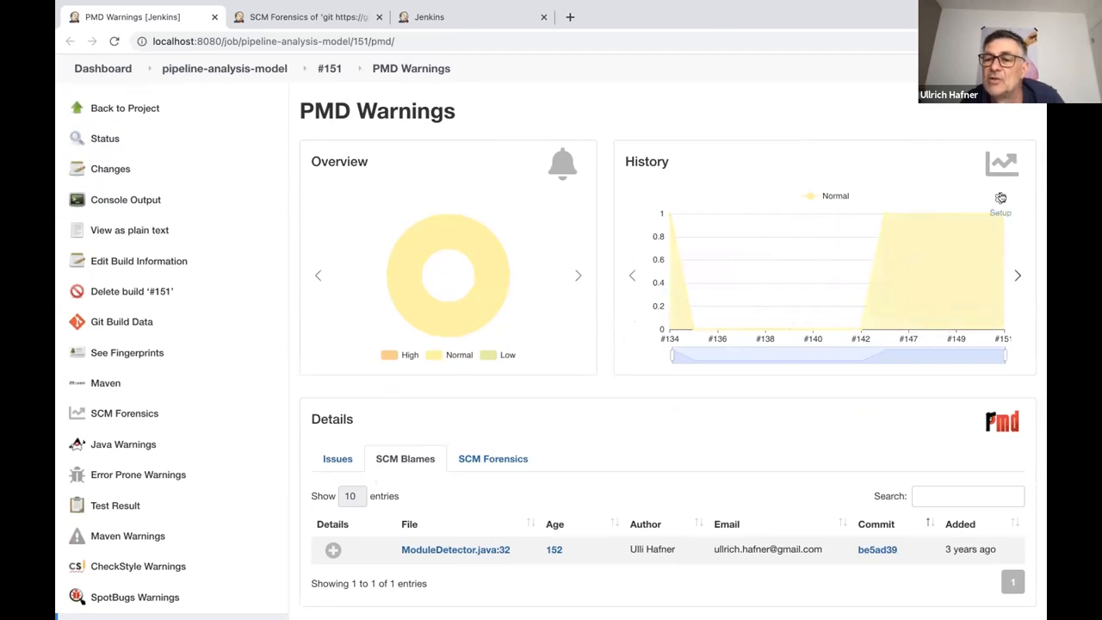
pyautogui.click(1000, 198)
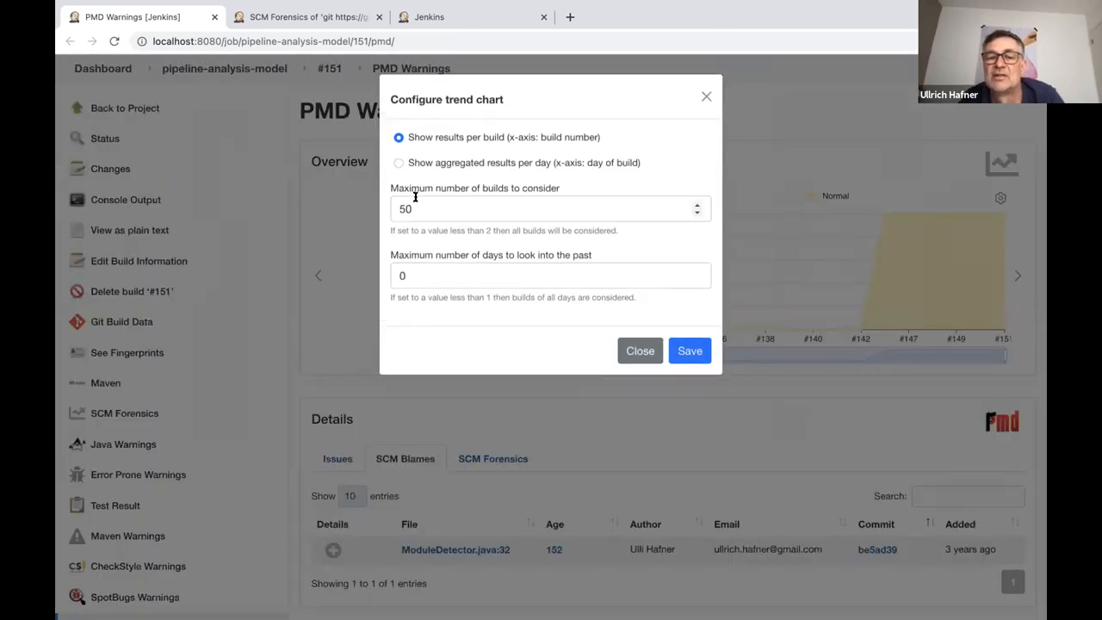
pyautogui.click(549, 208)
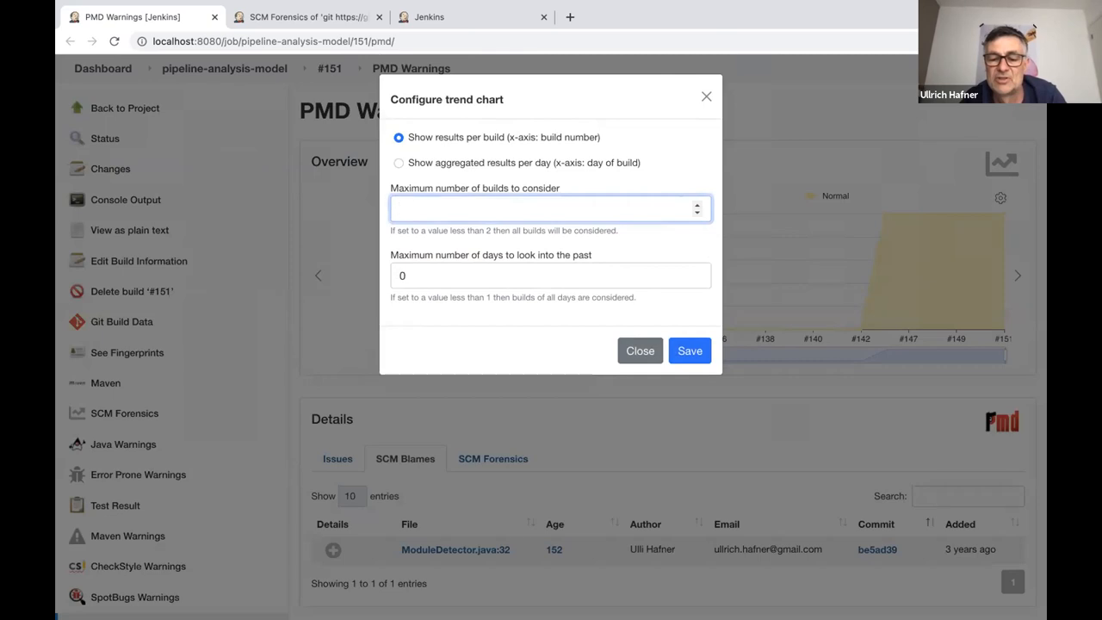
pyautogui.click(688, 350)
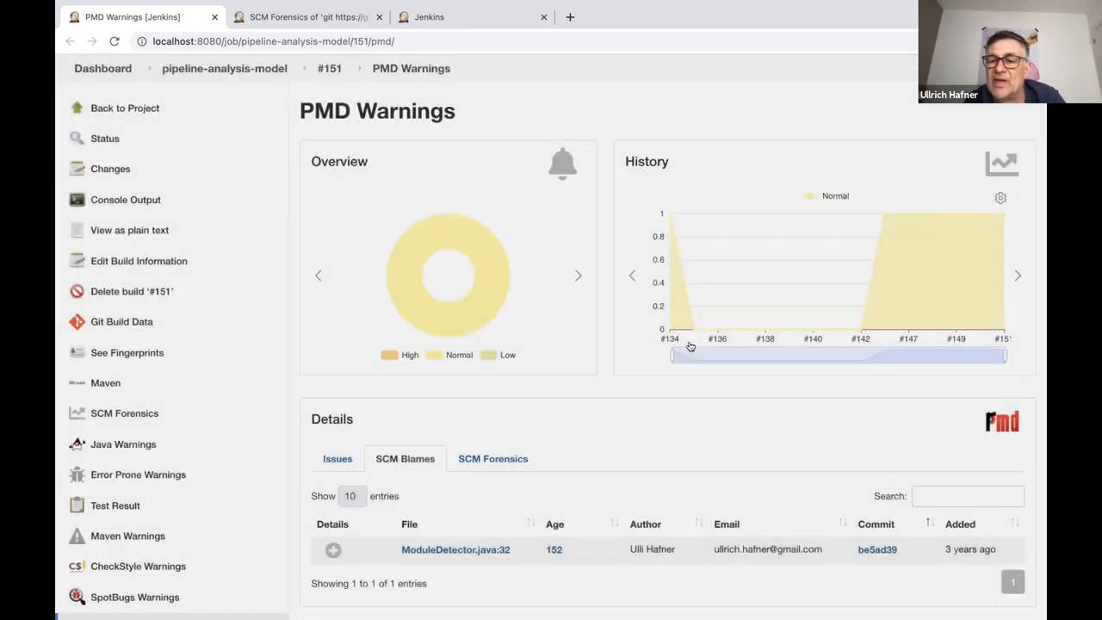
pyautogui.moveTo(678, 339)
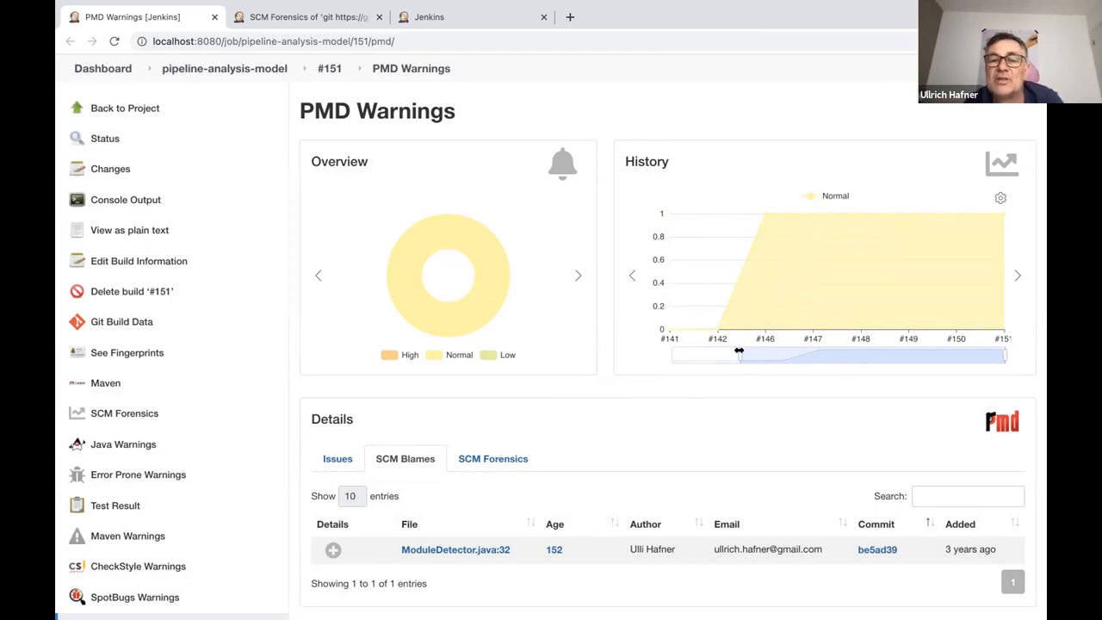
pyautogui.moveTo(537, 273)
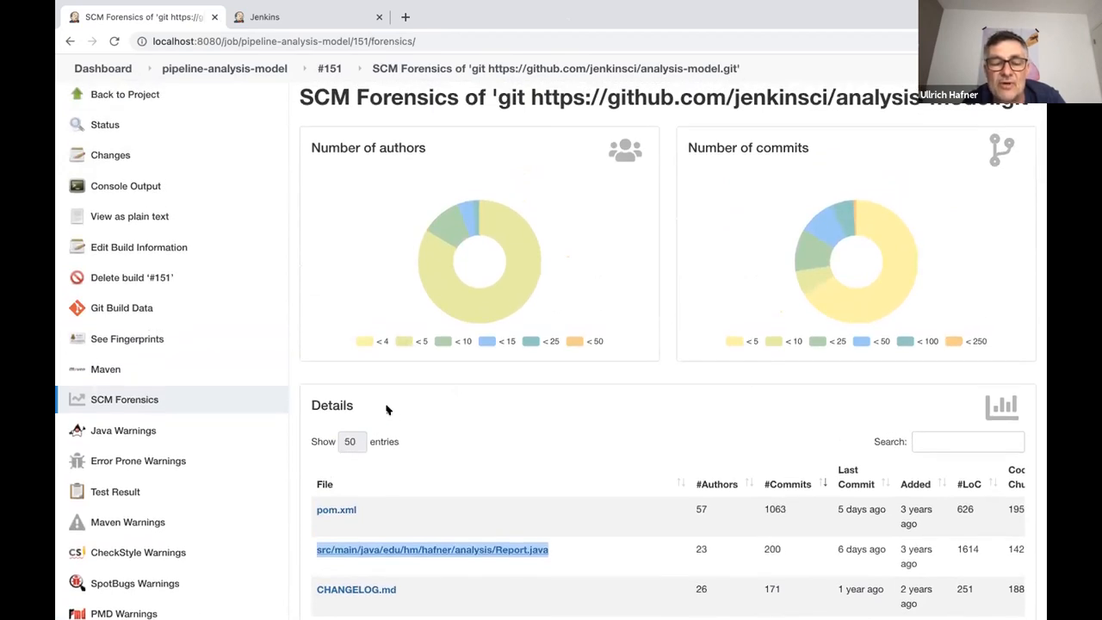
# Step: Scroll the SCM Forensics page and open the Details table's Show entries dropdown
pyautogui.scroll(-3)
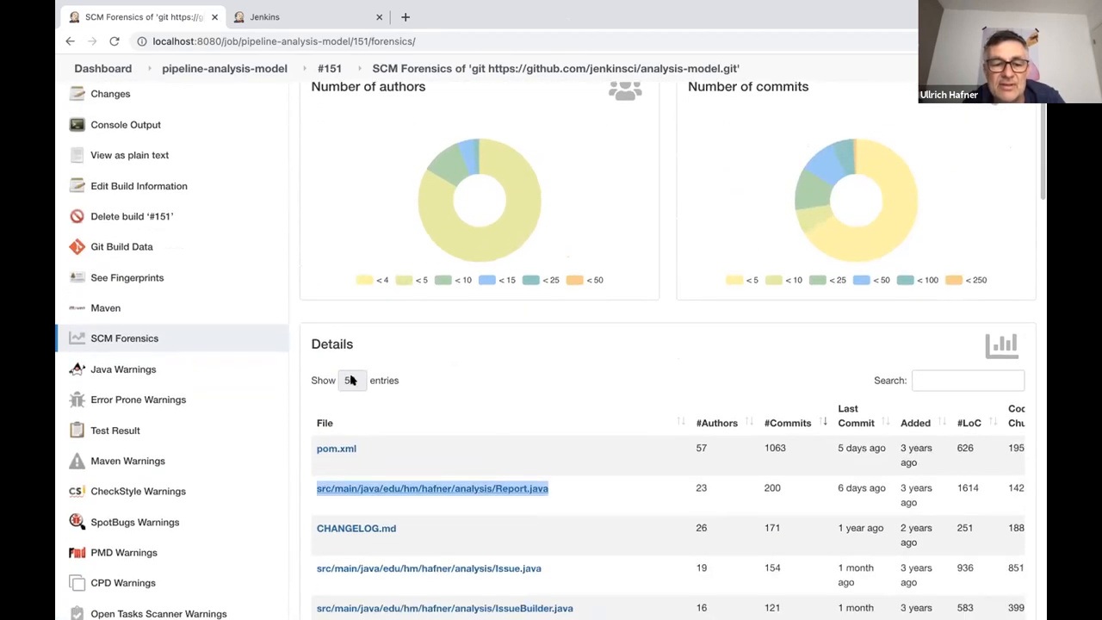
pyautogui.click(350, 380)
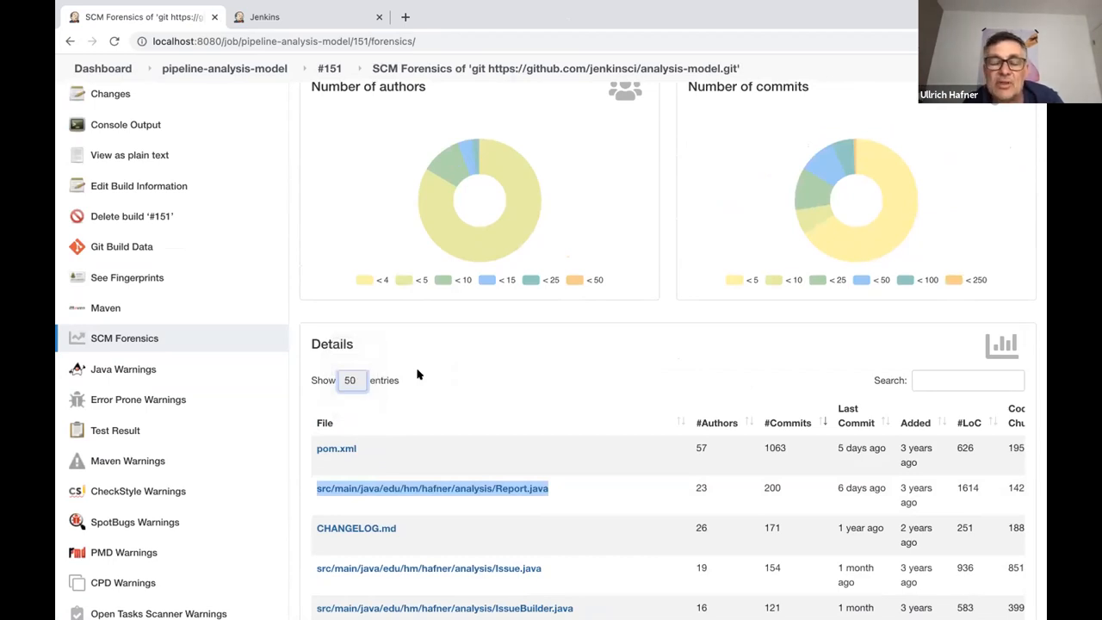
pyautogui.moveTo(422, 438)
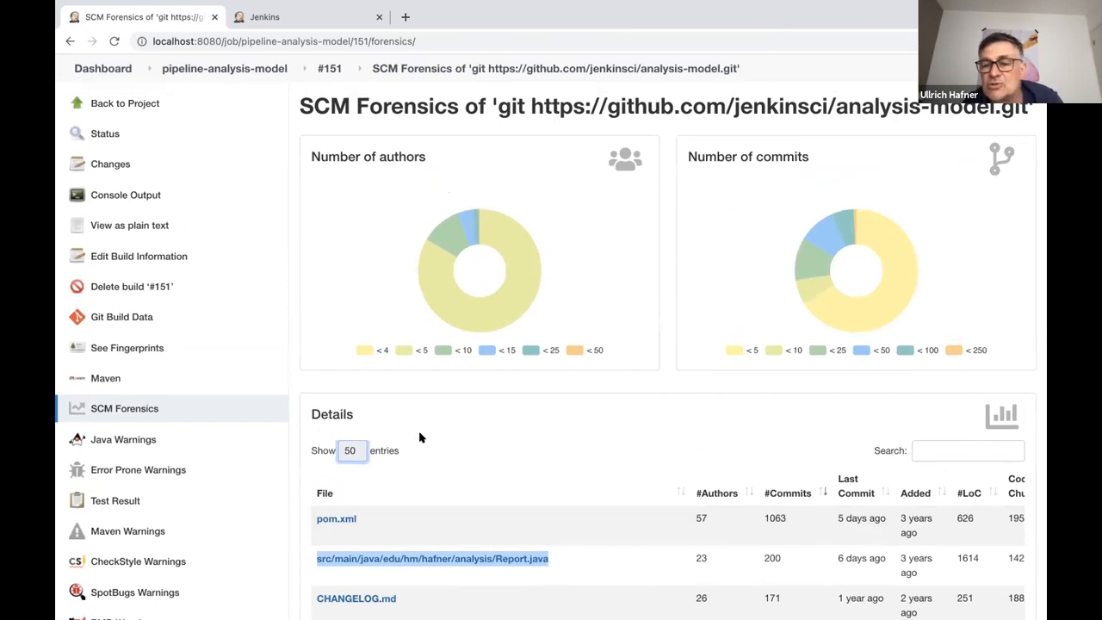
pyautogui.moveTo(410, 442)
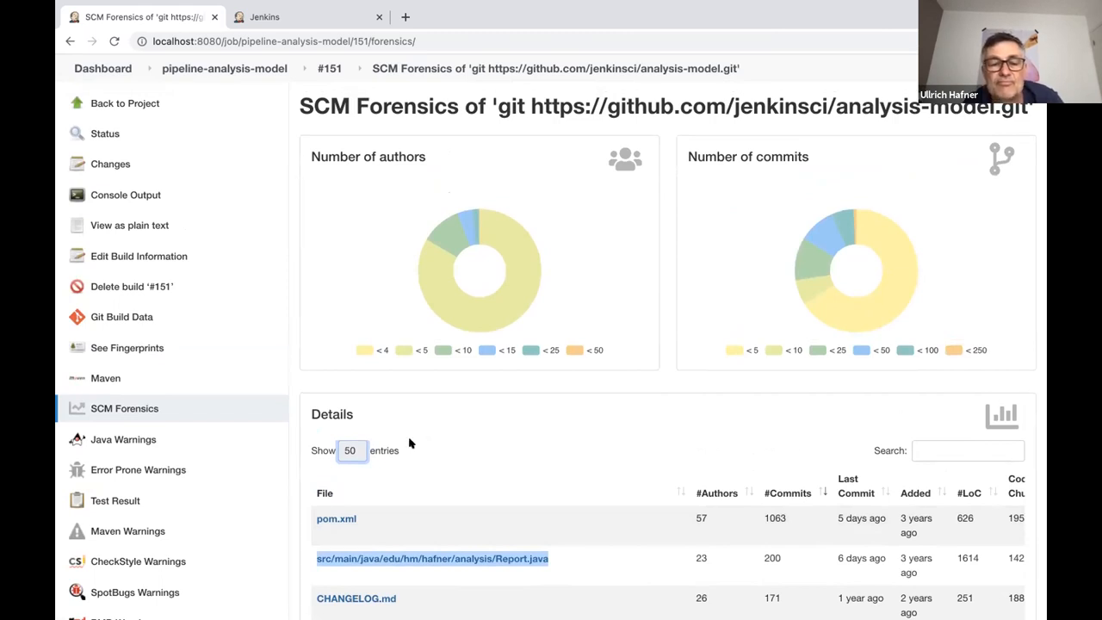
pyautogui.moveTo(470, 478)
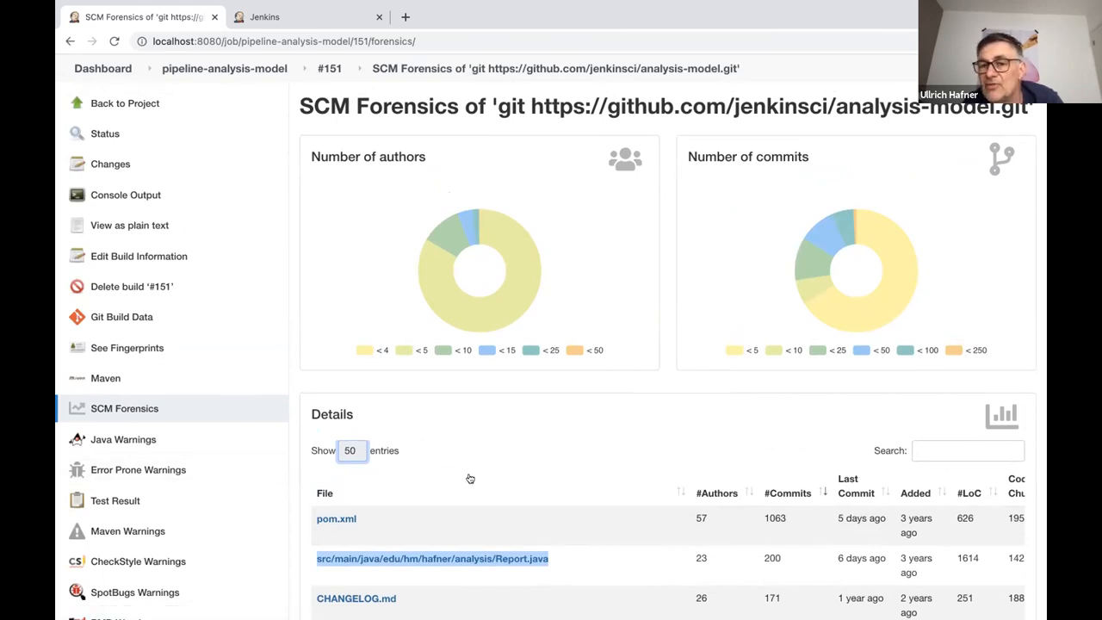
pyautogui.moveTo(576, 429)
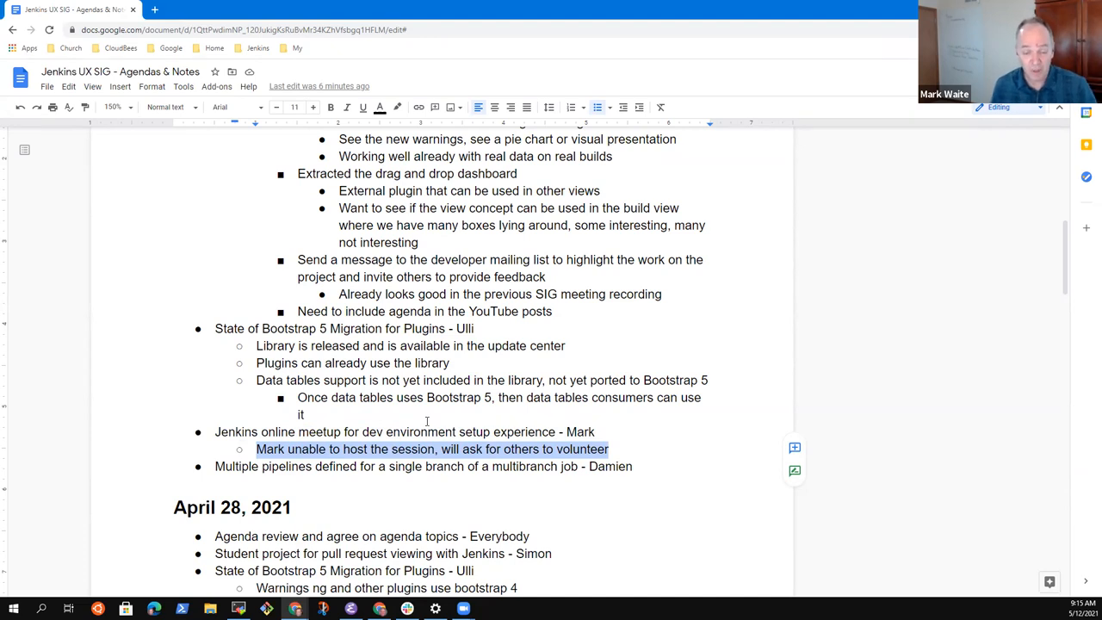
# Step: Add the meetup note: Ulli still willing to share, no meetup for now, fits with Ulli's
pyautogui.click(607, 448)
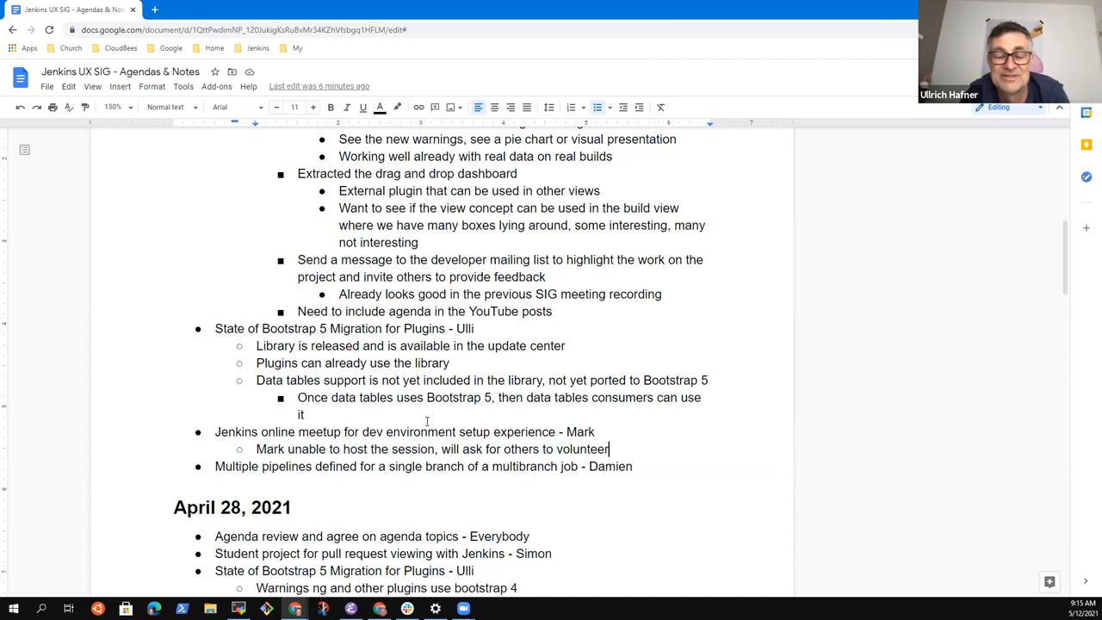
pyautogui.write('Ulli')
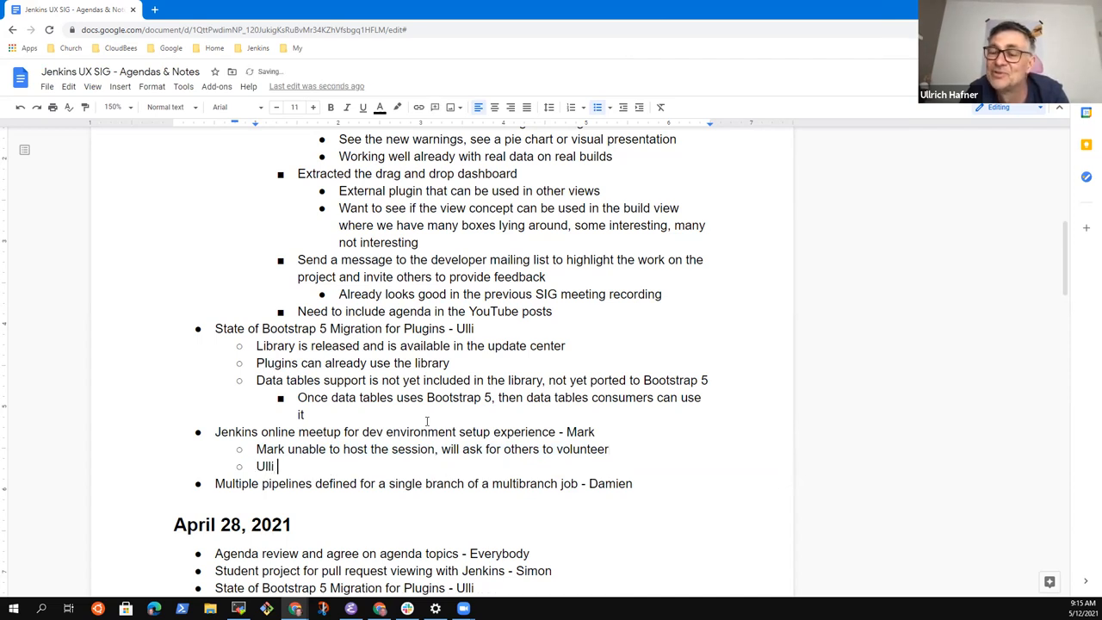
pyautogui.write('still')
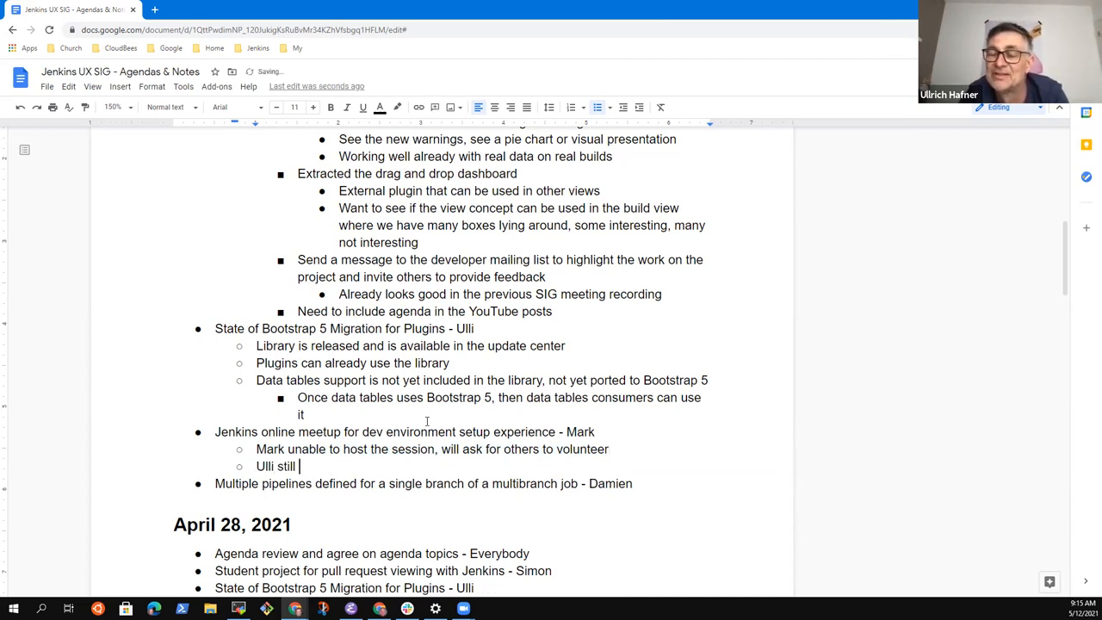
pyautogui.write('willing')
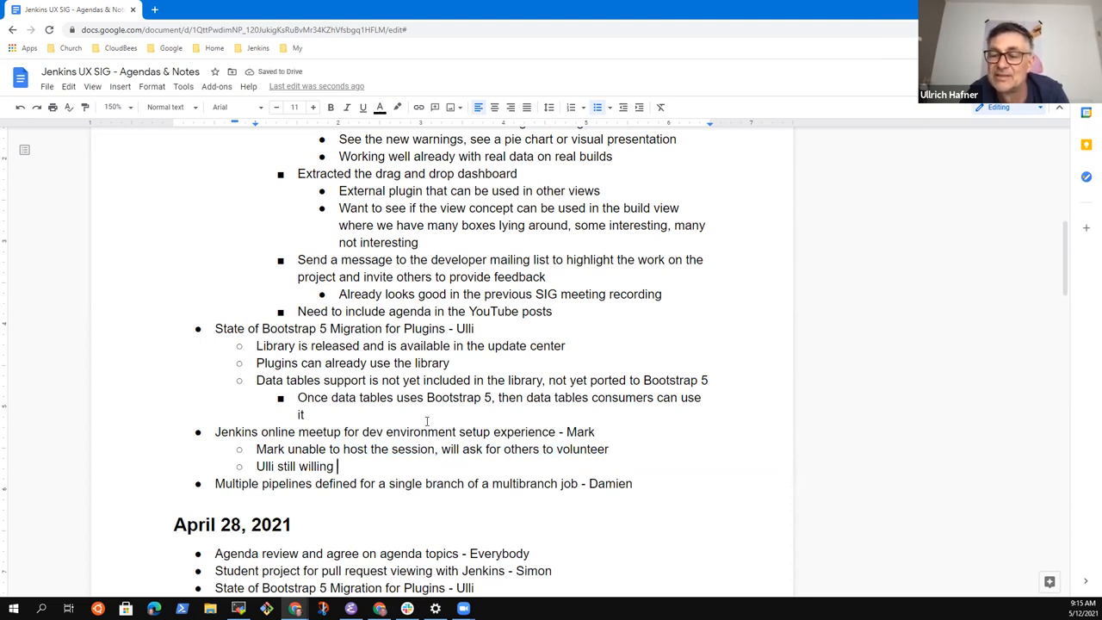
pyautogui.write('to')
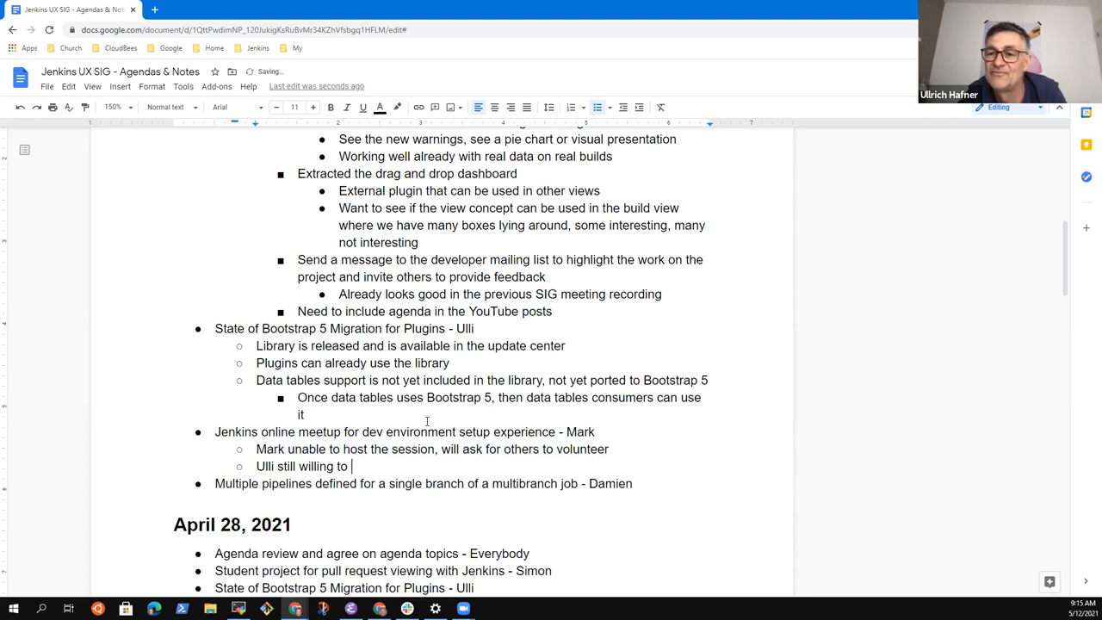
pyautogui.write('share bu')
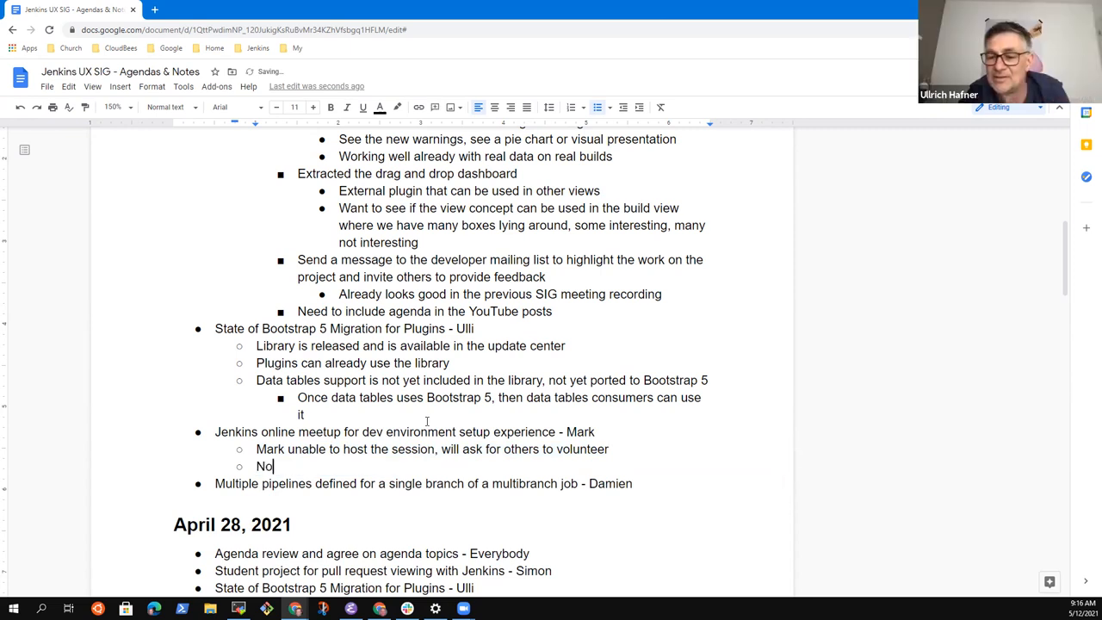
pyautogui.write('meetup for')
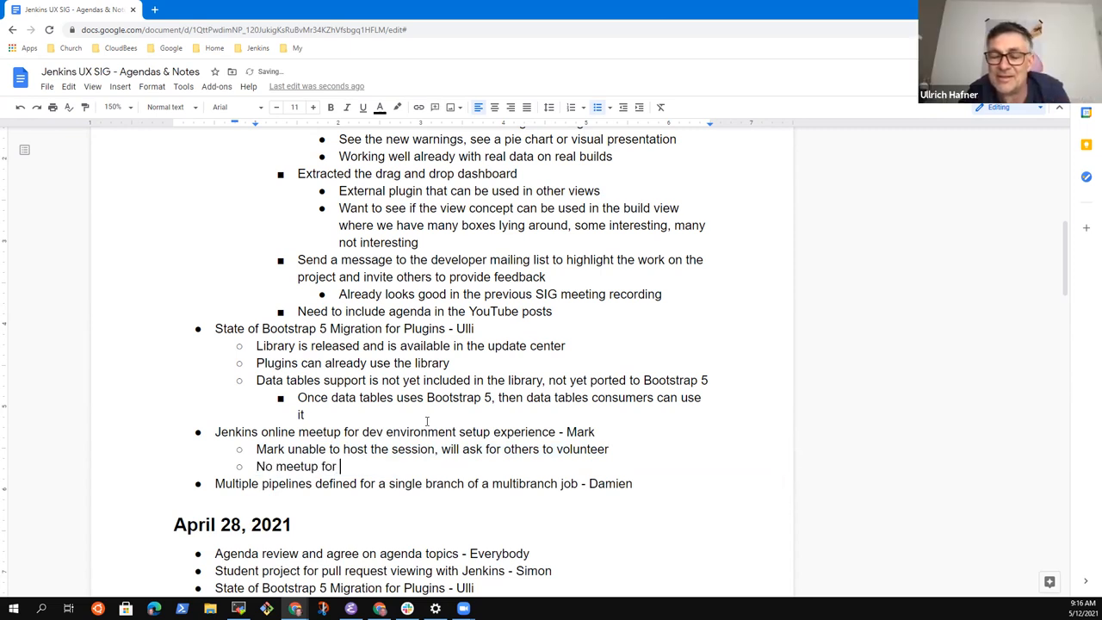
pyautogui.write('now')
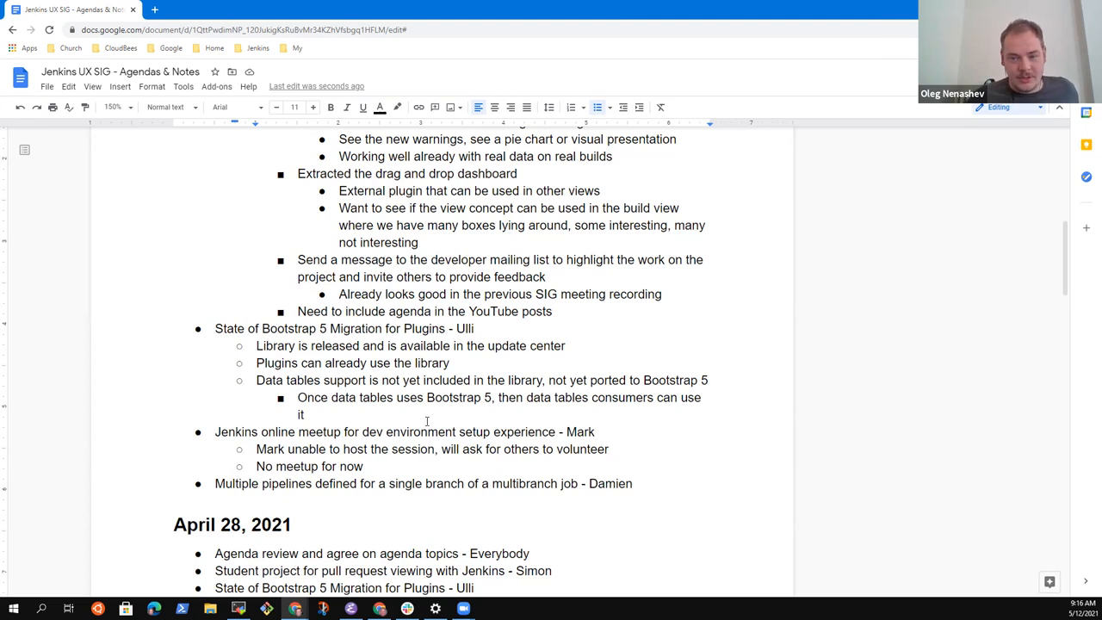
pyautogui.write(',')
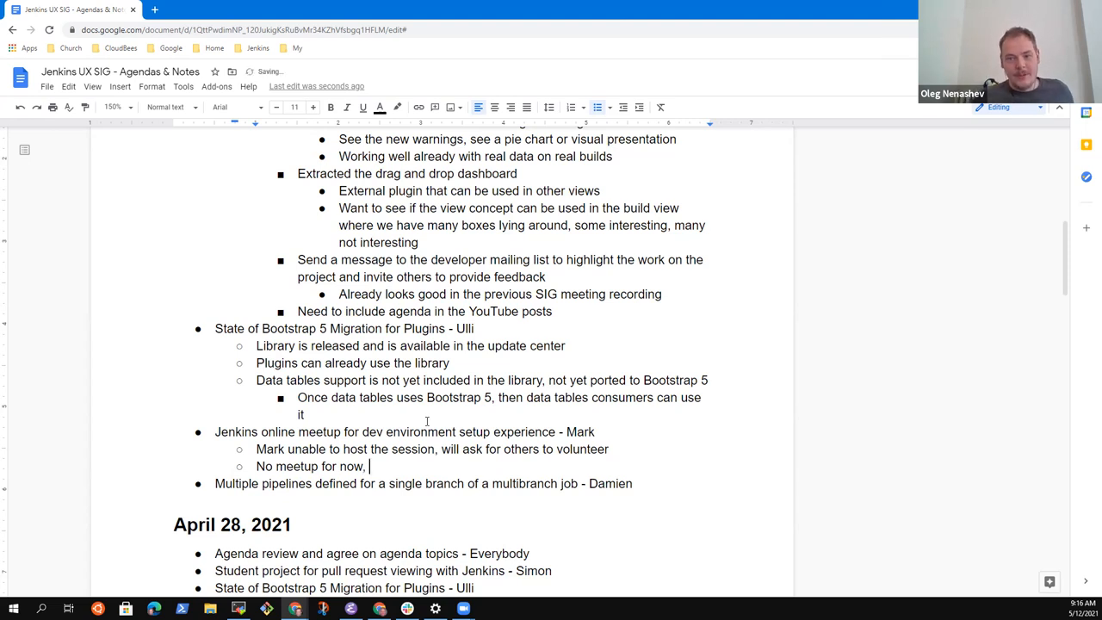
pyautogui.write("fits with Ulli's")
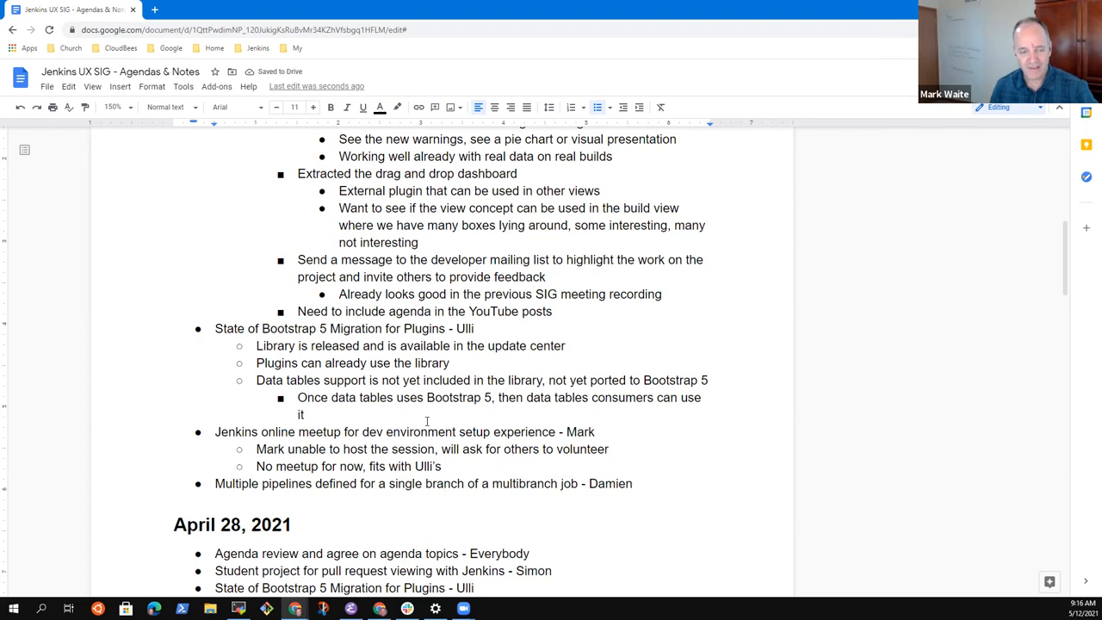
# Step: Place the cursor at the end of Damien's multibranch pipelines topic line
pyautogui.tripleClick(421, 483)
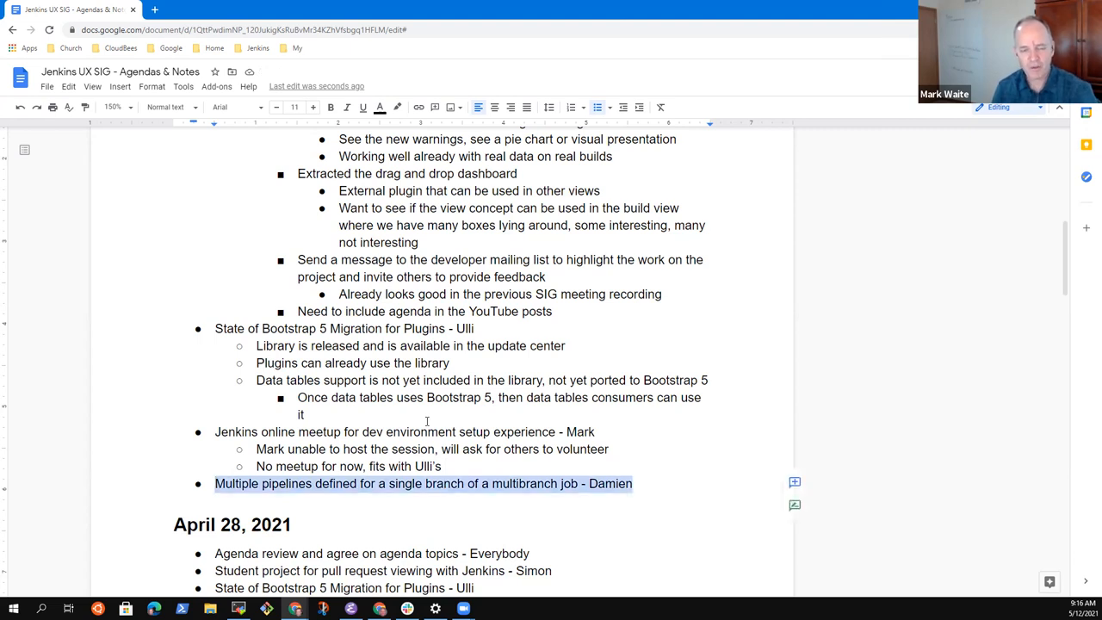
pyautogui.click(632, 483)
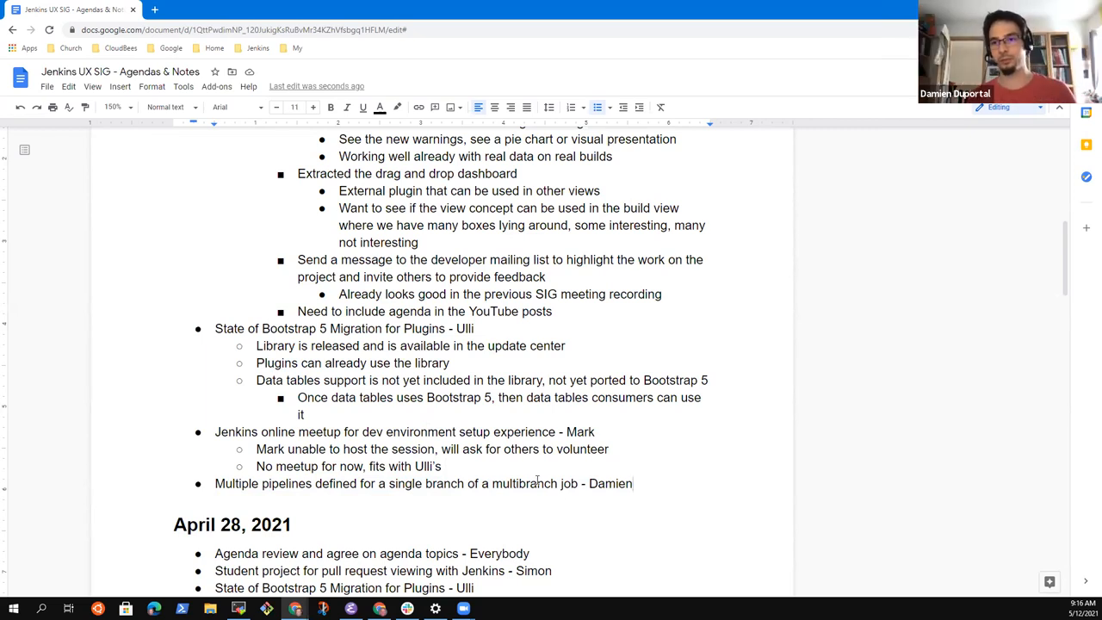
# Step: Add a new bullet under Damien's multibranch pipelines topic reading 'Nothing new to report'
pyautogui.press('enter')
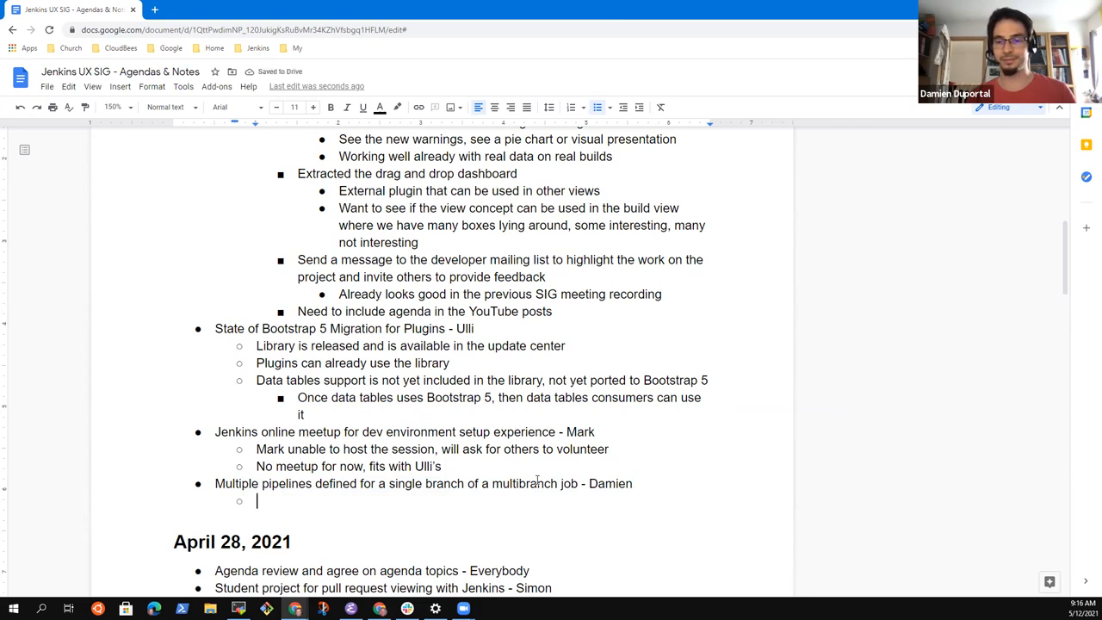
pyautogui.write('Nothing new to')
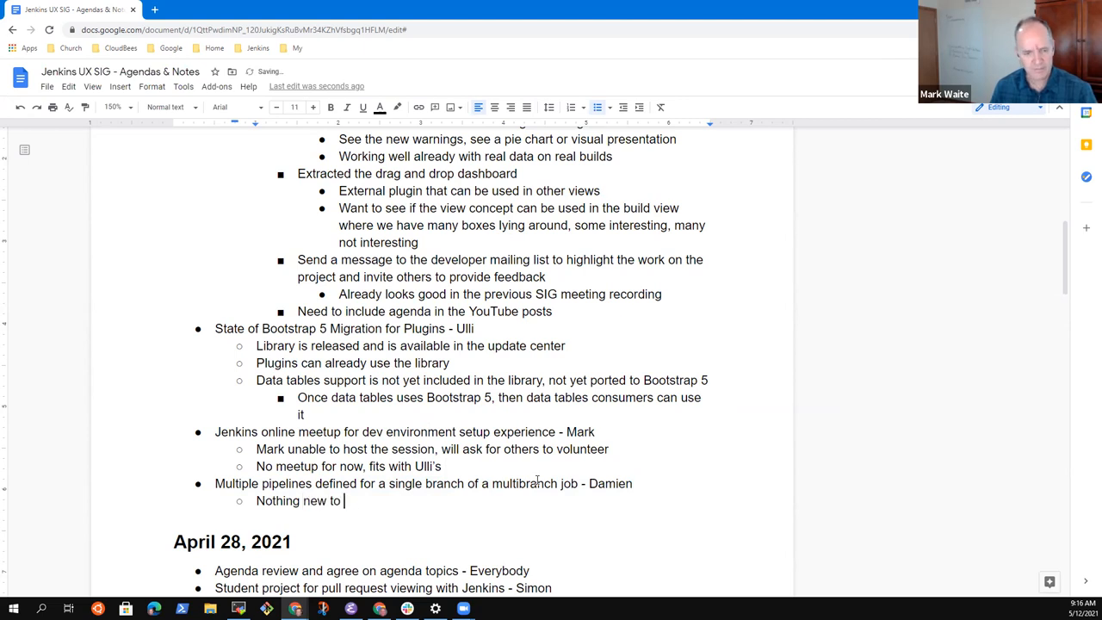
pyautogui.write('report')
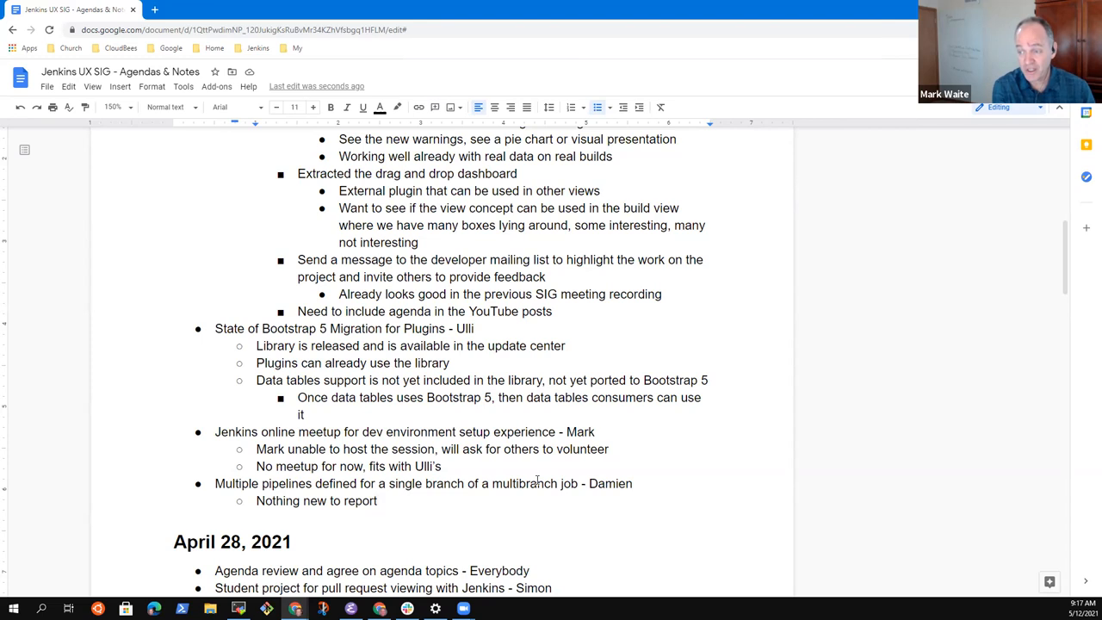
pyautogui.click(376, 501)
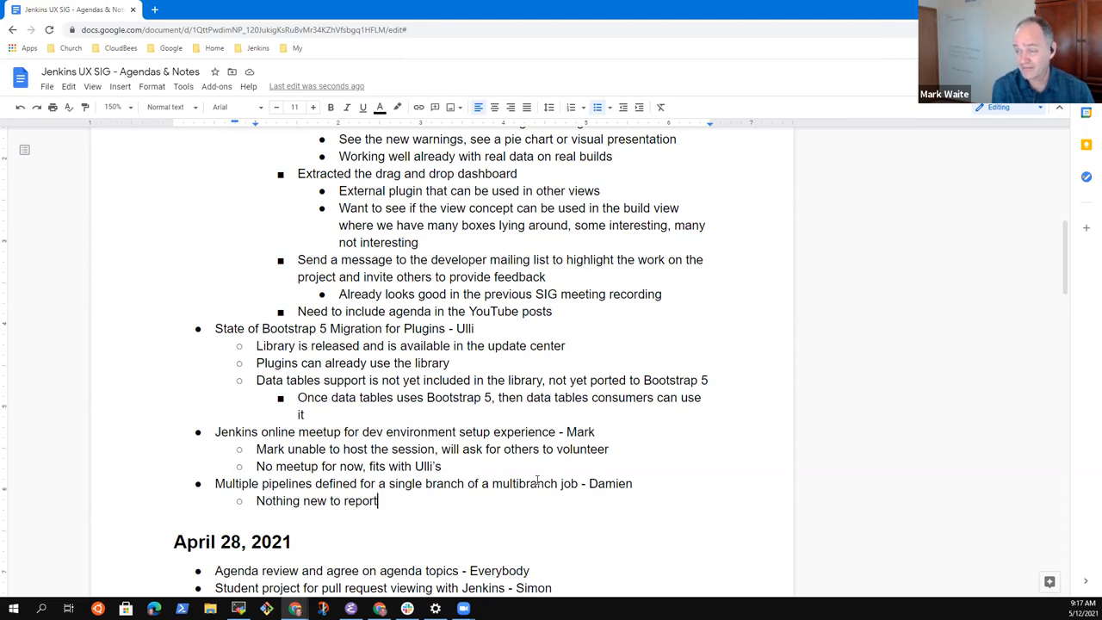